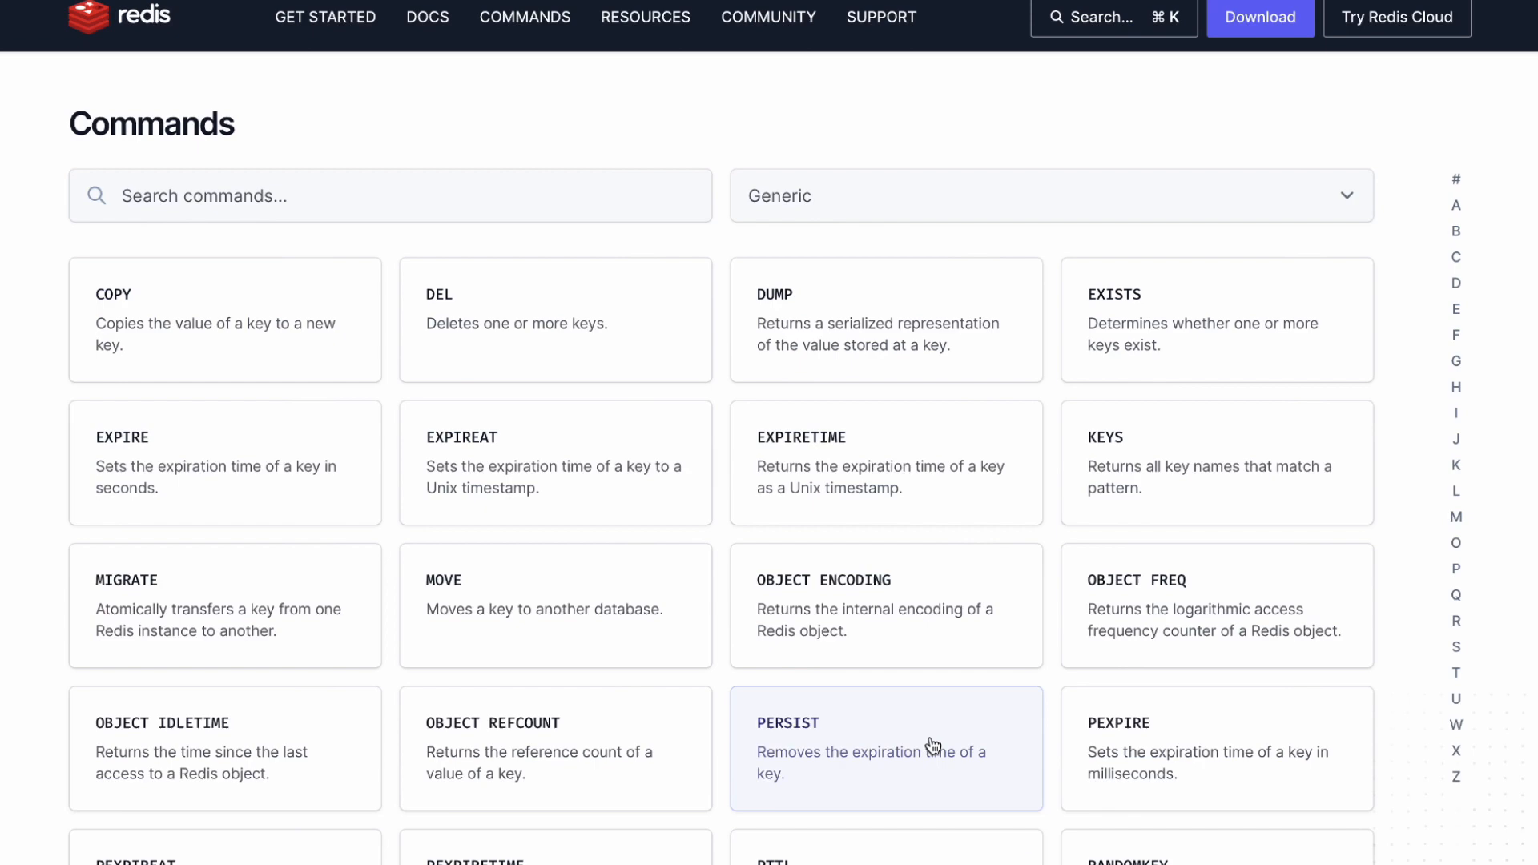
Step: Run the article's docker exec command so redis-cli starts inside the redis-stack container
click(1051, 195)
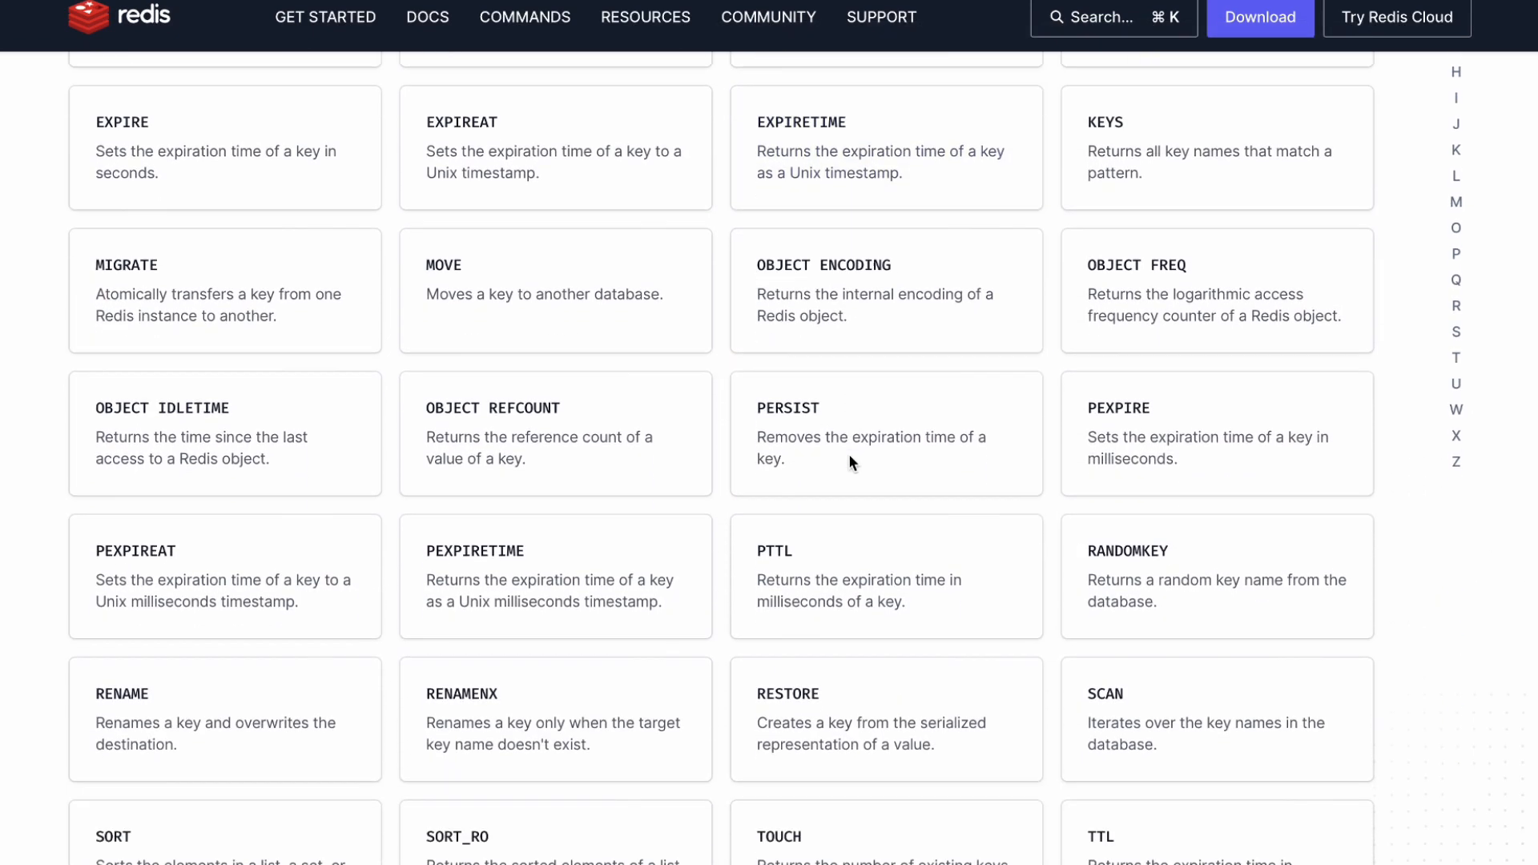
scroll(up, 3)
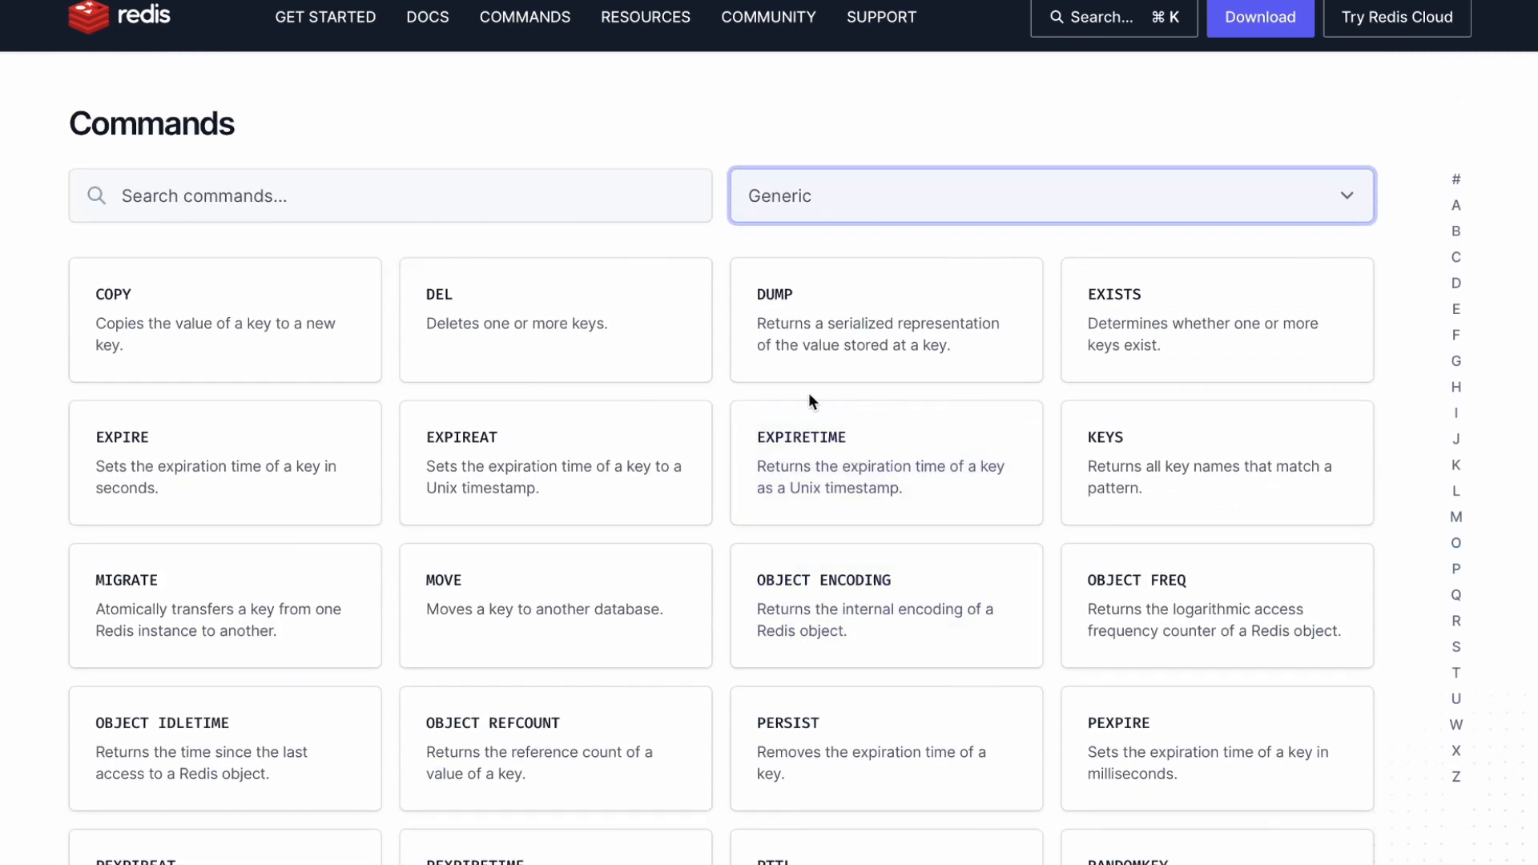
mouse_move(742, 405)
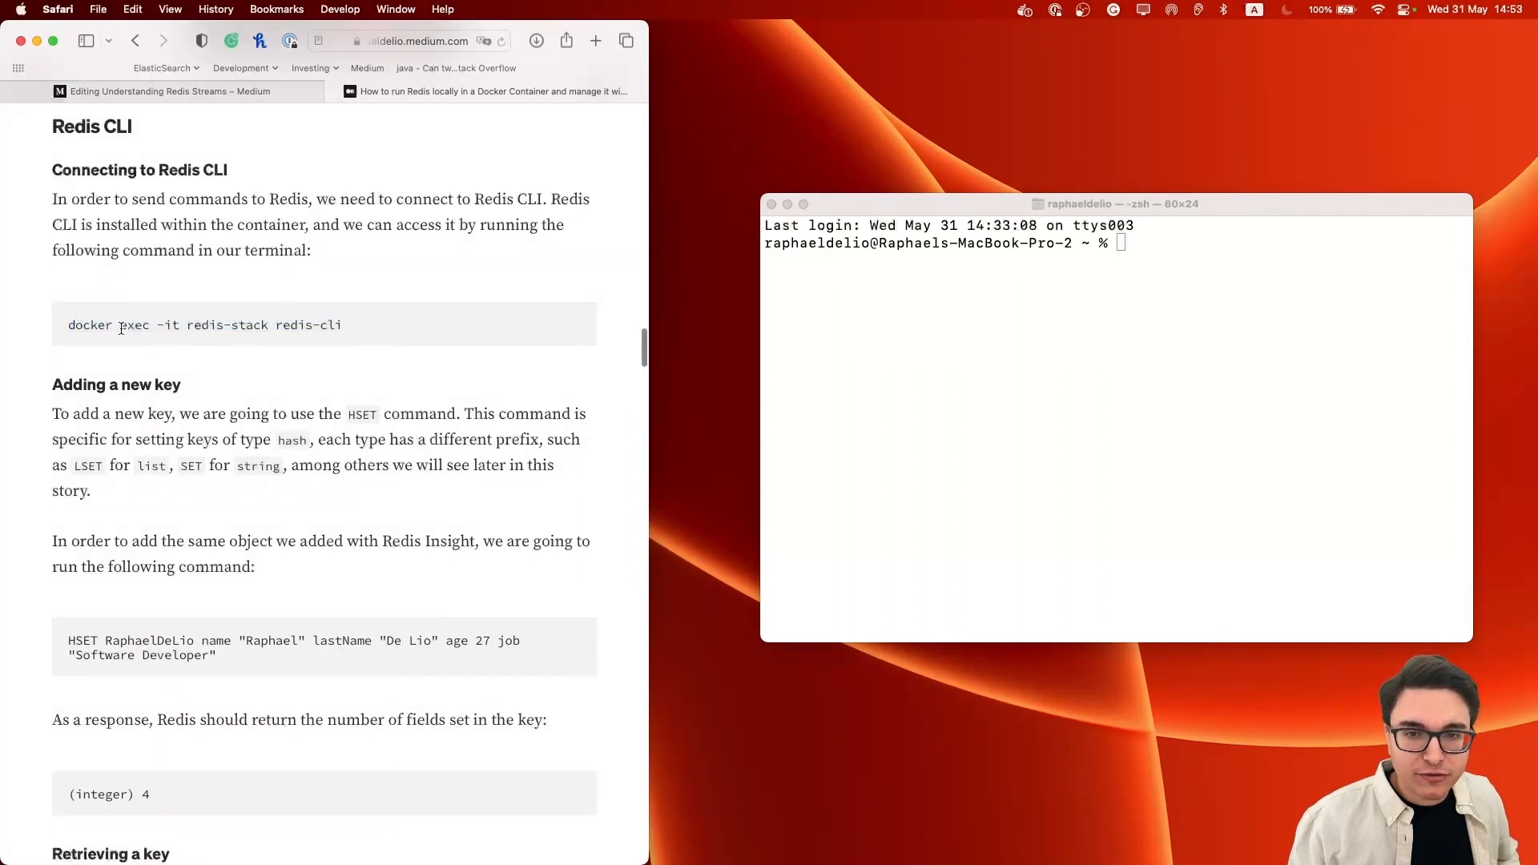
triple_click(207, 325)
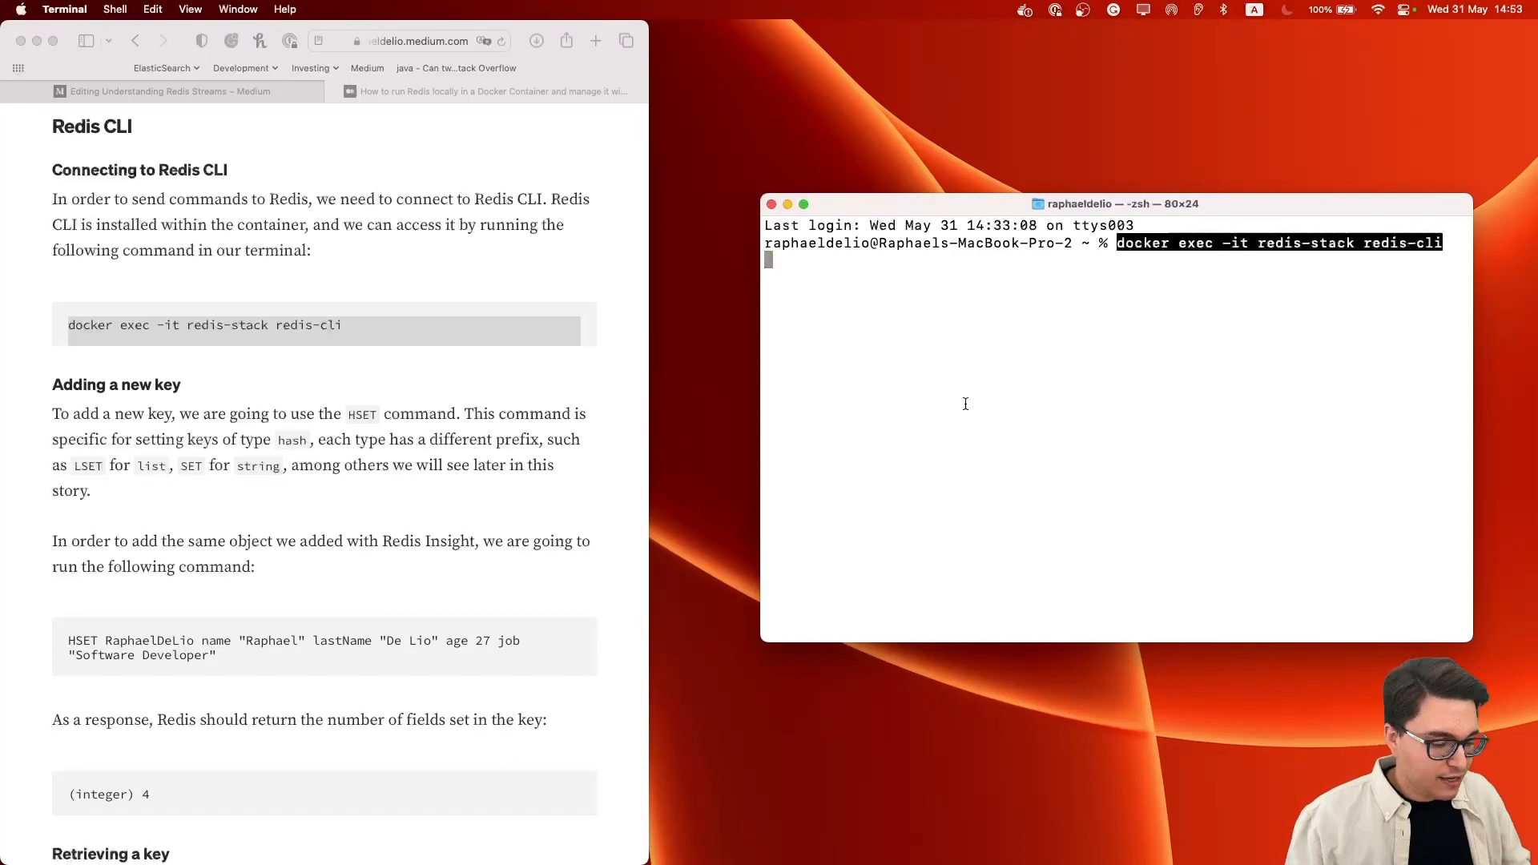
key(Return)
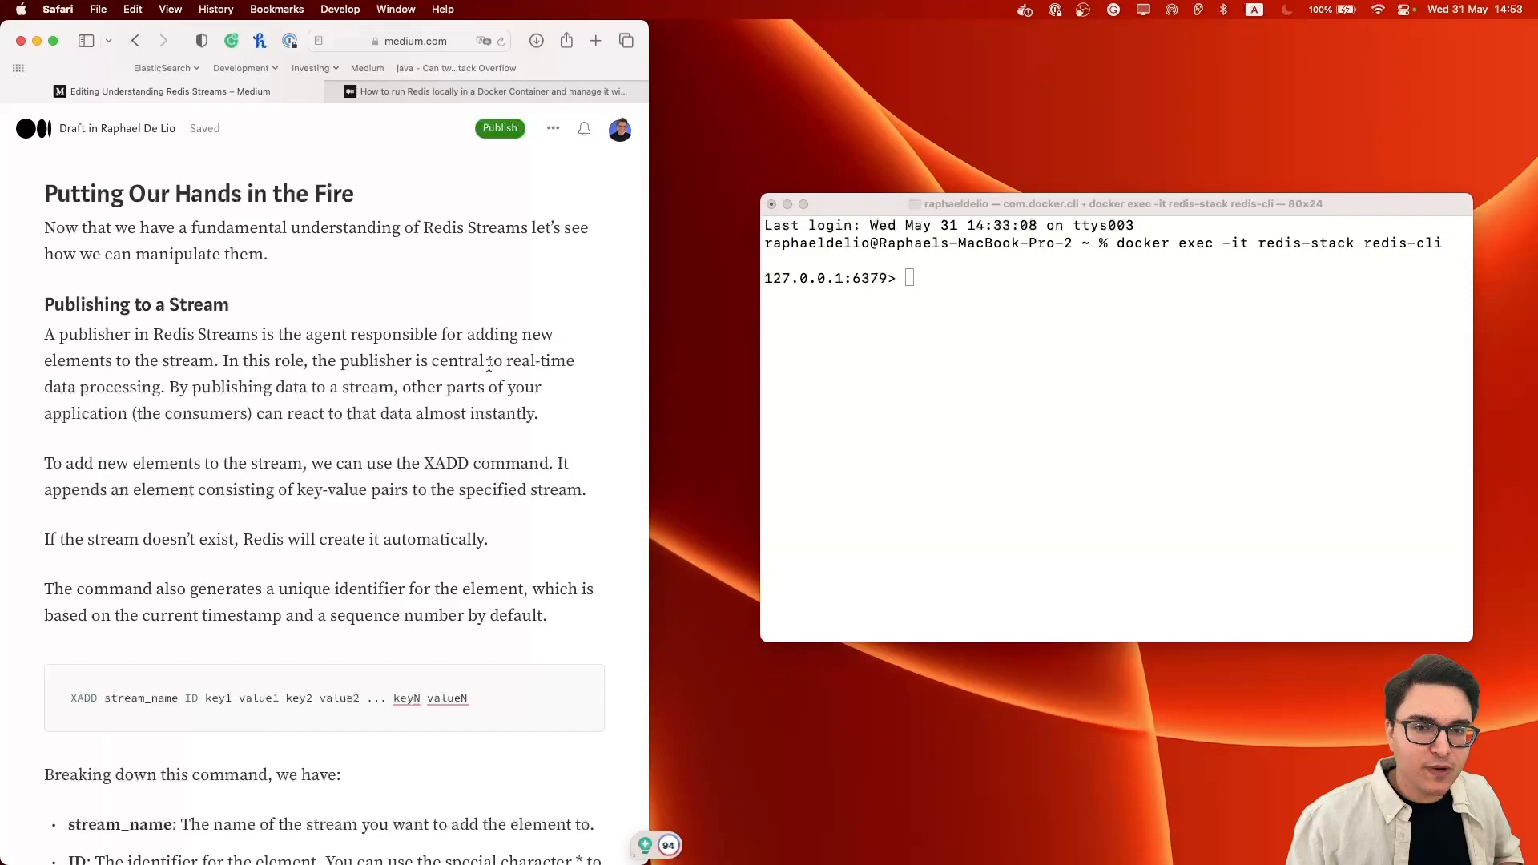
scroll(down, 3)
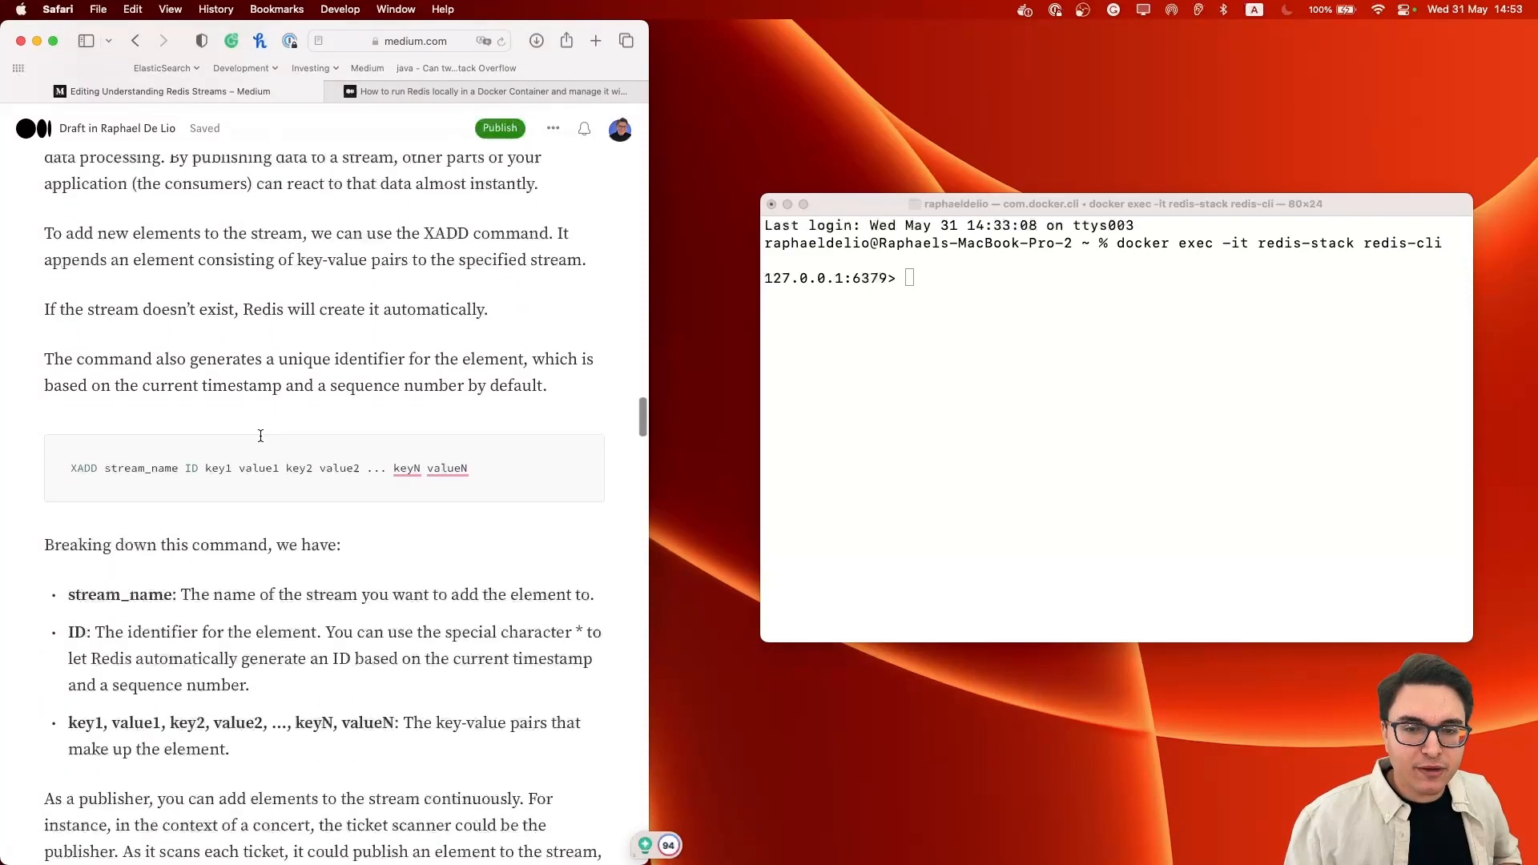
scroll(up, 3)
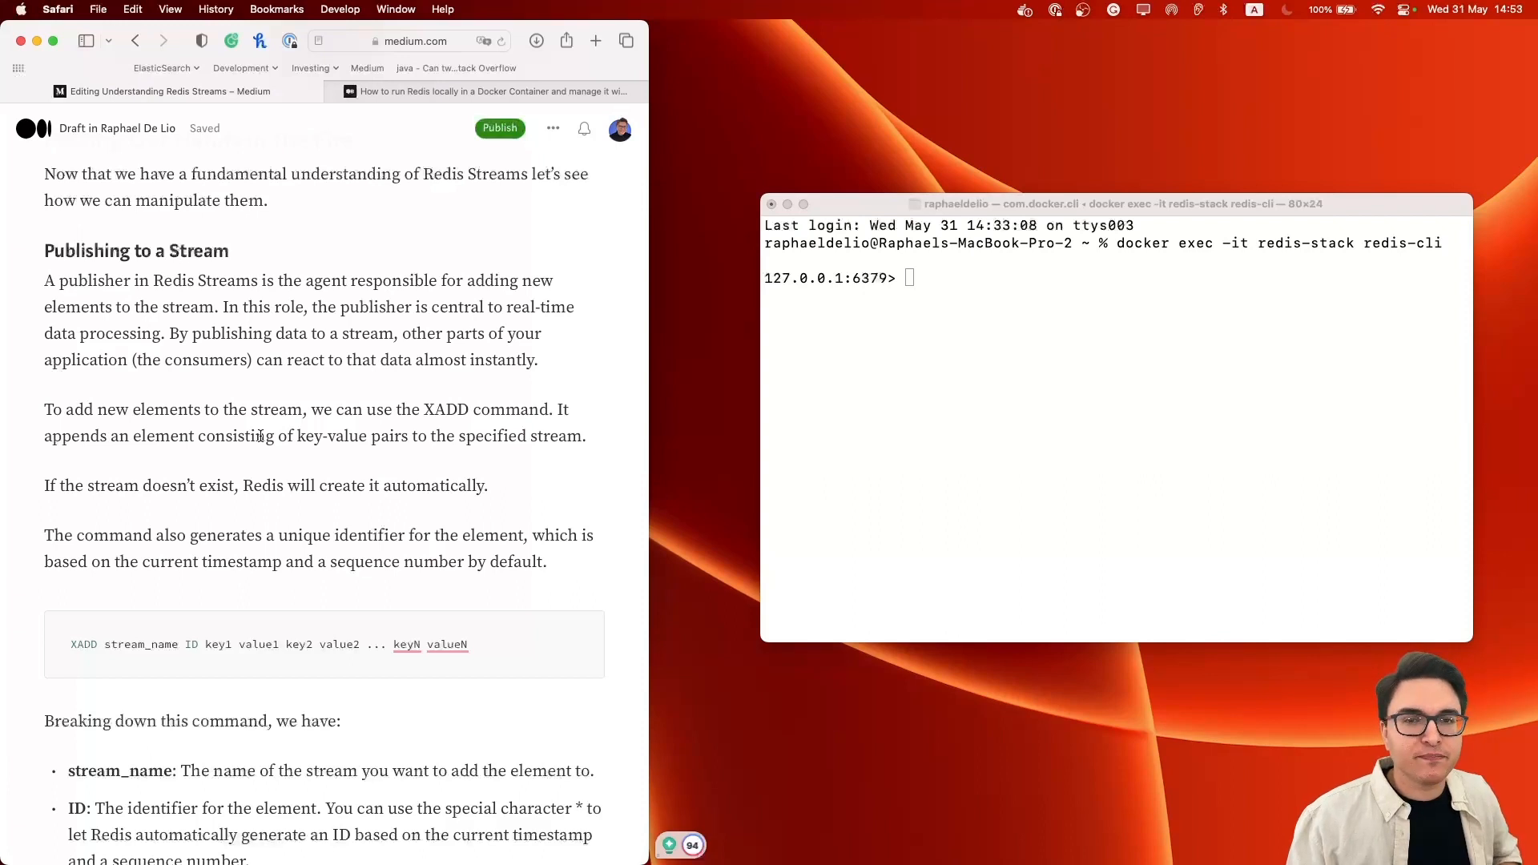
scroll(down, 3)
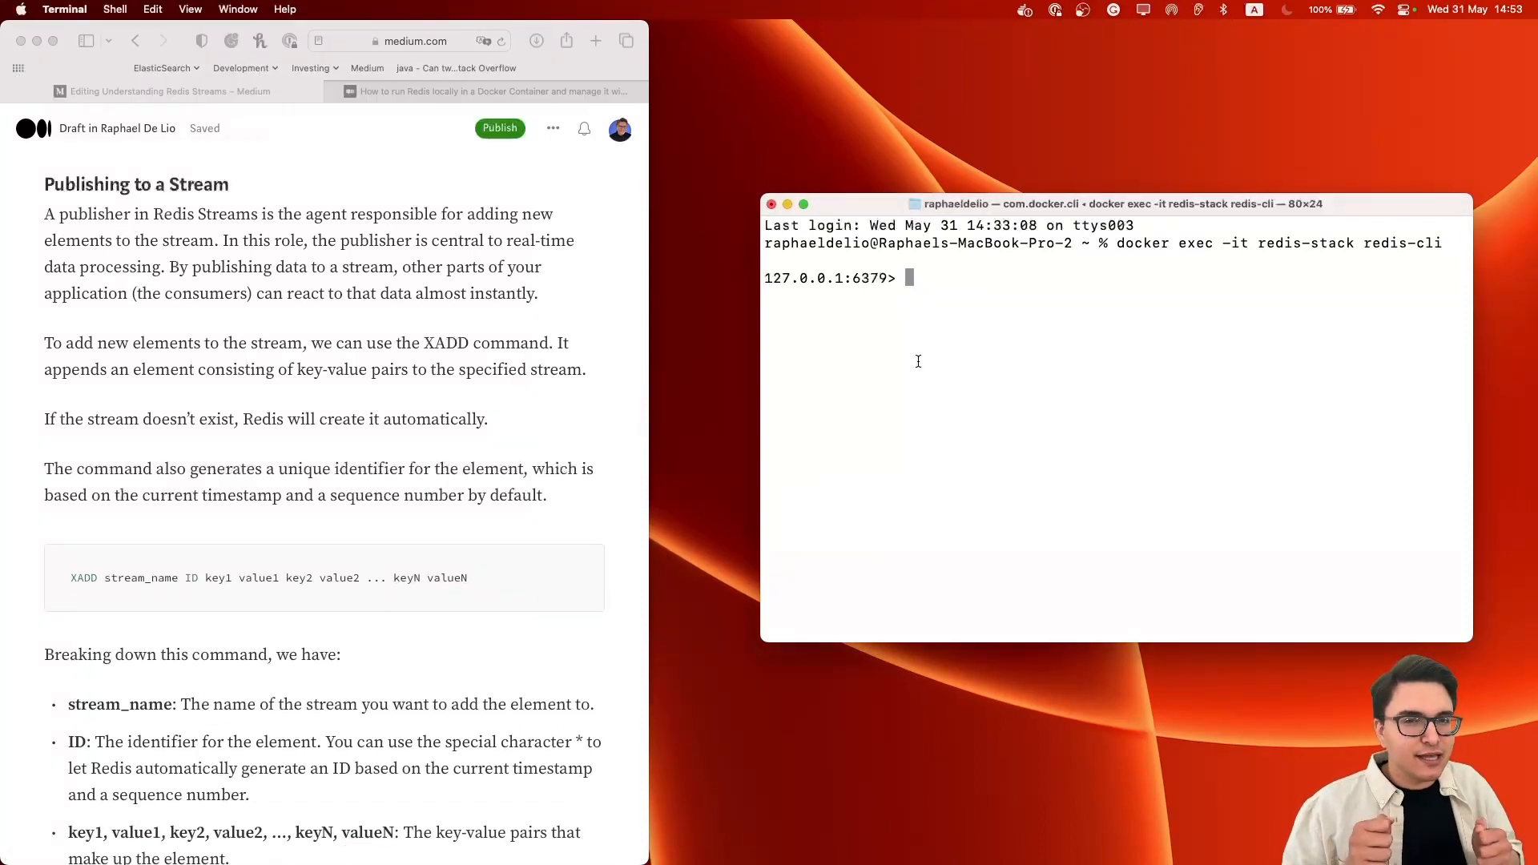
mouse_move(754, 412)
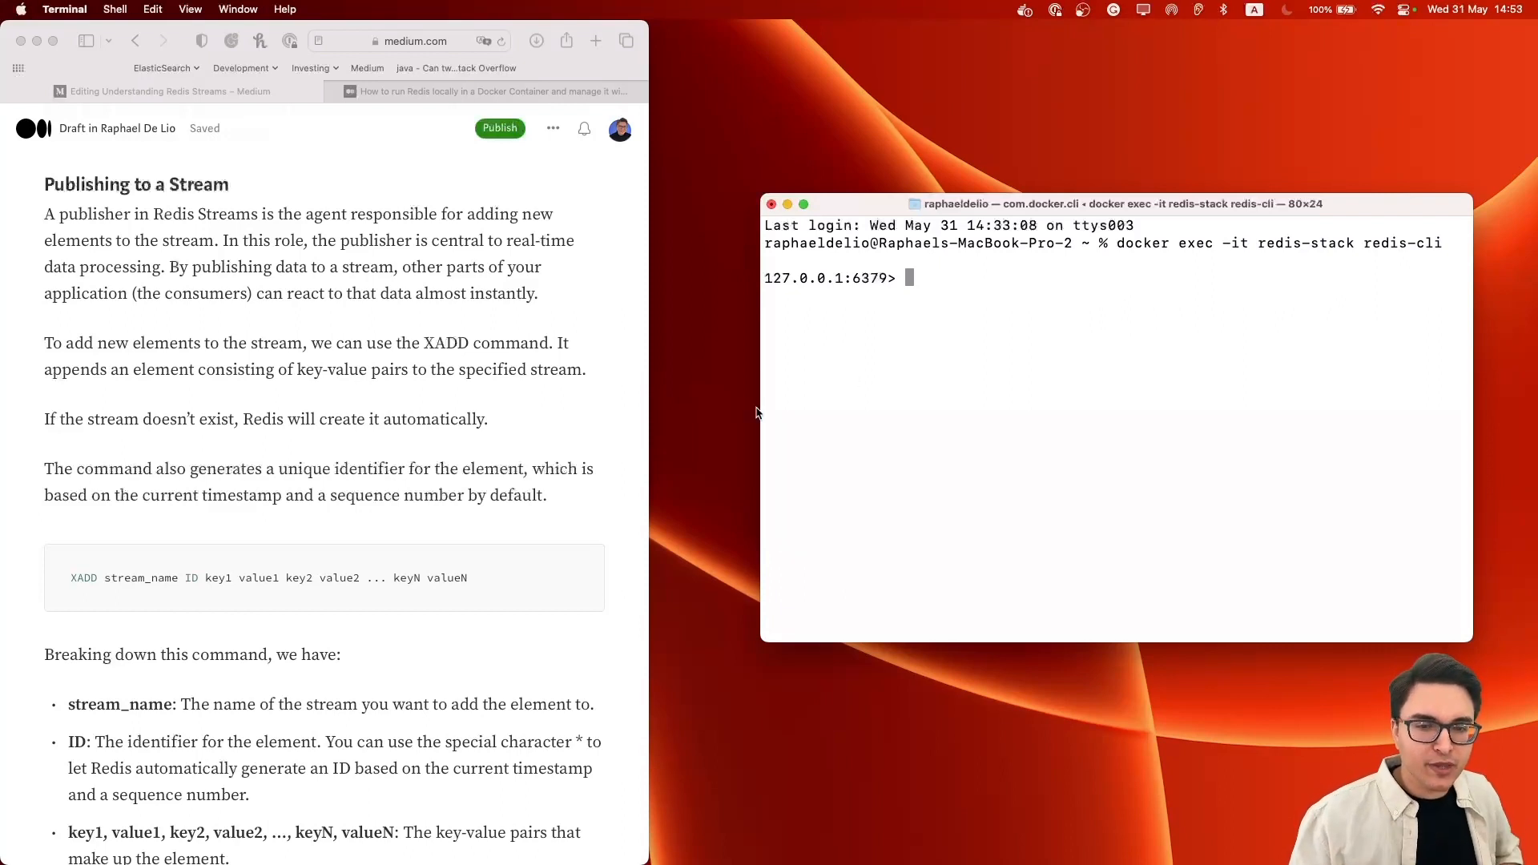
mouse_move(945, 345)
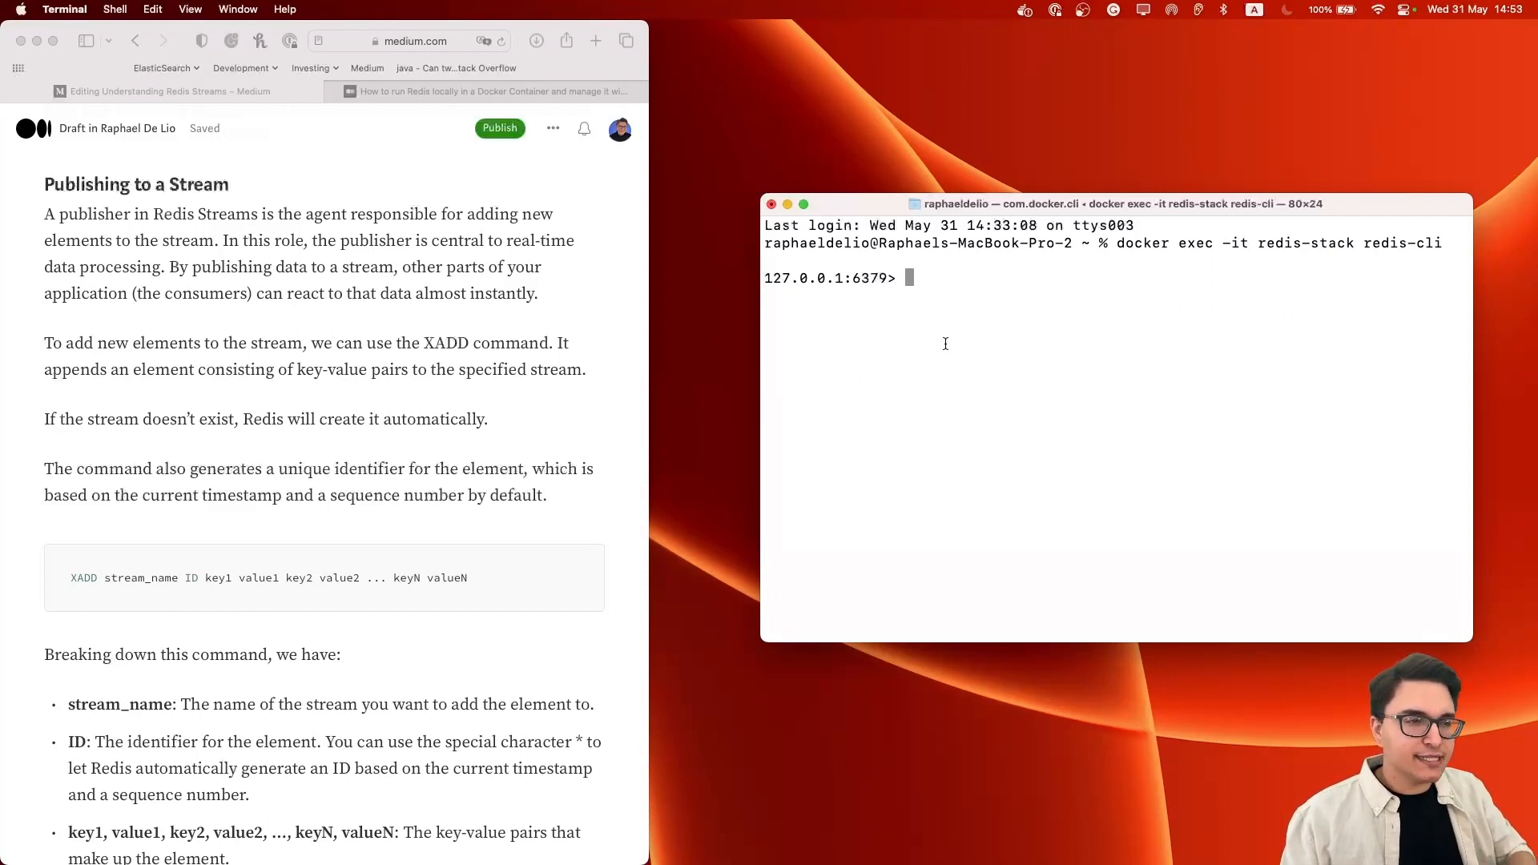
mouse_move(889, 322)
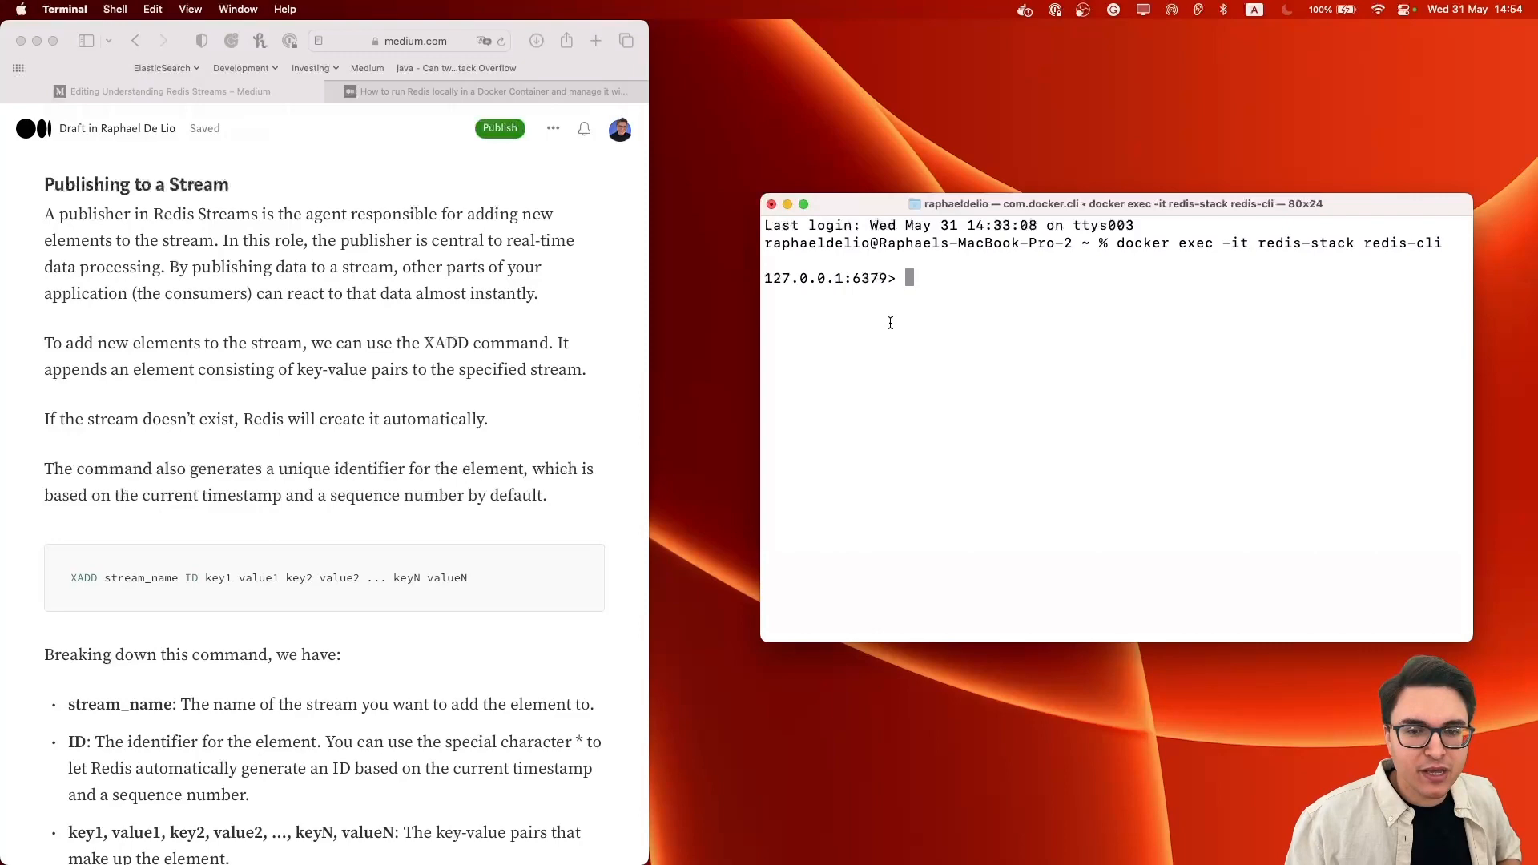
scroll(down, 3)
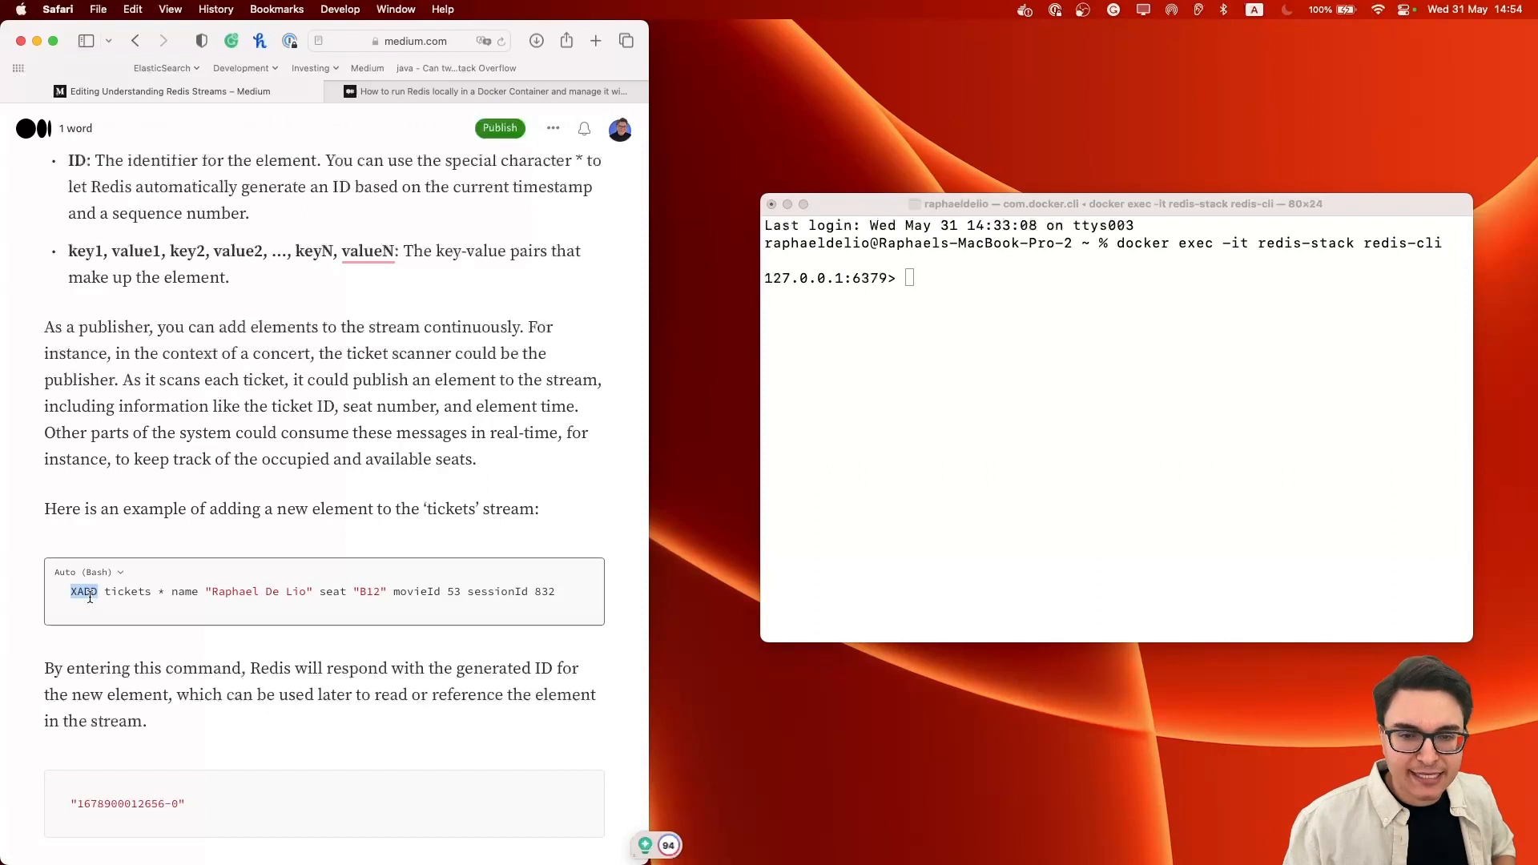
click(1062, 381)
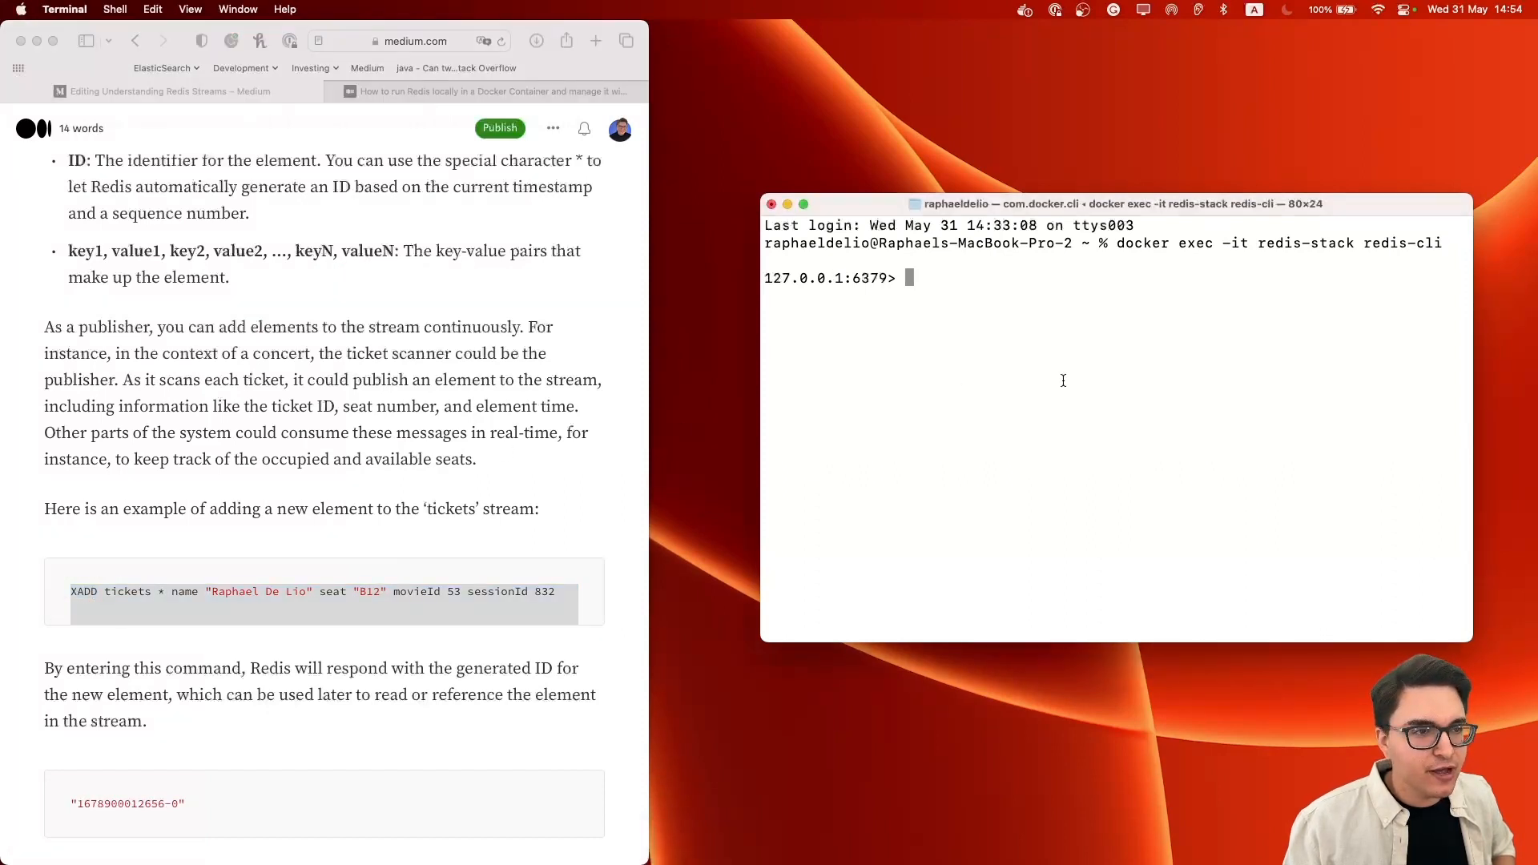
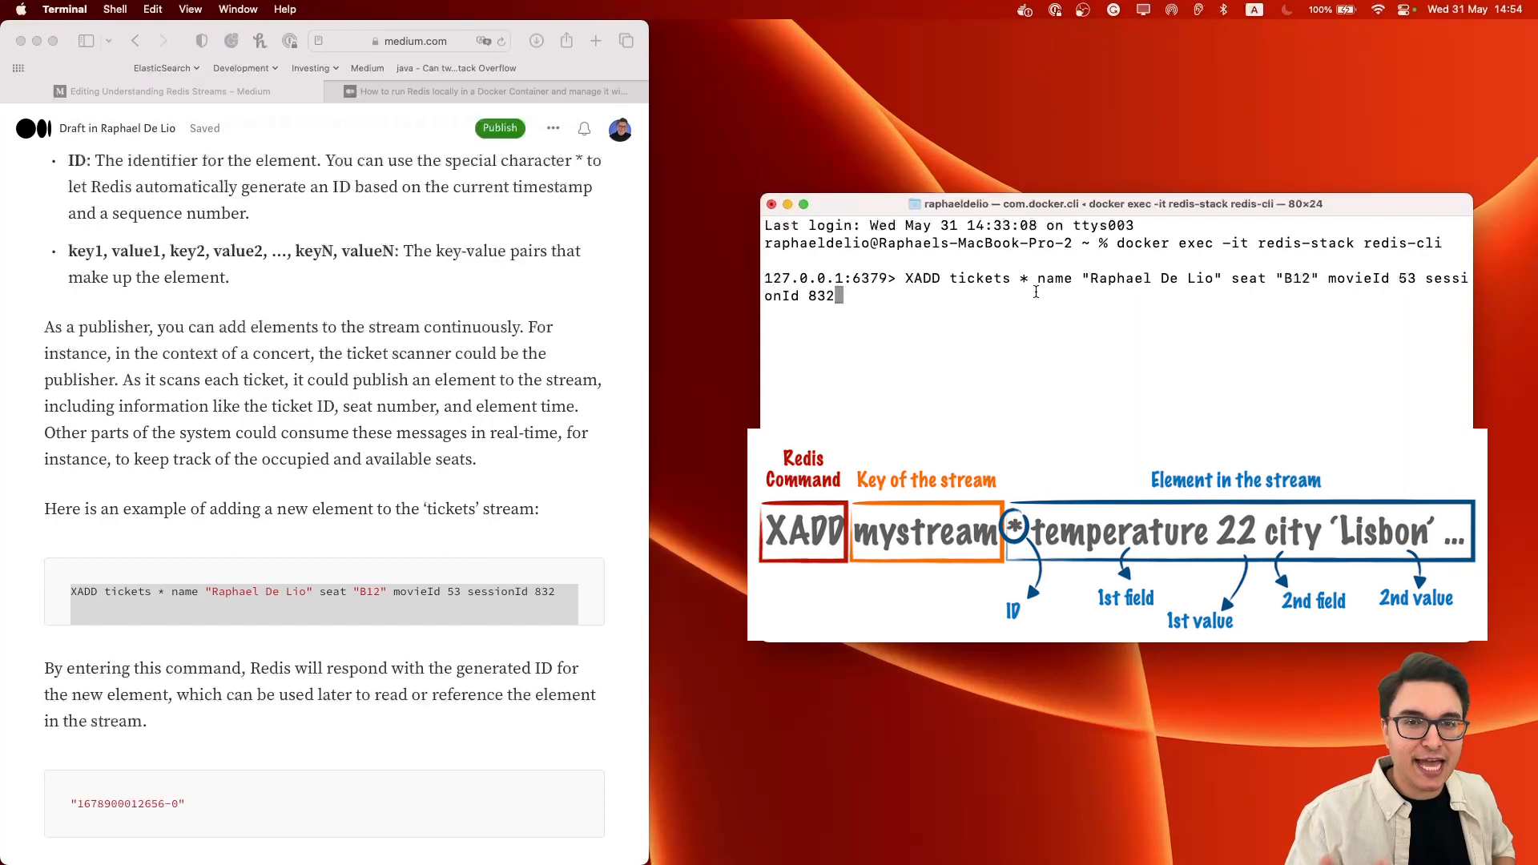
mouse_move(1030, 285)
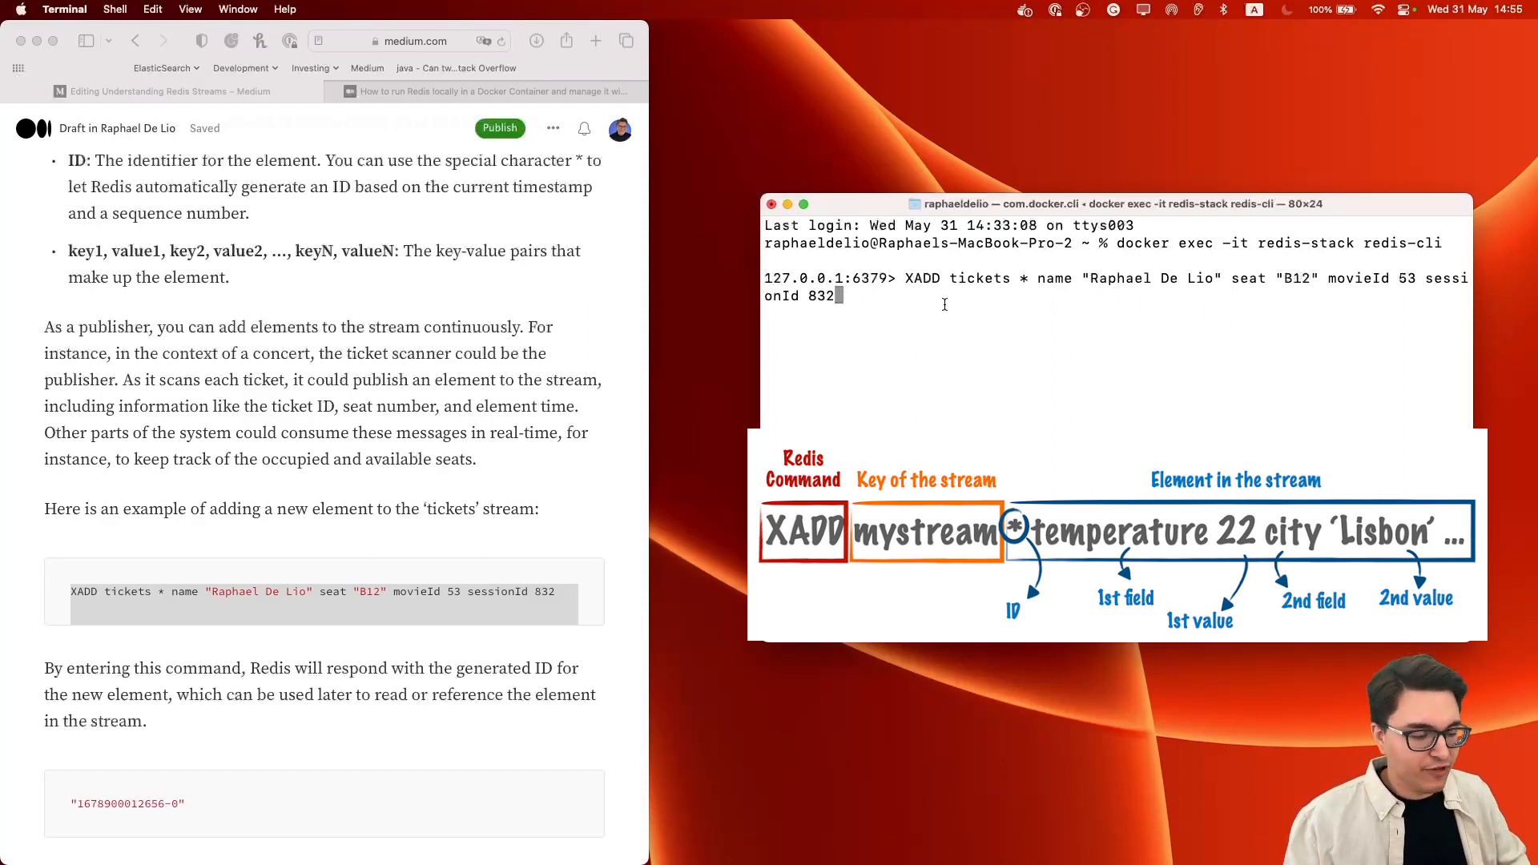
key(Return)
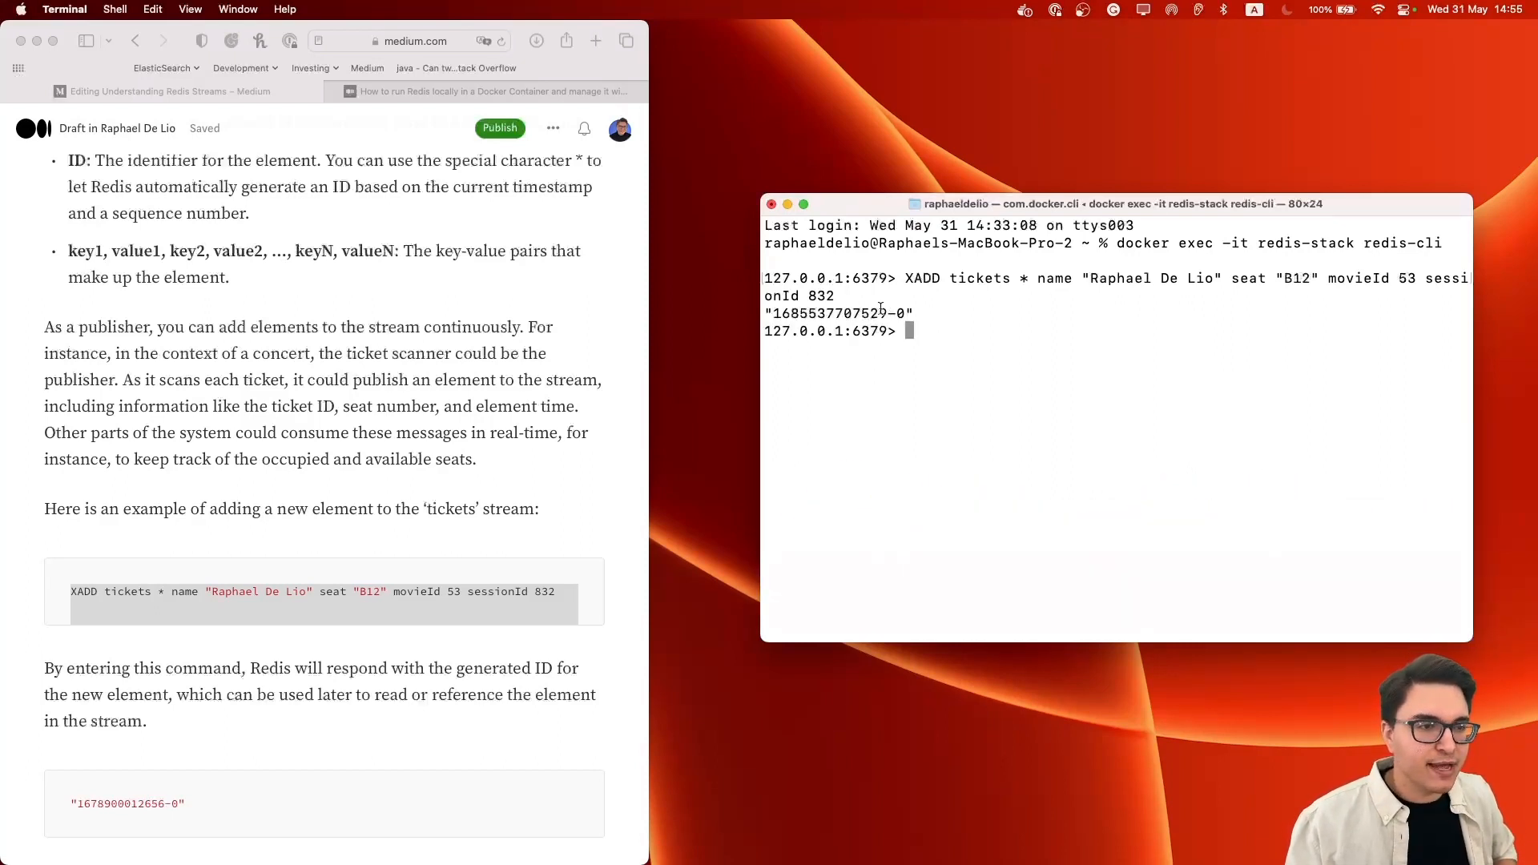
double_click(837, 313)
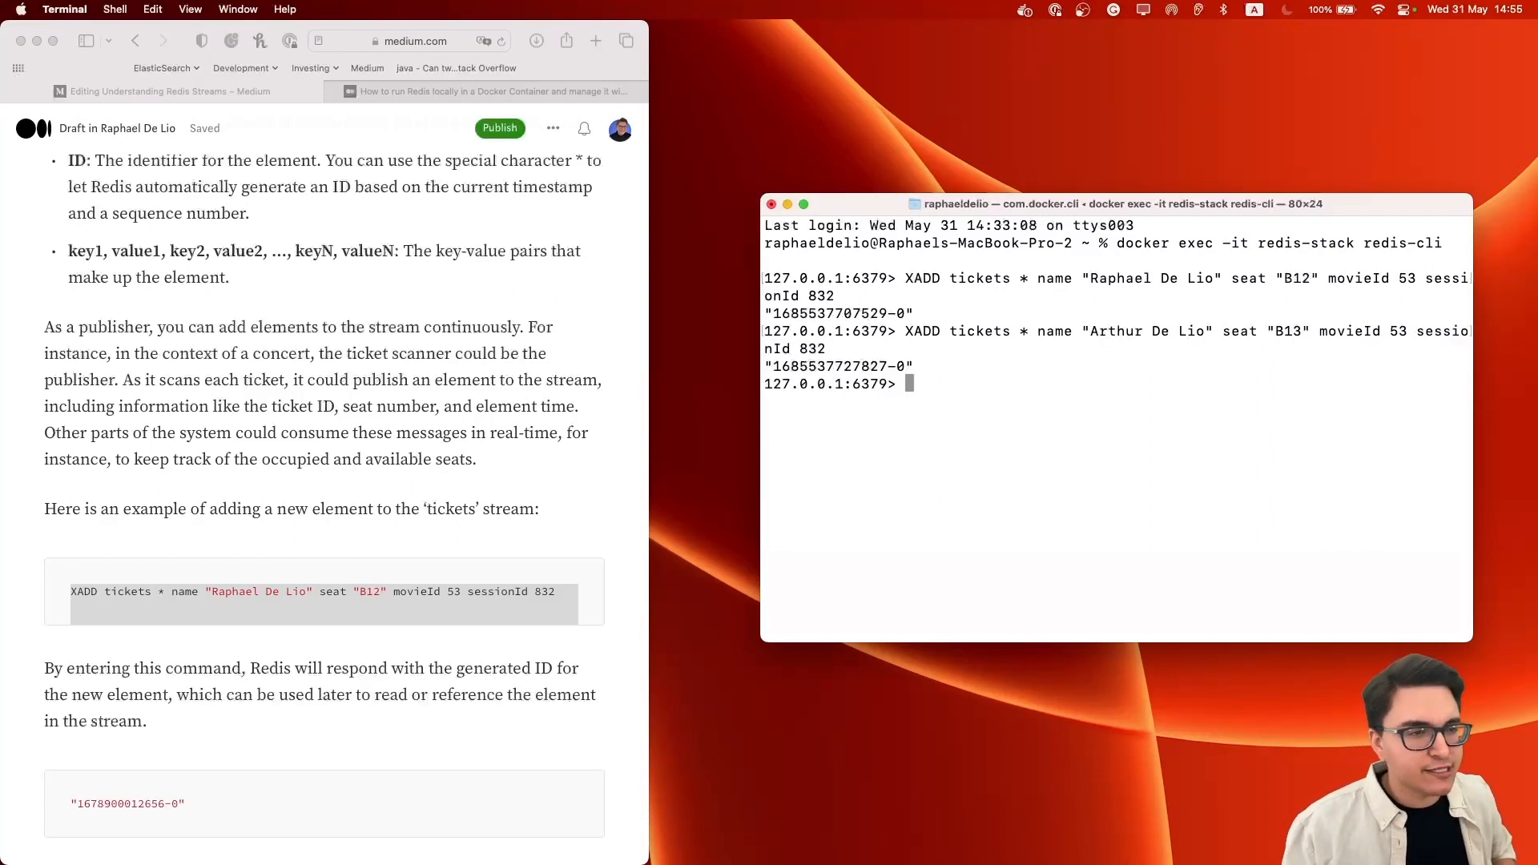
double_click(838, 365)
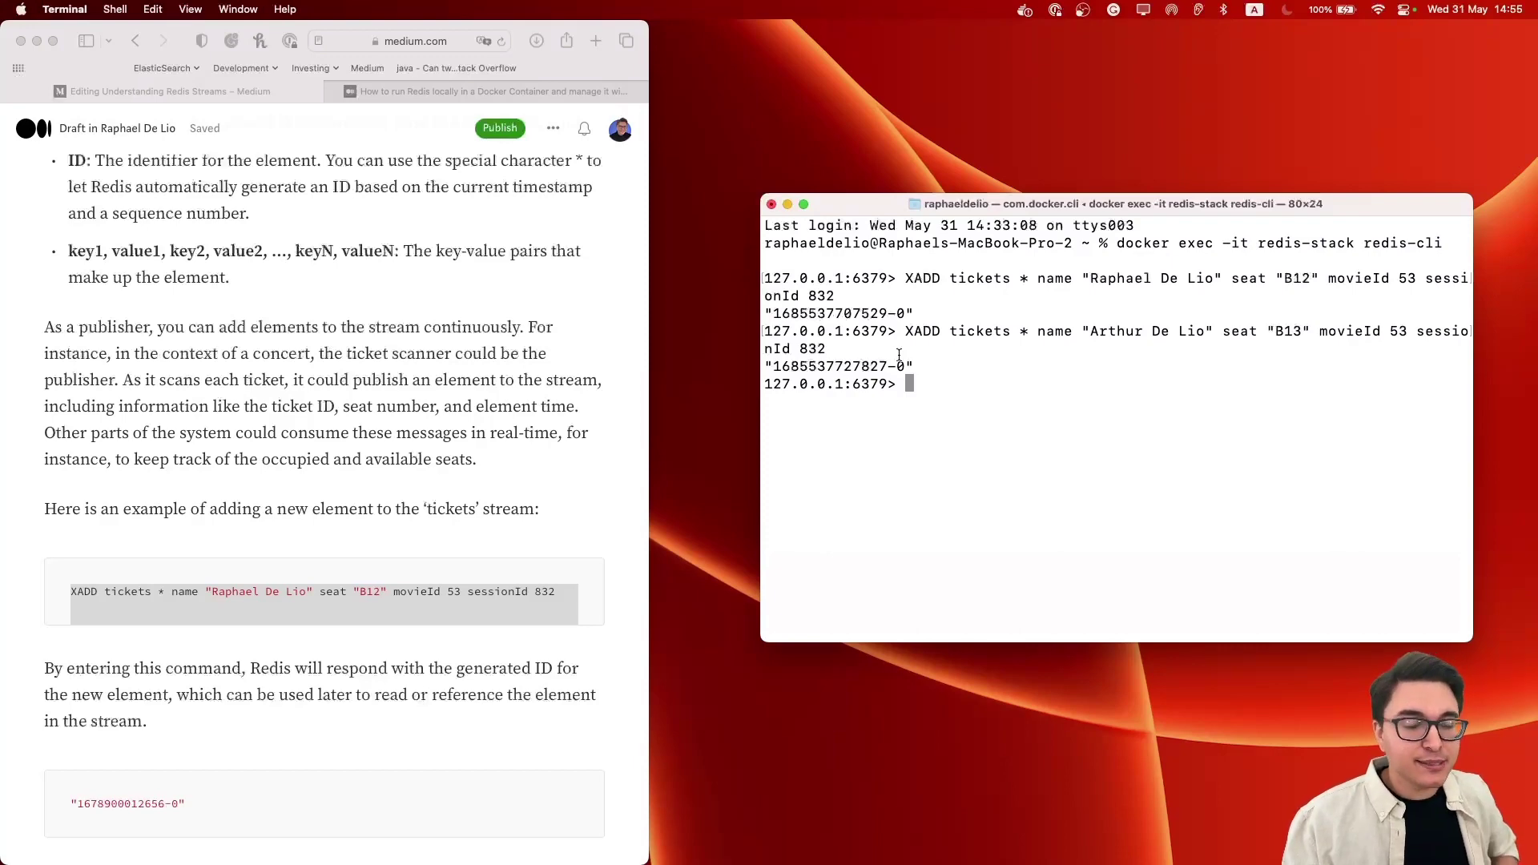
mouse_move(652, 466)
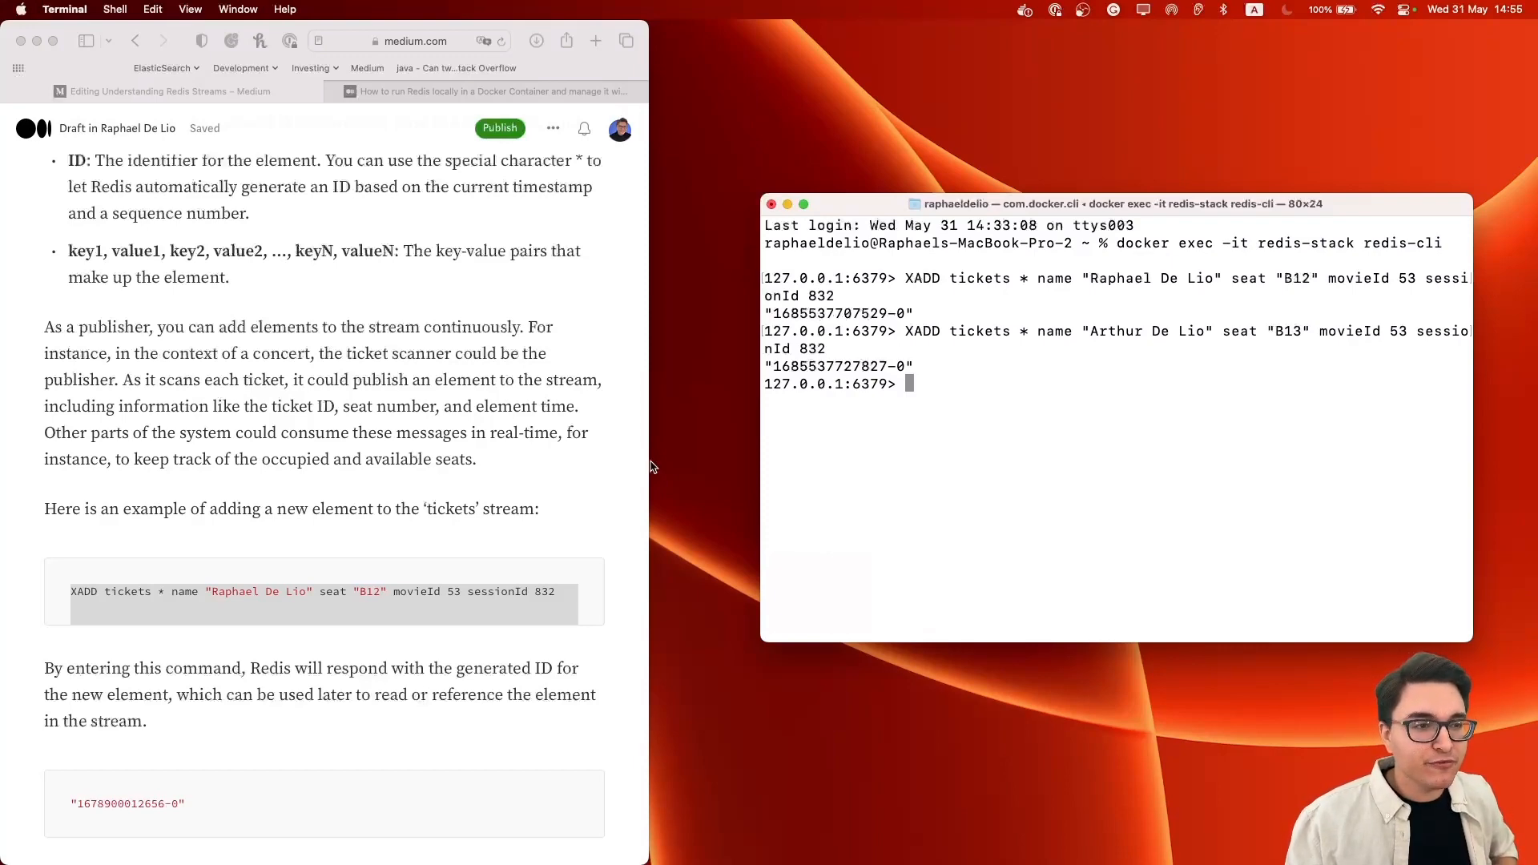
Step: Run XREAD STREAMS tickets 0-0 twice, returning both ticket entries with their fields
scroll(down, 3)
text(XREAD STREAMS tickets 0-0)
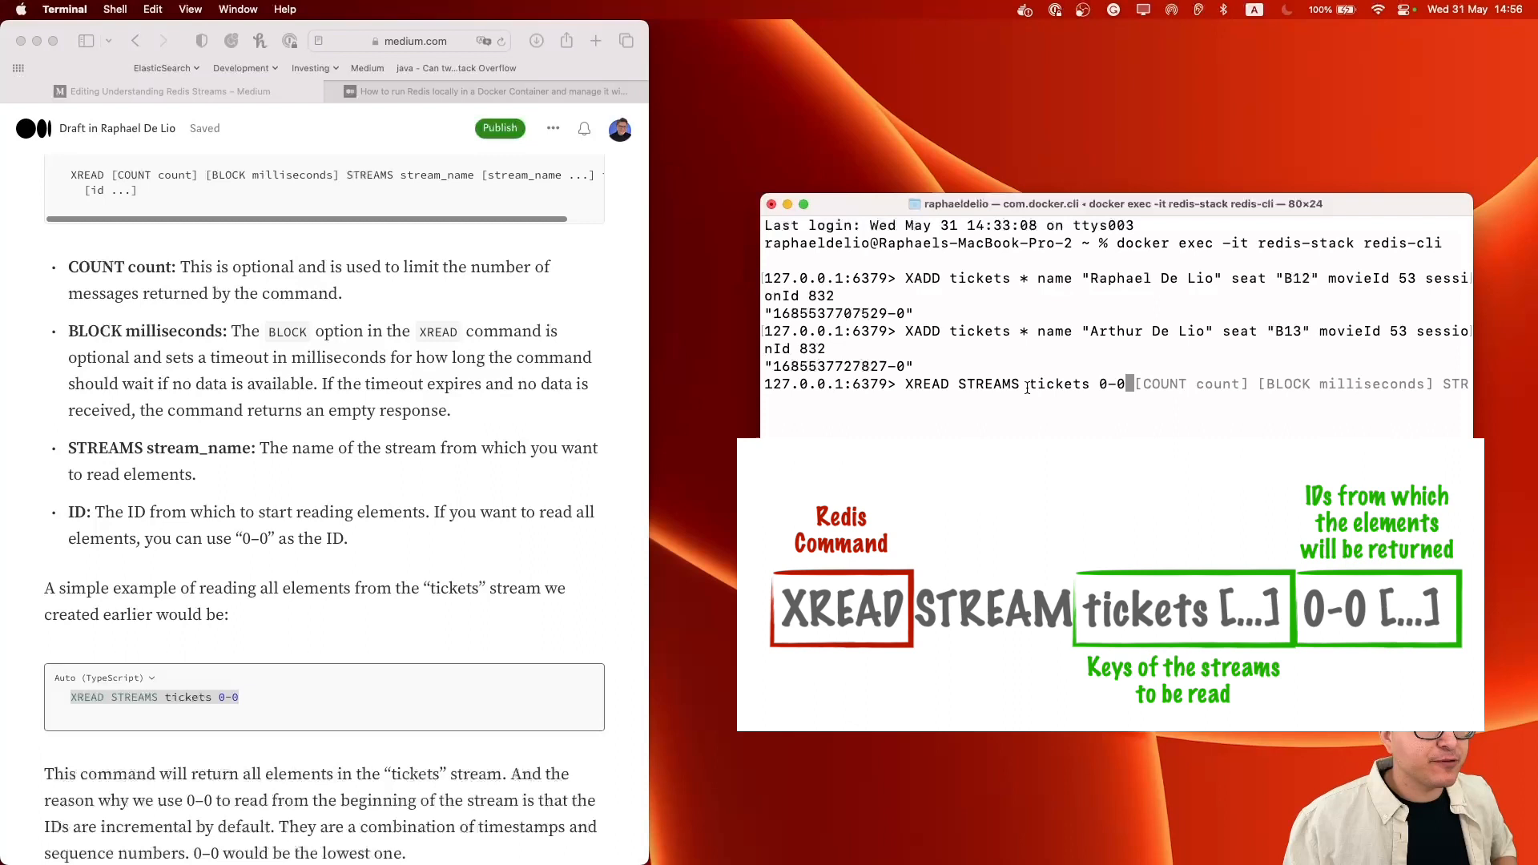
double_click(1058, 383)
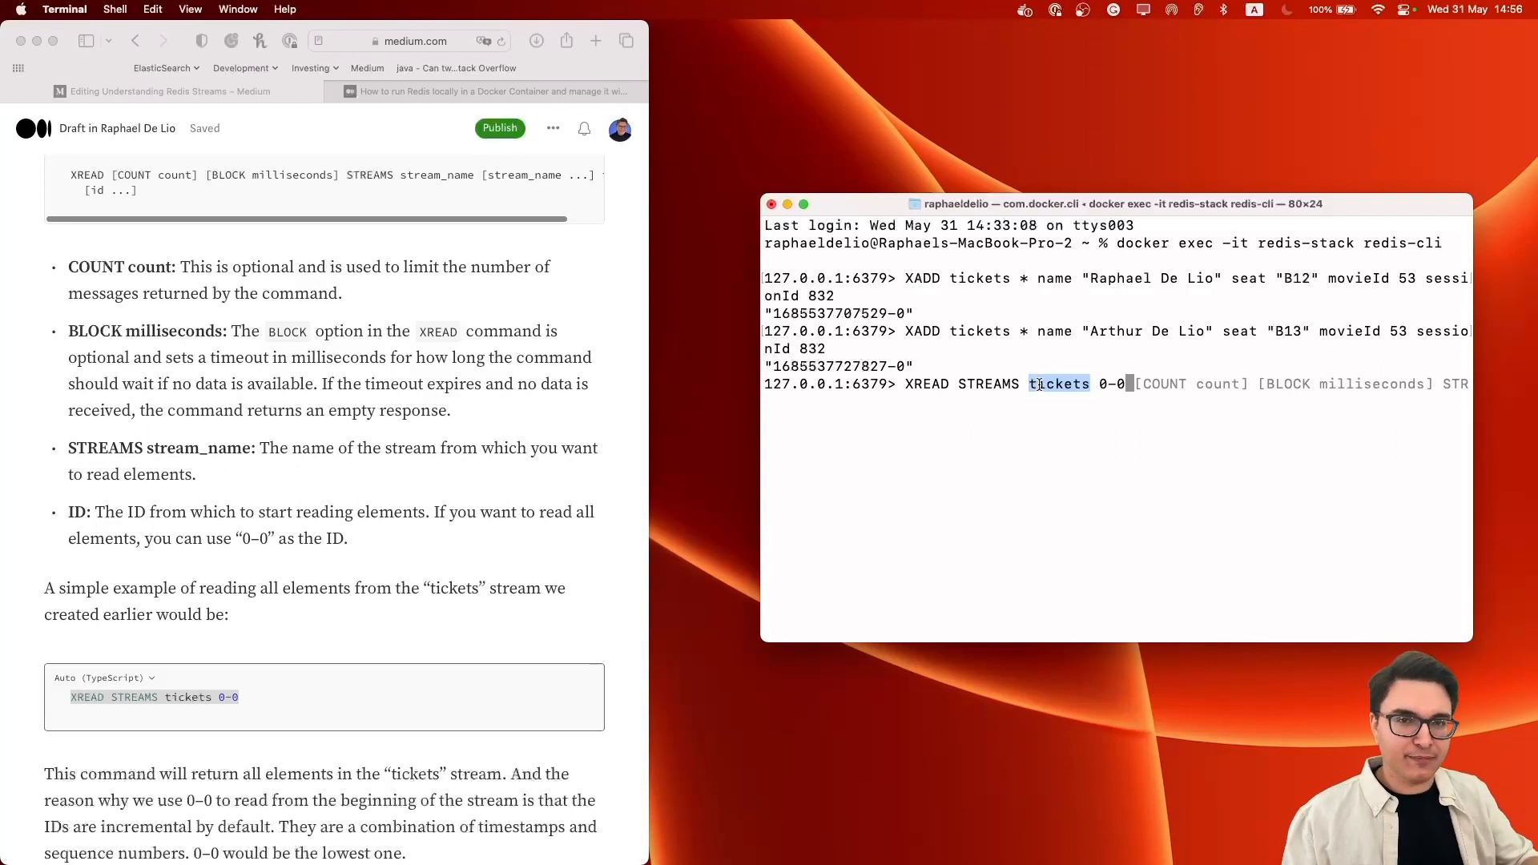
key(Return)
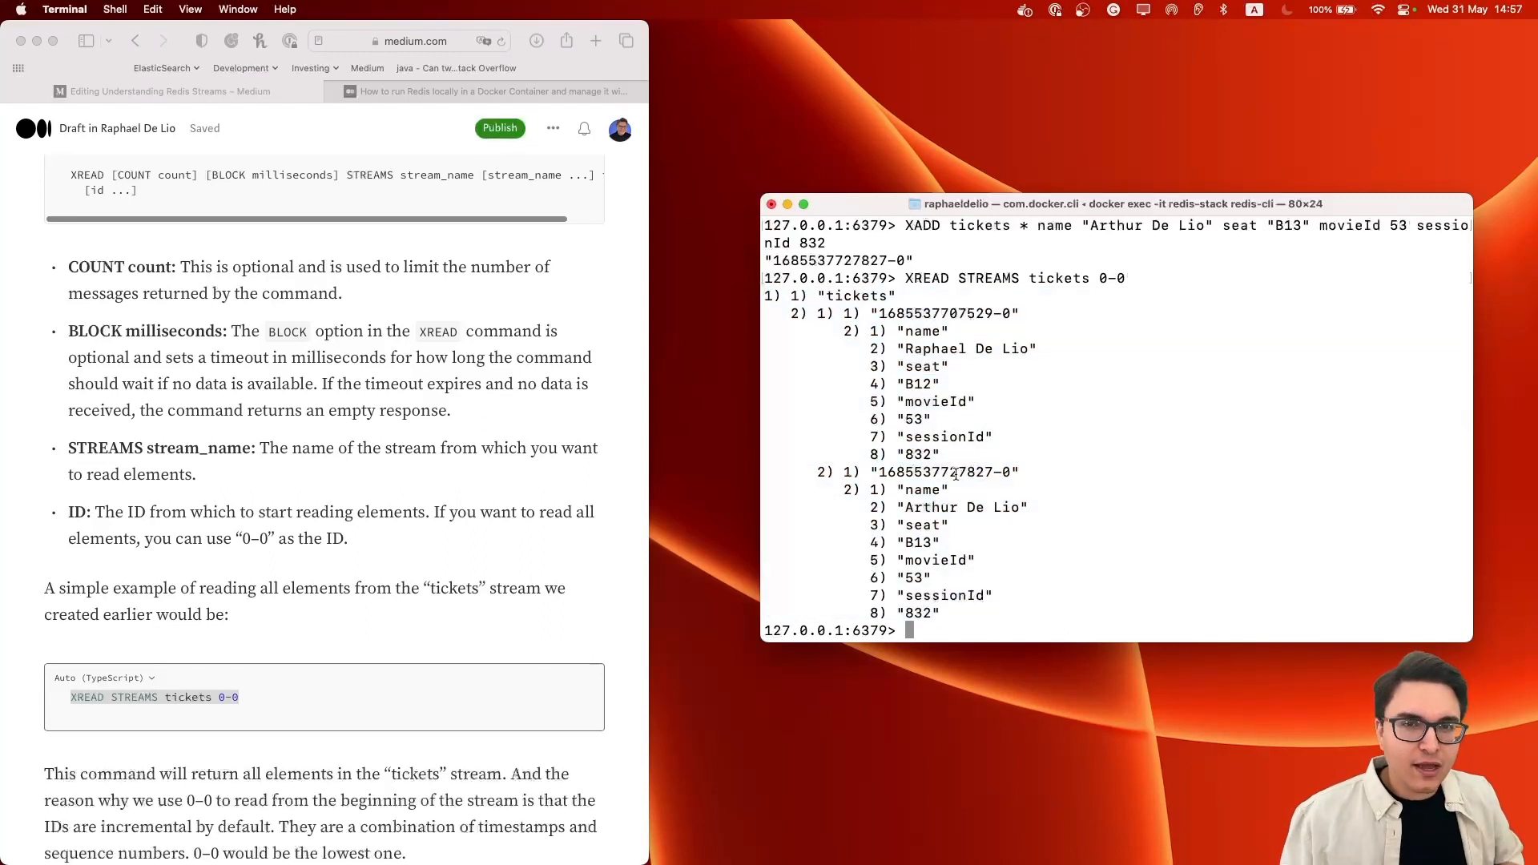
text(XREAD STREAMS tickets 0-0)
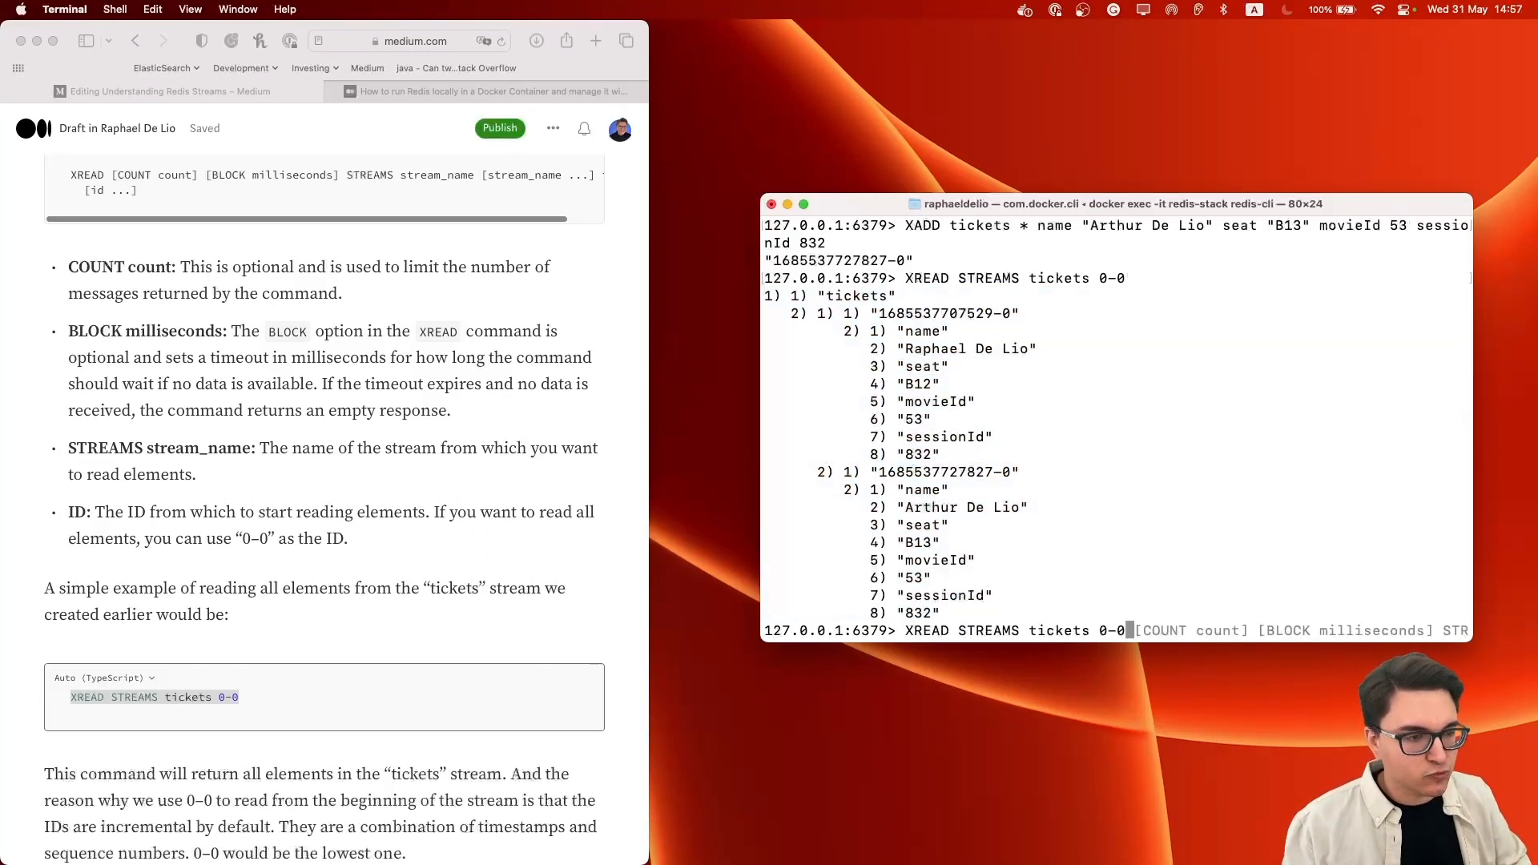
key(Return)
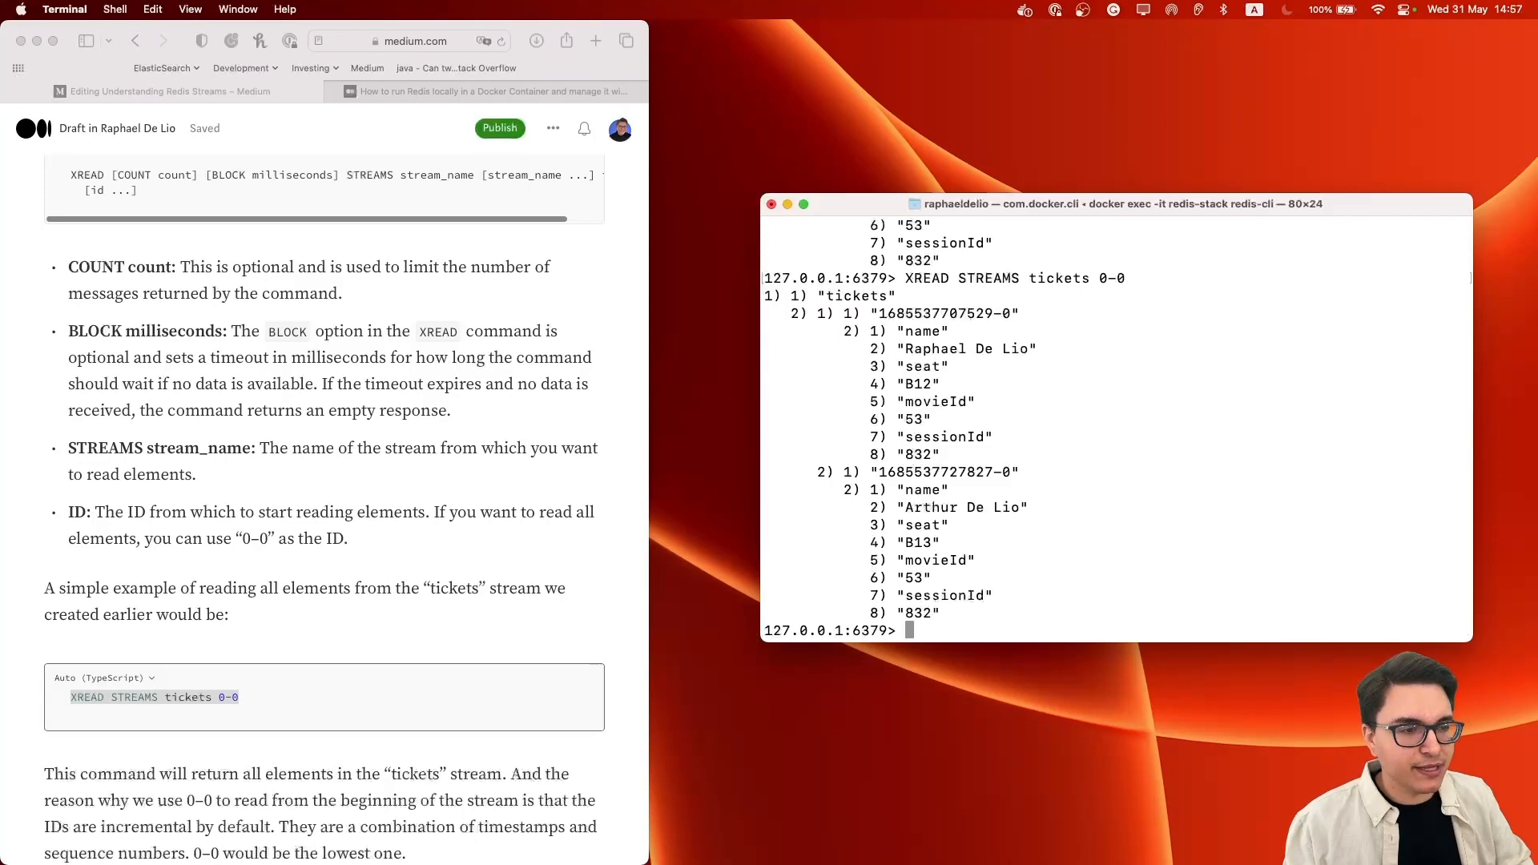
scroll(down, 3)
text(XREAD BLOCK 60000 STREAMS tickets $)
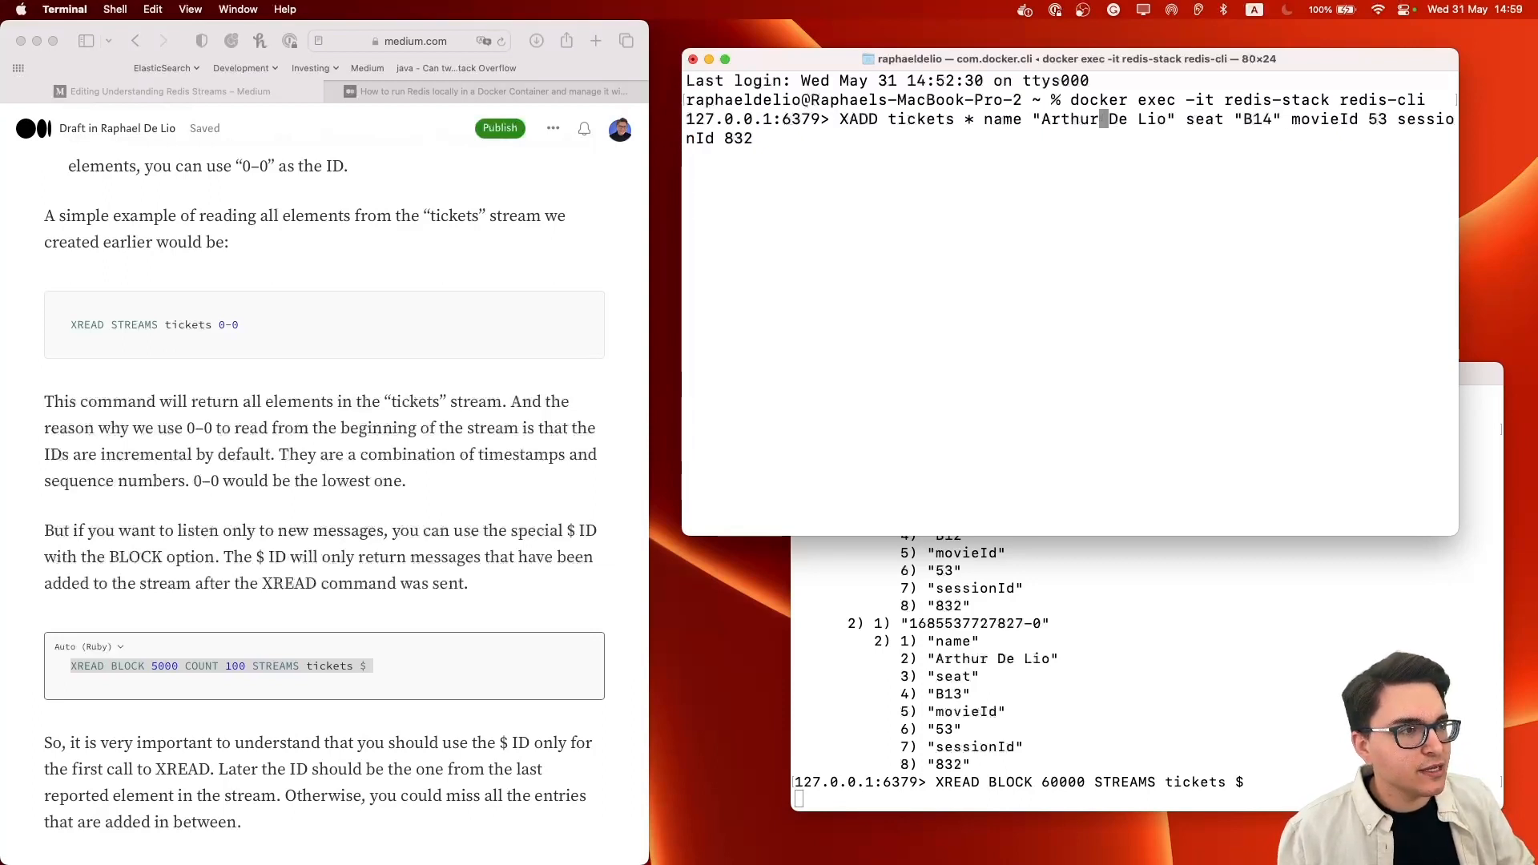
text(Antonieta)
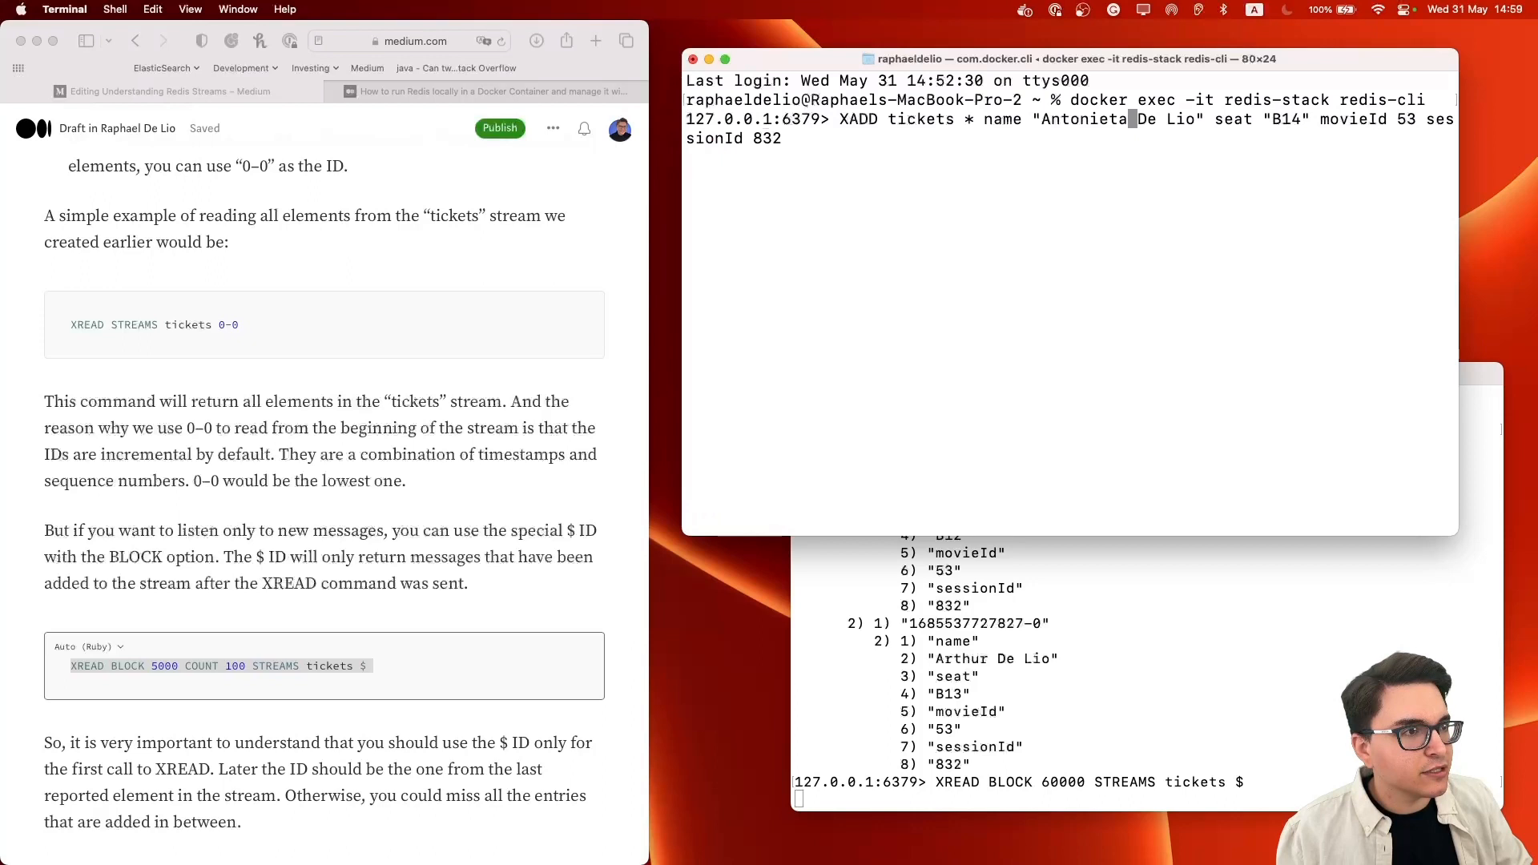
key(Return)
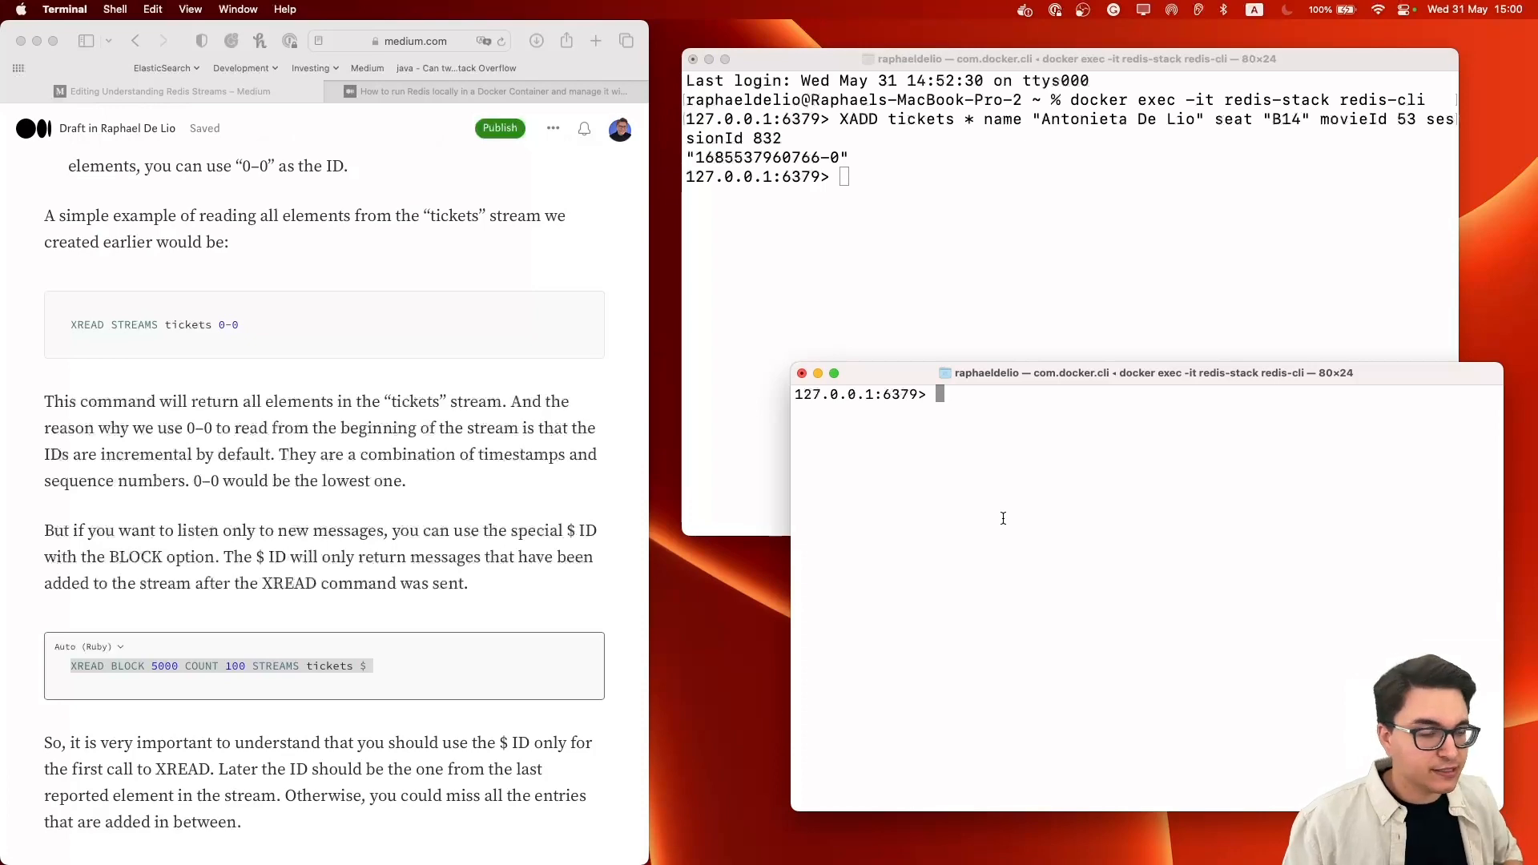
mouse_move(262, 596)
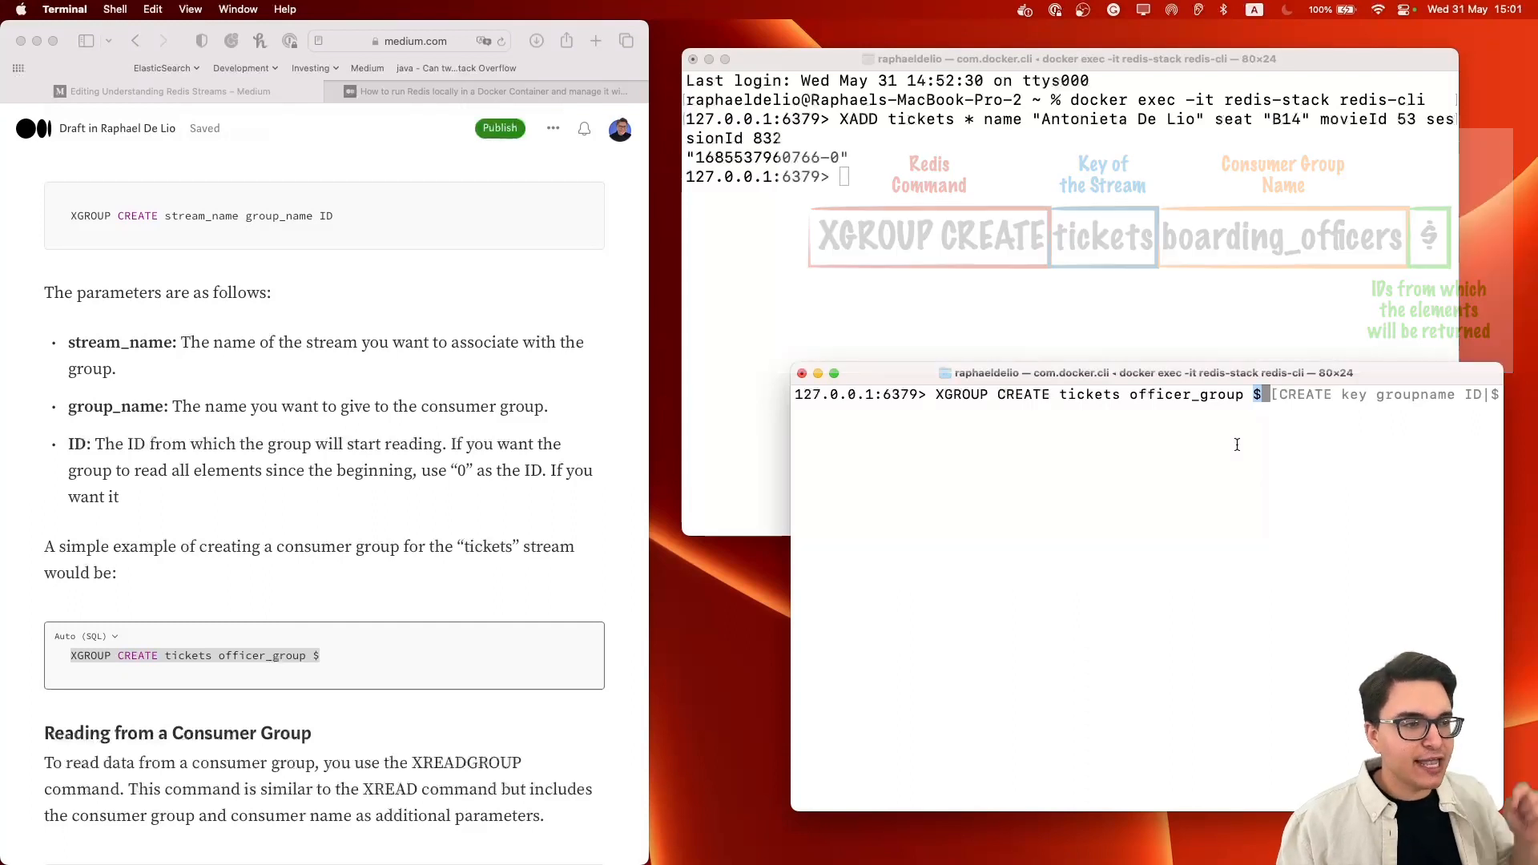
Step: Run XGROUP CREATE tickets officer_group $ to deliver only new entries
key(Return)
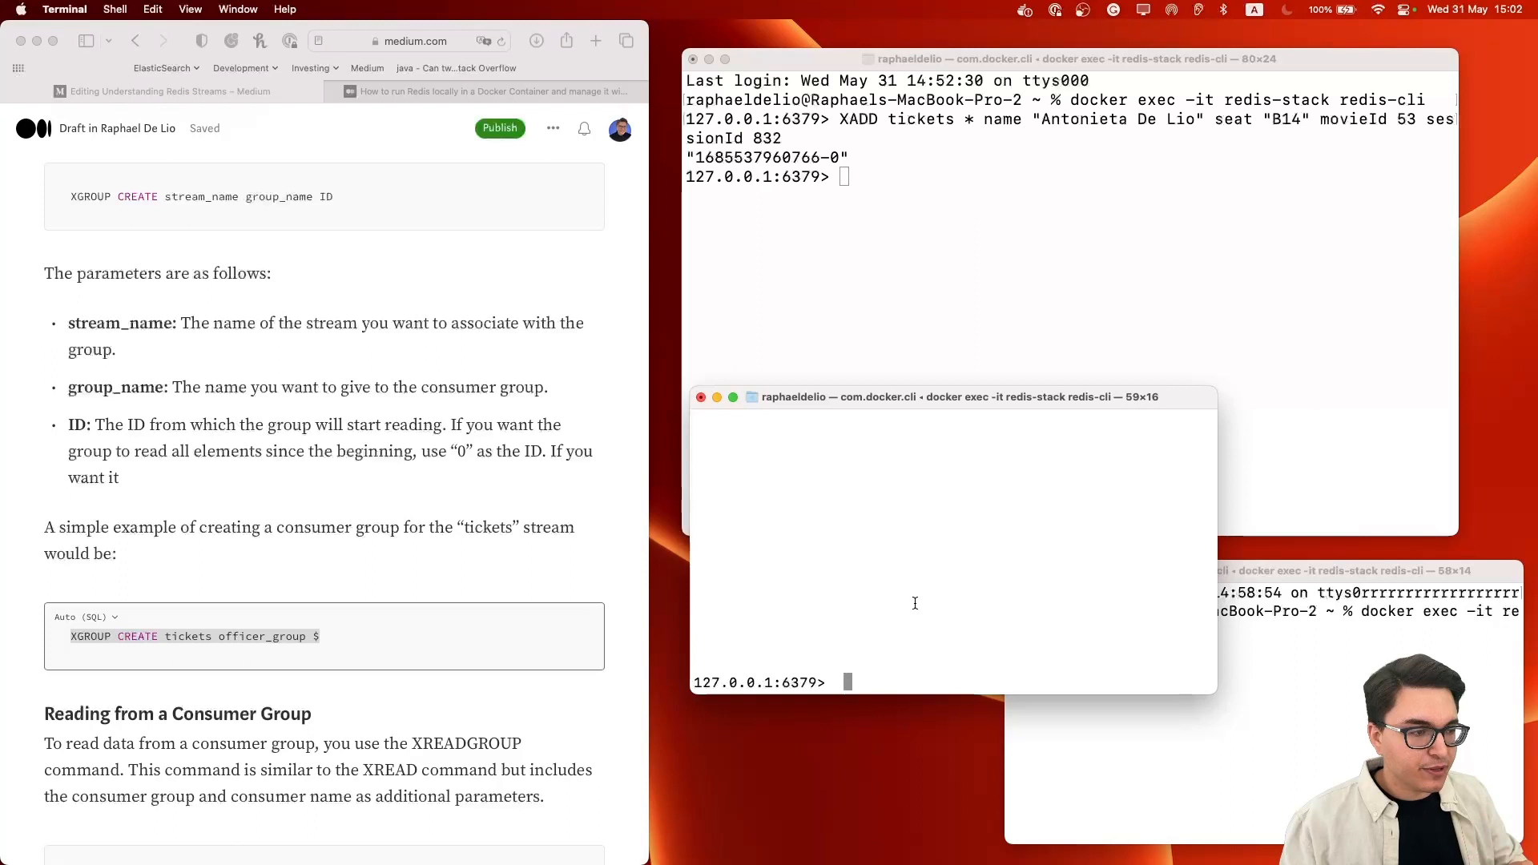
mouse_move(1056, 636)
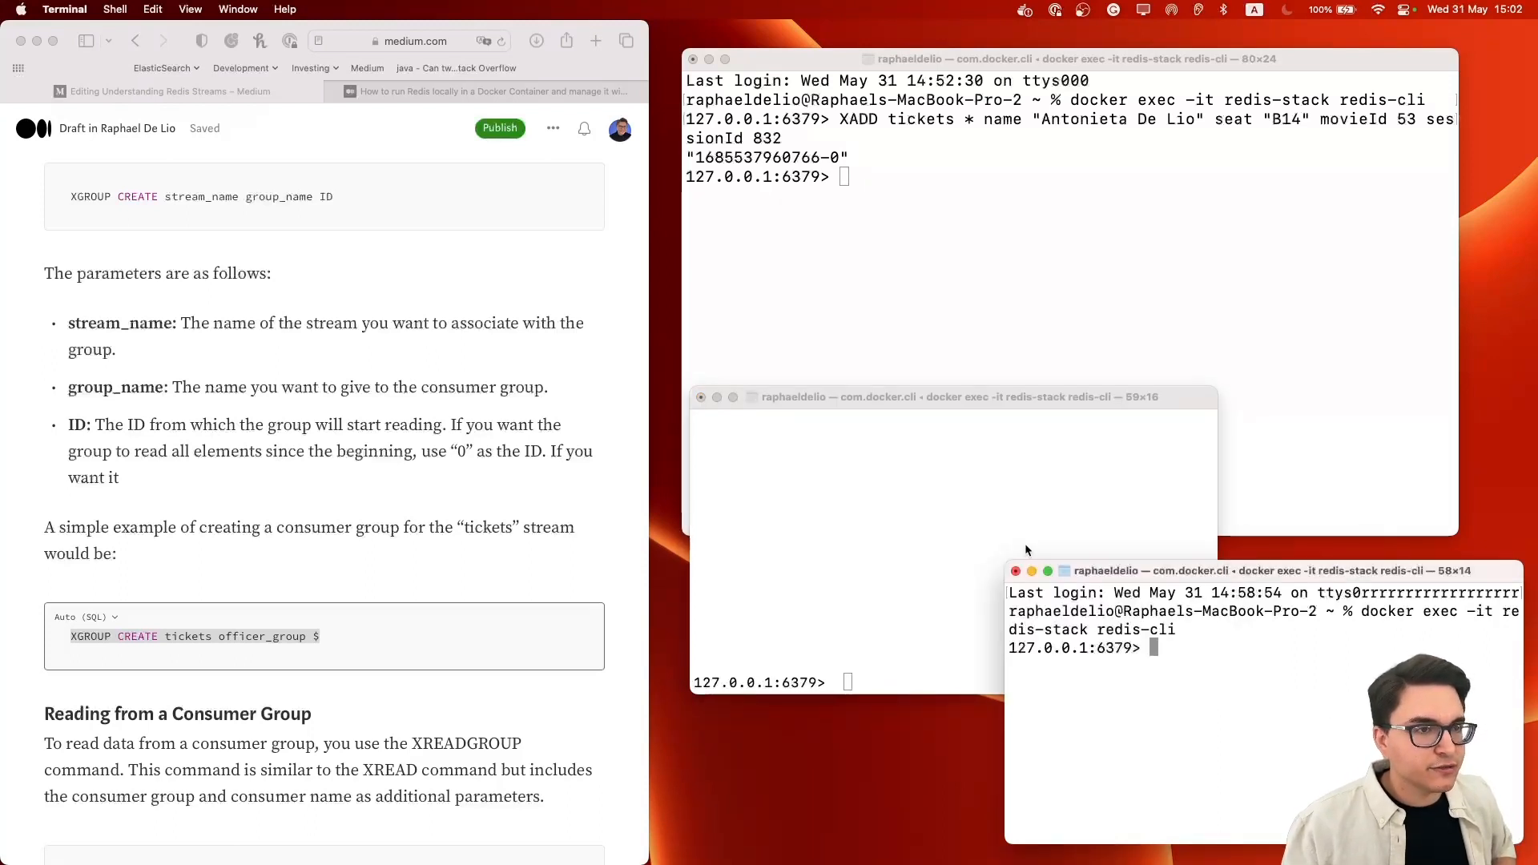
Step: Prepare XREADGROUP GROUP officer_group consumer1 STREAMS tickets > in a new redis-cli session
scroll(down, 3)
text(XREADGROUP GROUP officer_group consumer1 STREAMS tickets >)
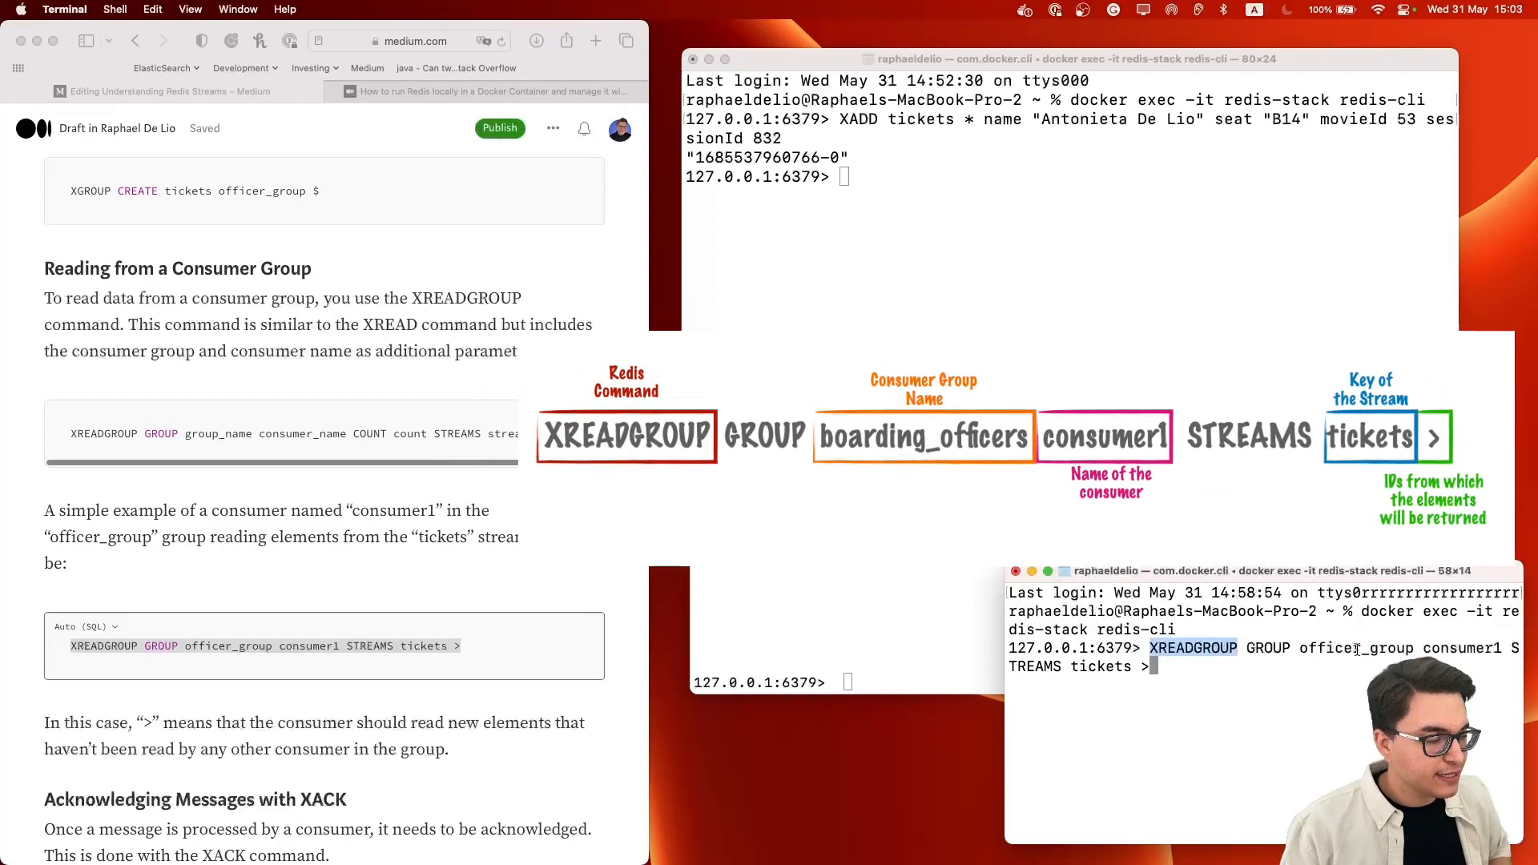
double_click(1355, 648)
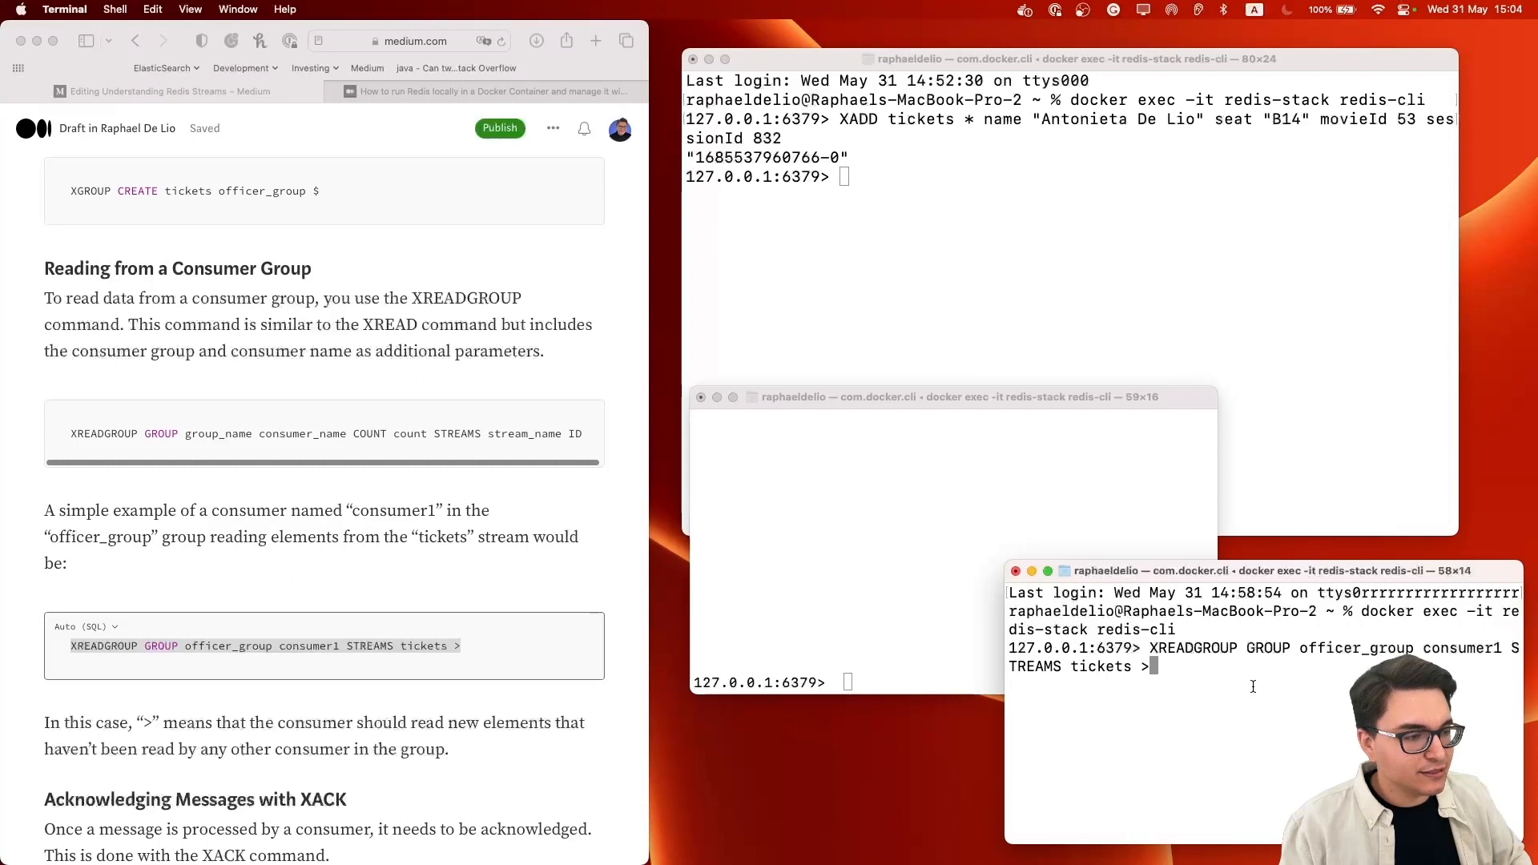
mouse_move(711, 644)
text( BLOCK)
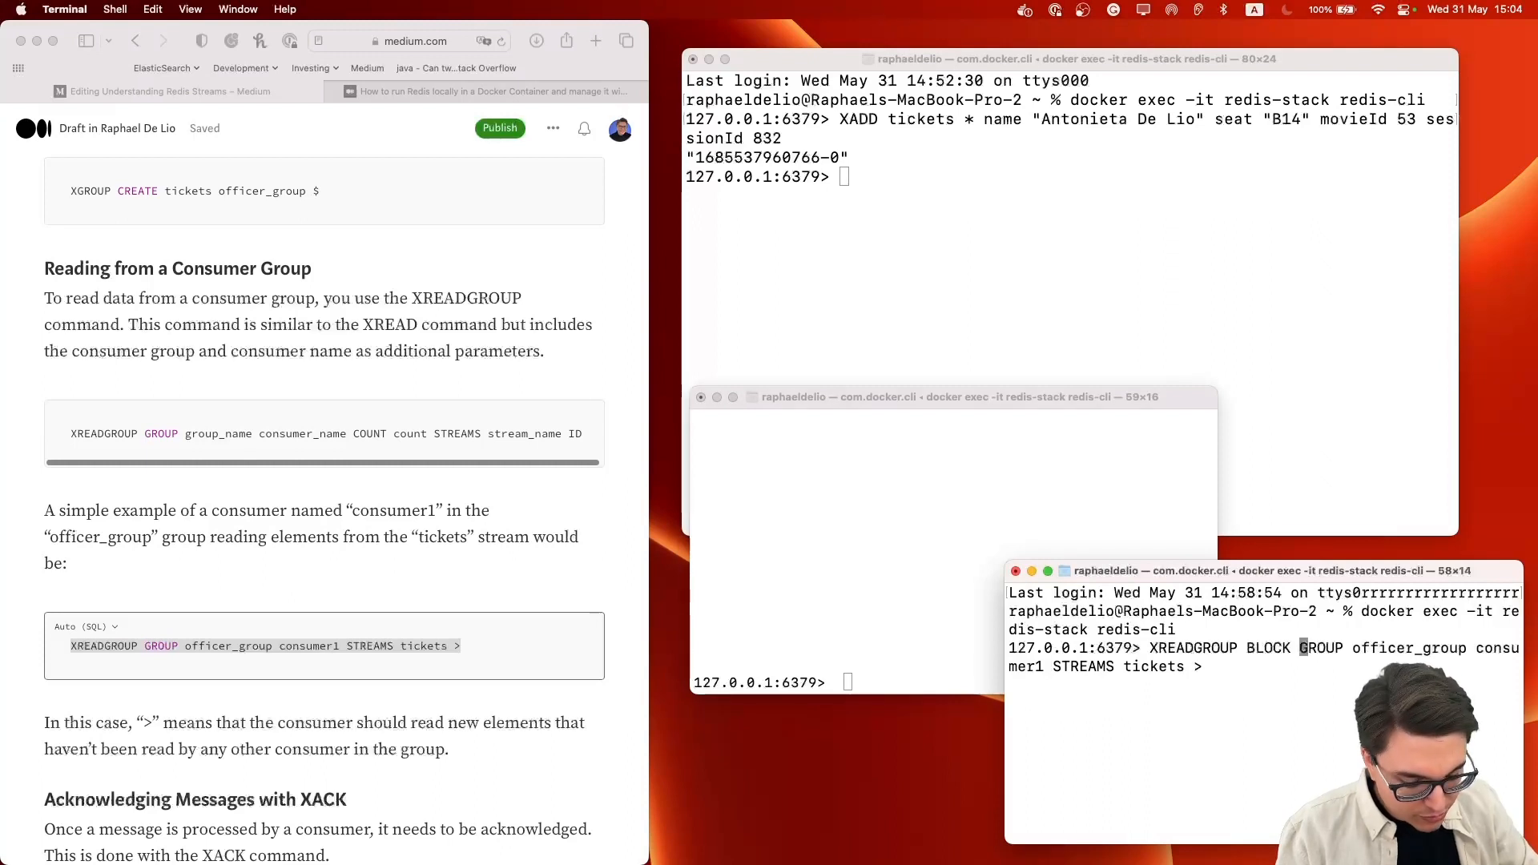
Step: Complete the XREADGROUP BLOCK value as 360000 ms for the waiting consumers
text(360000)
click(1070, 176)
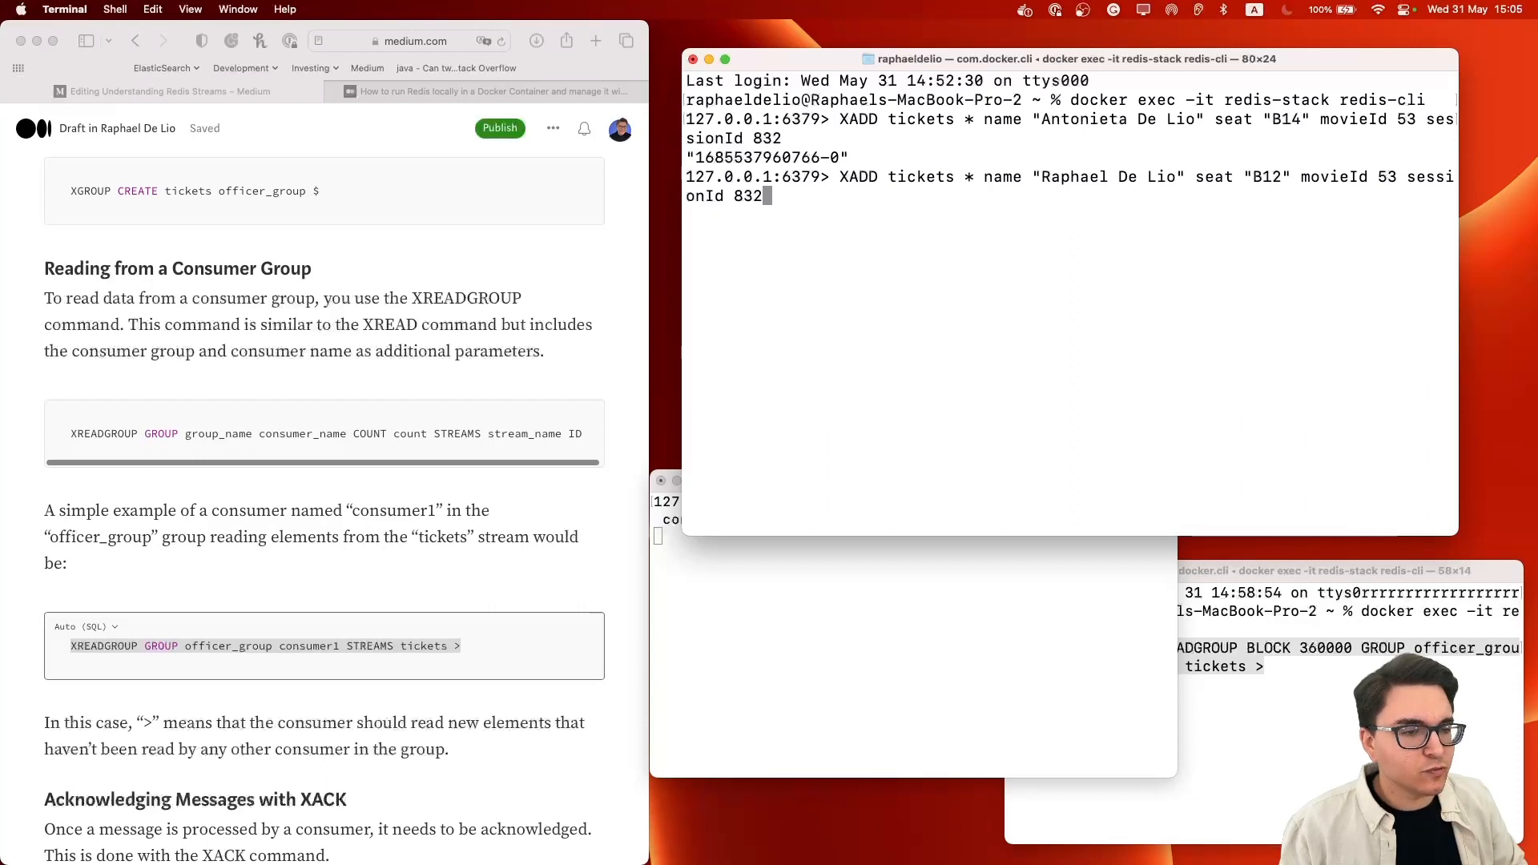
Step: Add the seat B12 ticket, then return to the adding session for the B14 ticket
key(Return)
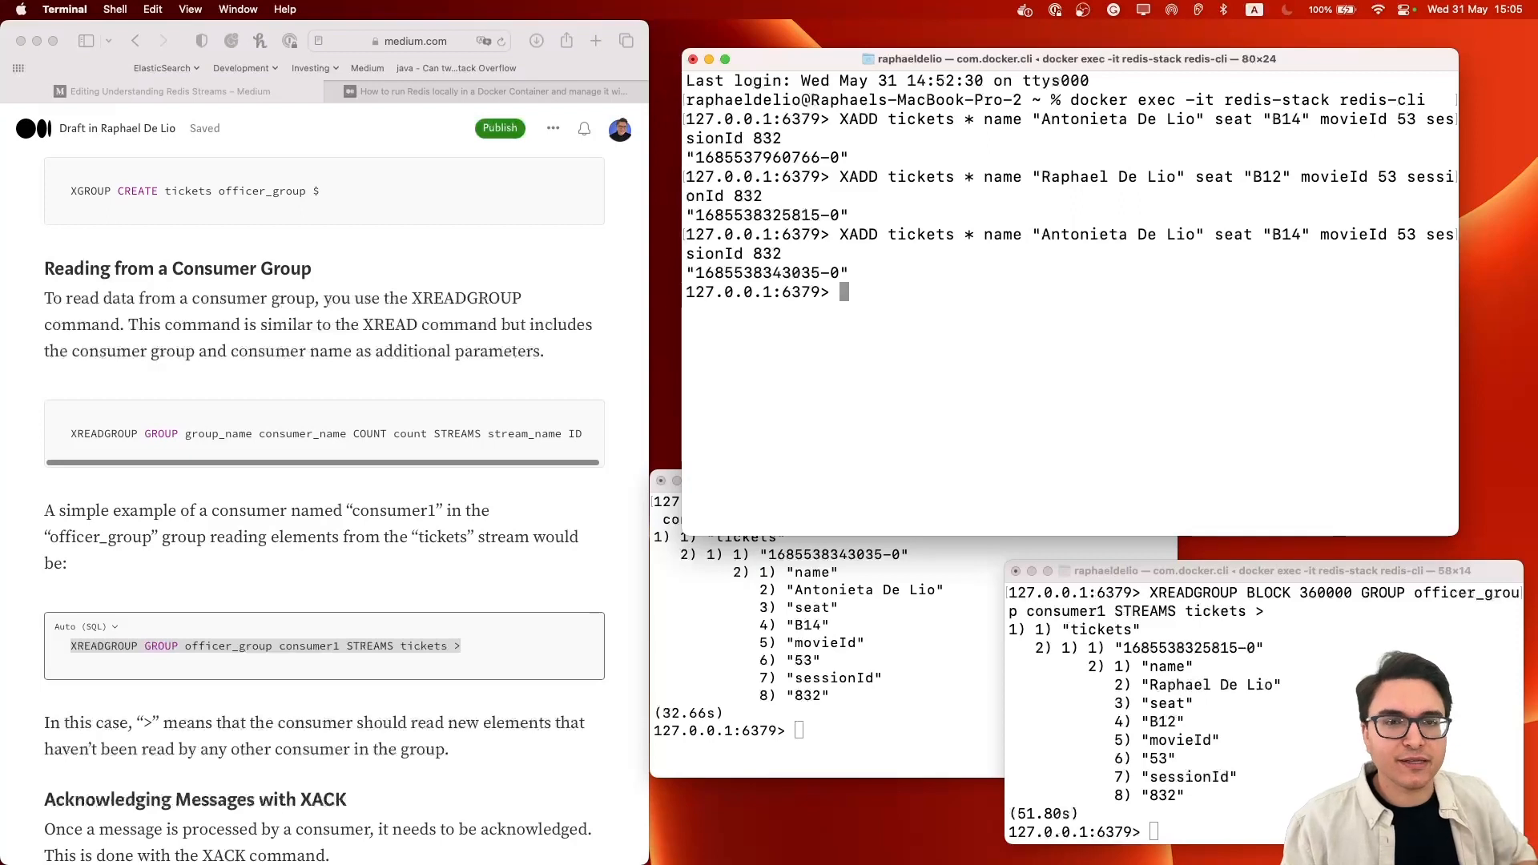
click(1264, 703)
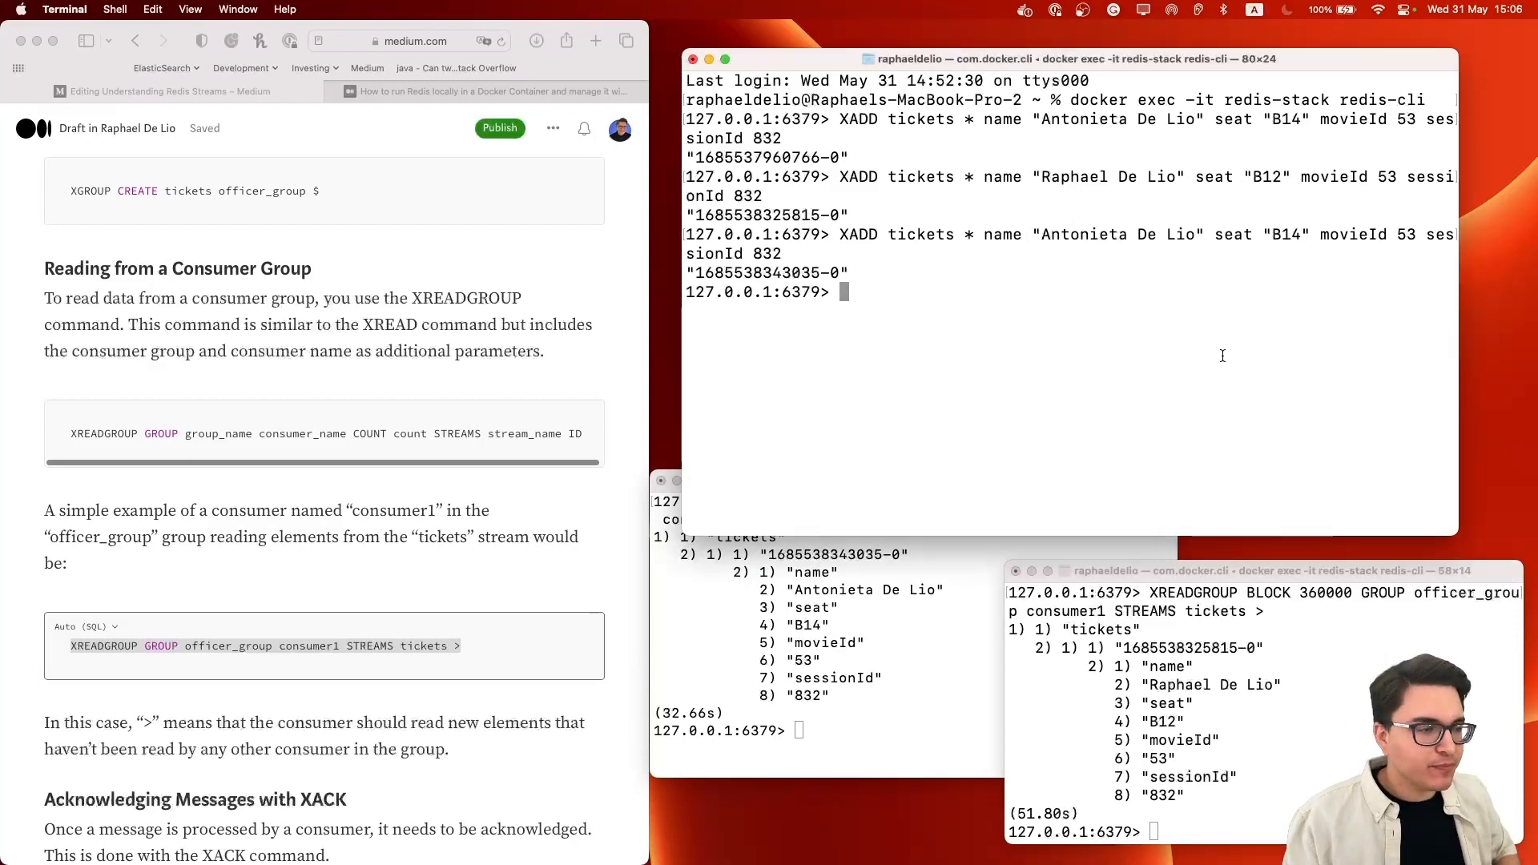
mouse_move(1177, 513)
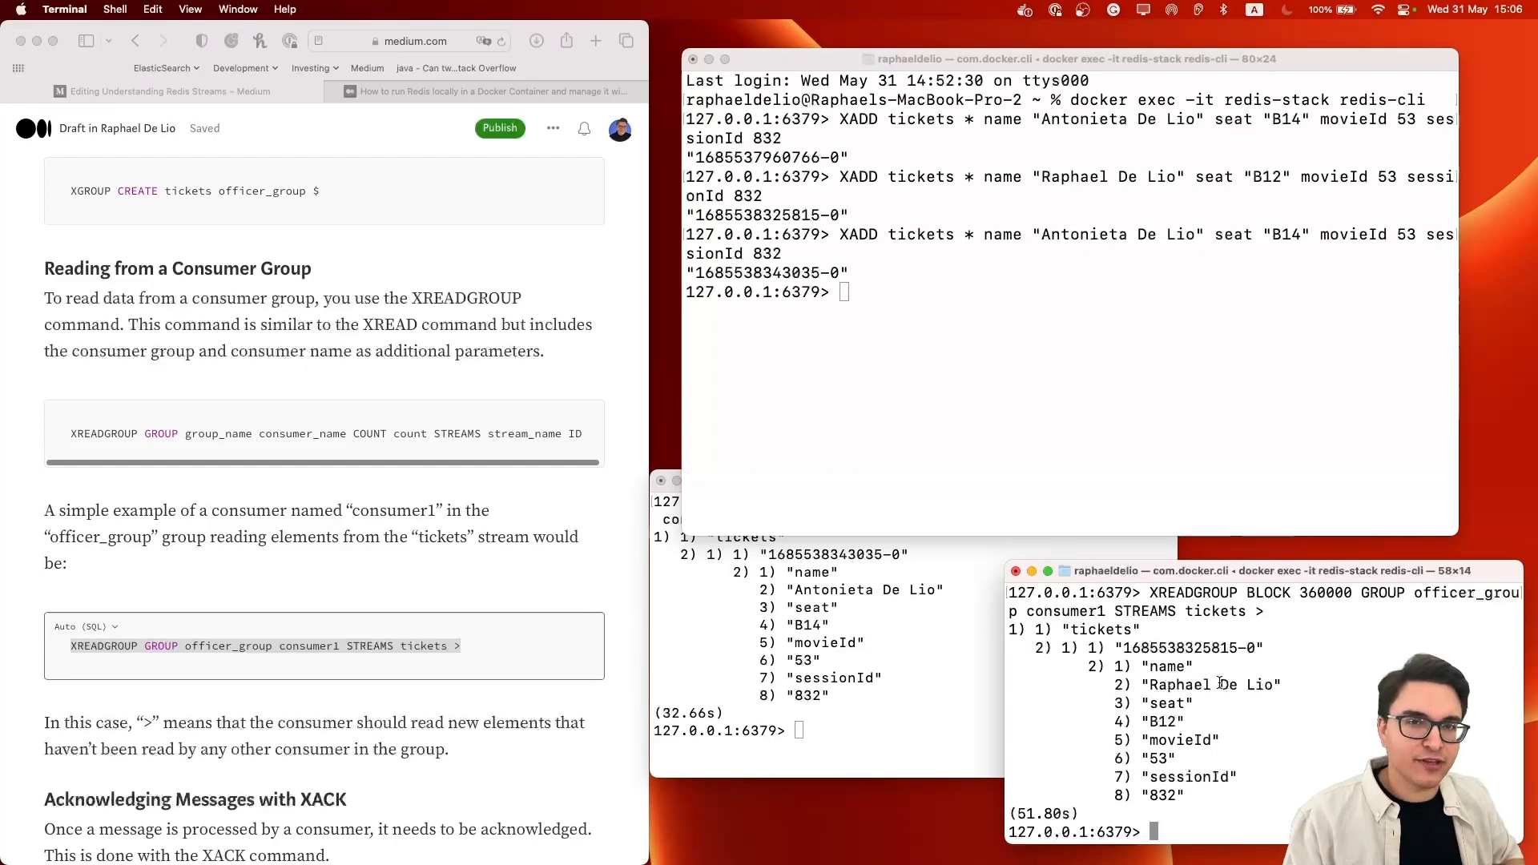
scroll(down, 3)
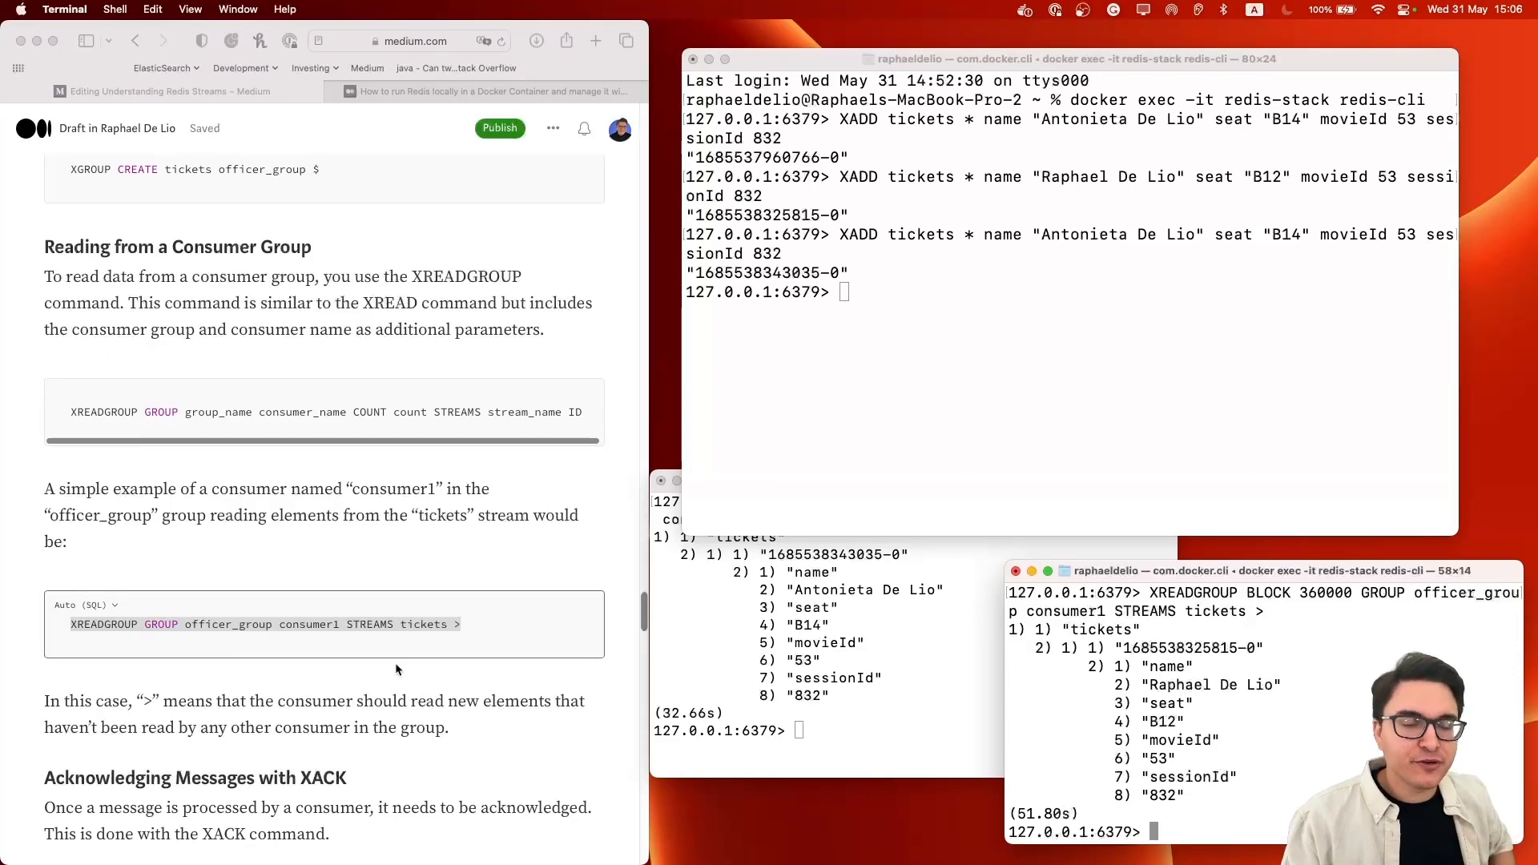
scroll(down, 3)
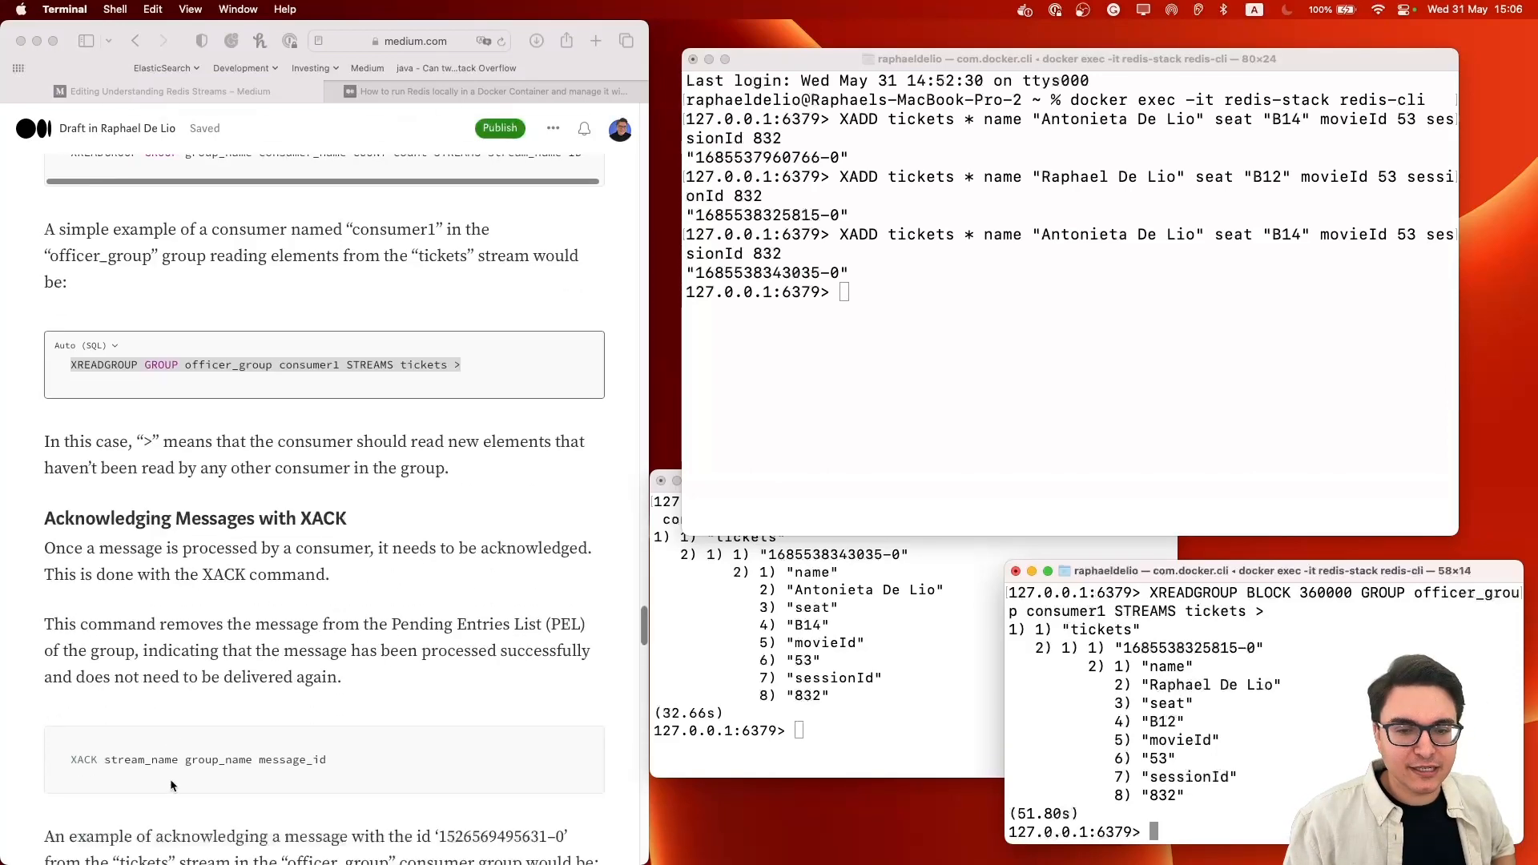
scroll(down, 3)
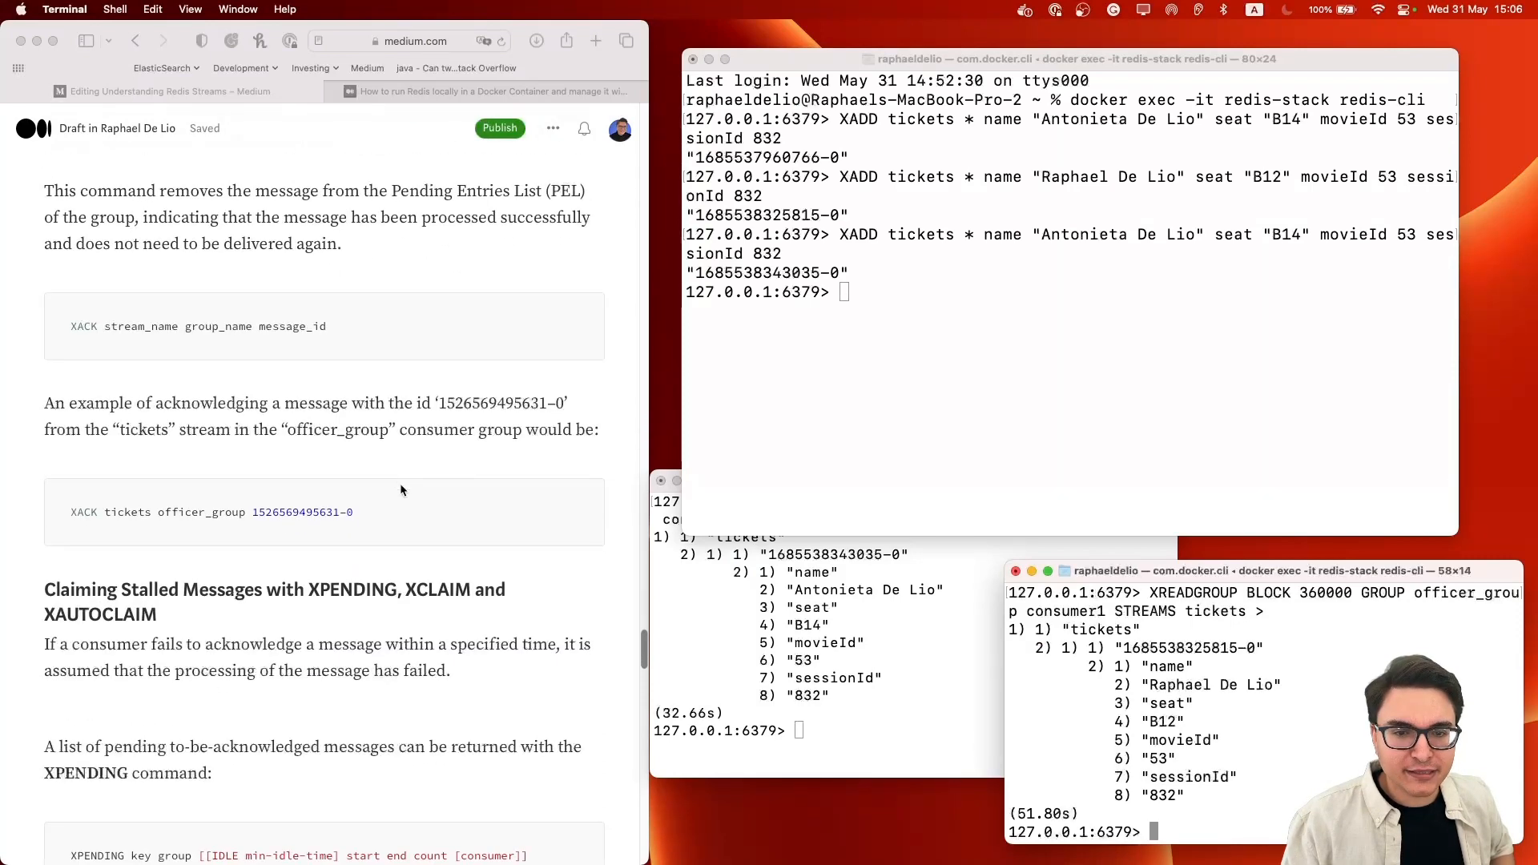
triple_click(212, 511)
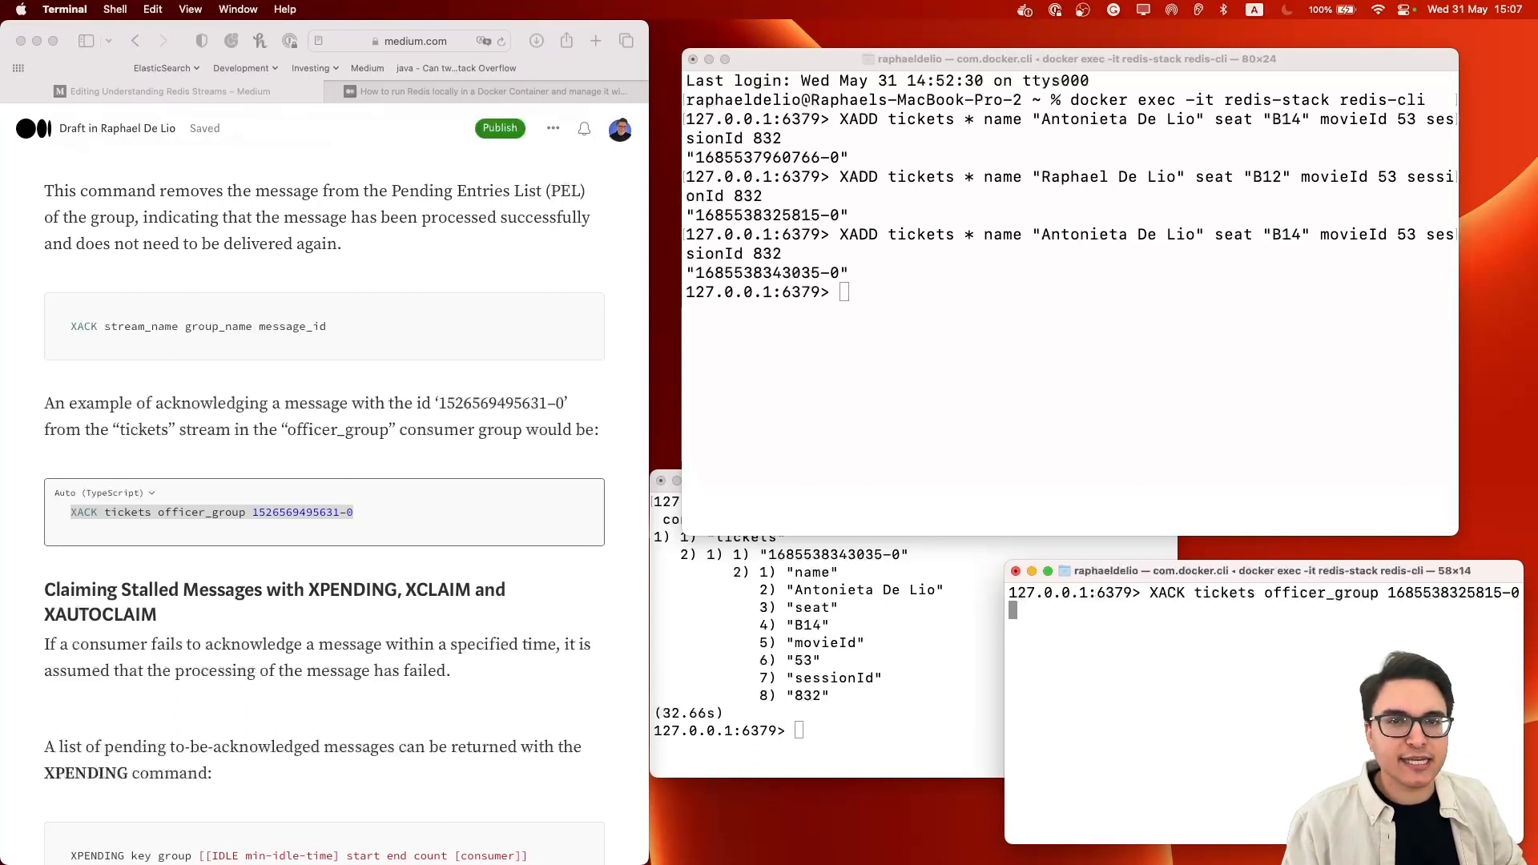
key(Return)
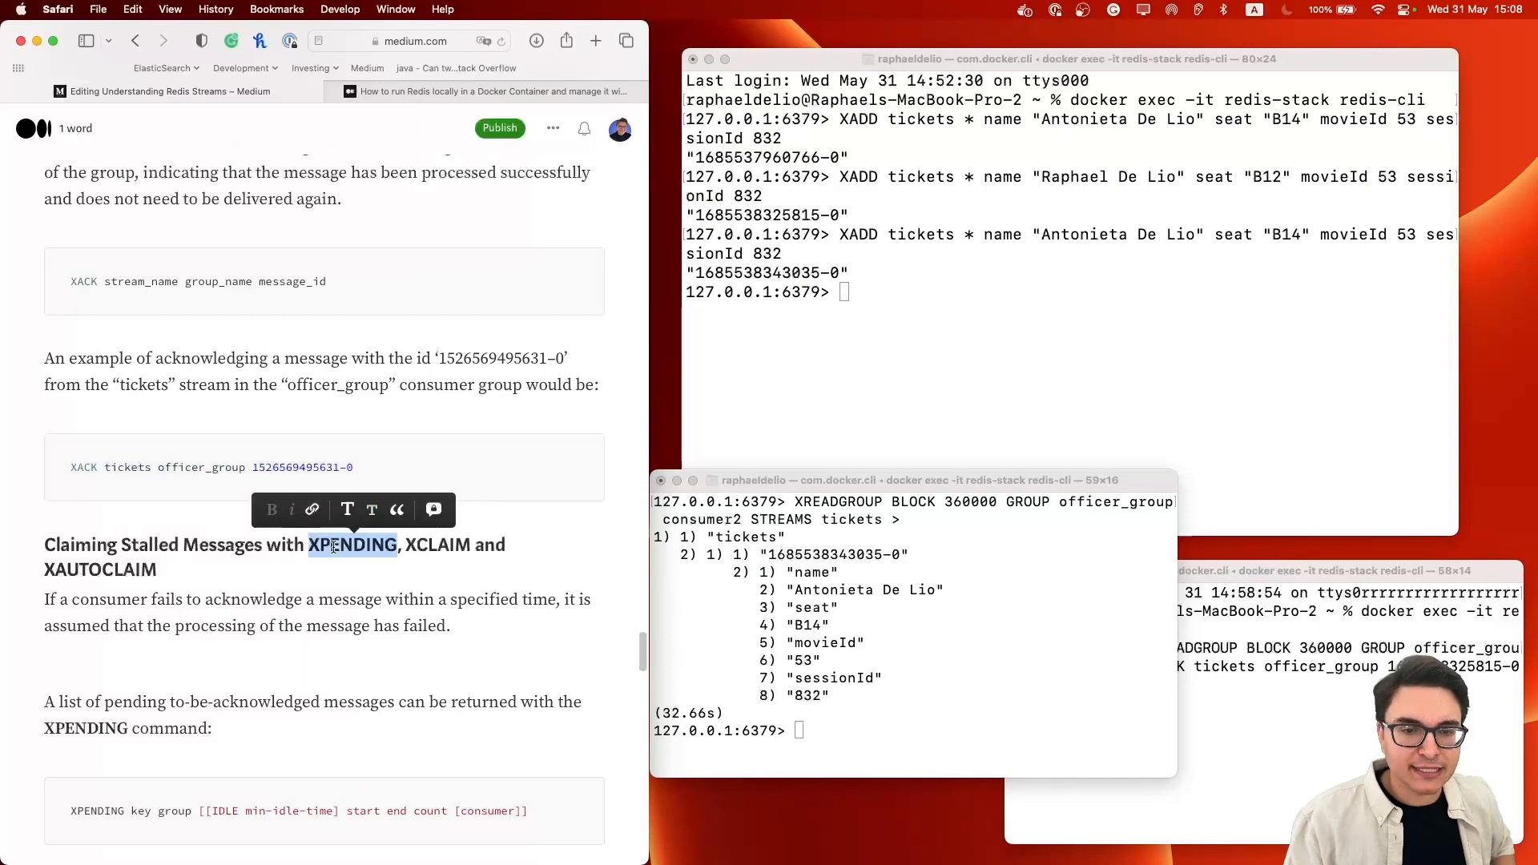
Step: Run XPENDING tickets officer_group IDLE 30000 - + 10 consumer2, replacing boarding_counter
scroll(down, 3)
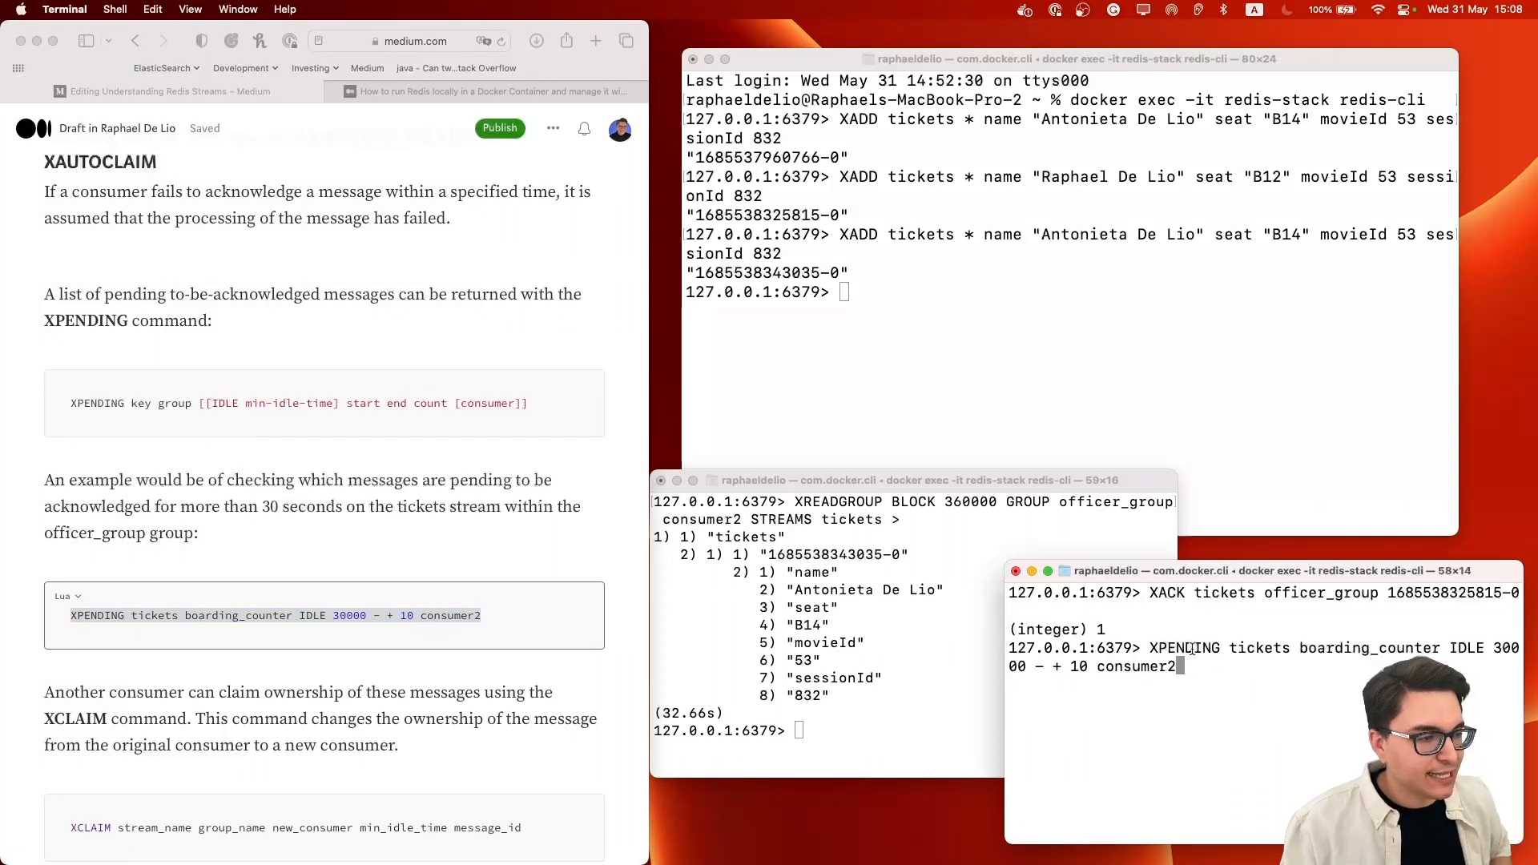
double_click(1259, 648)
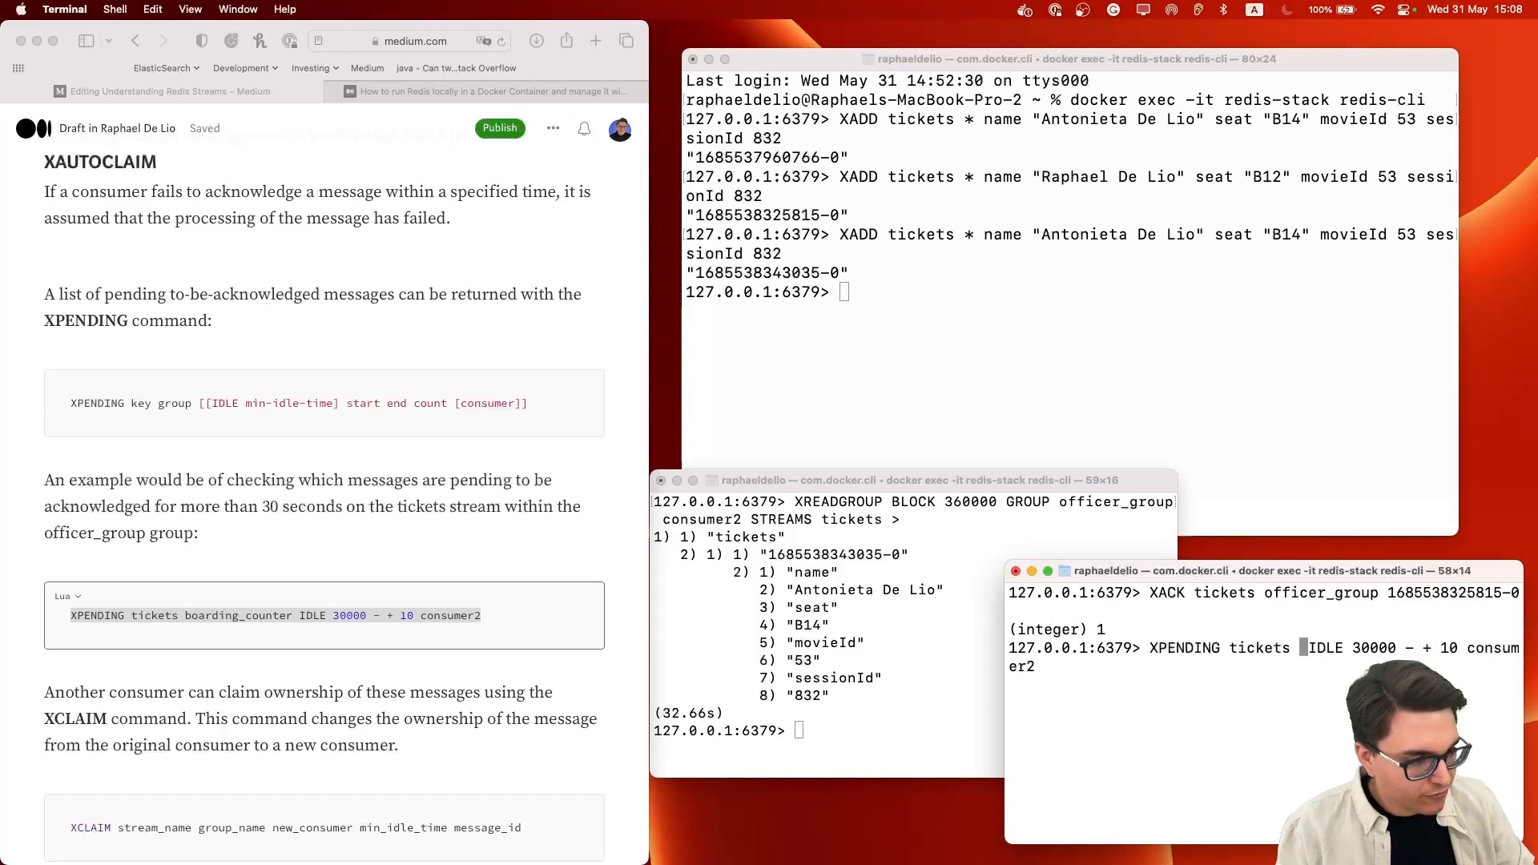
text(office?)
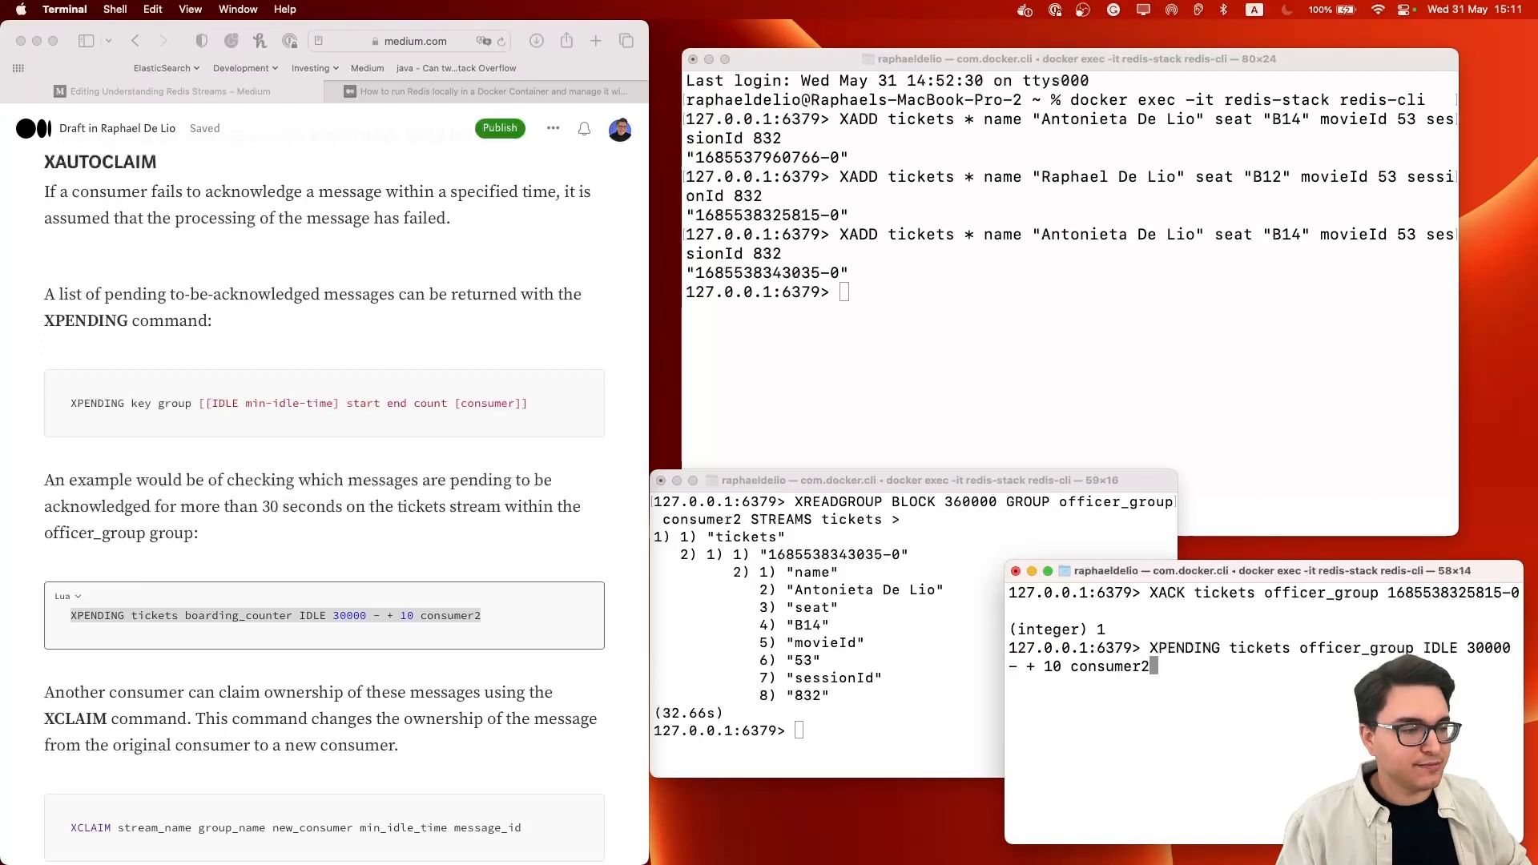
key(Return)
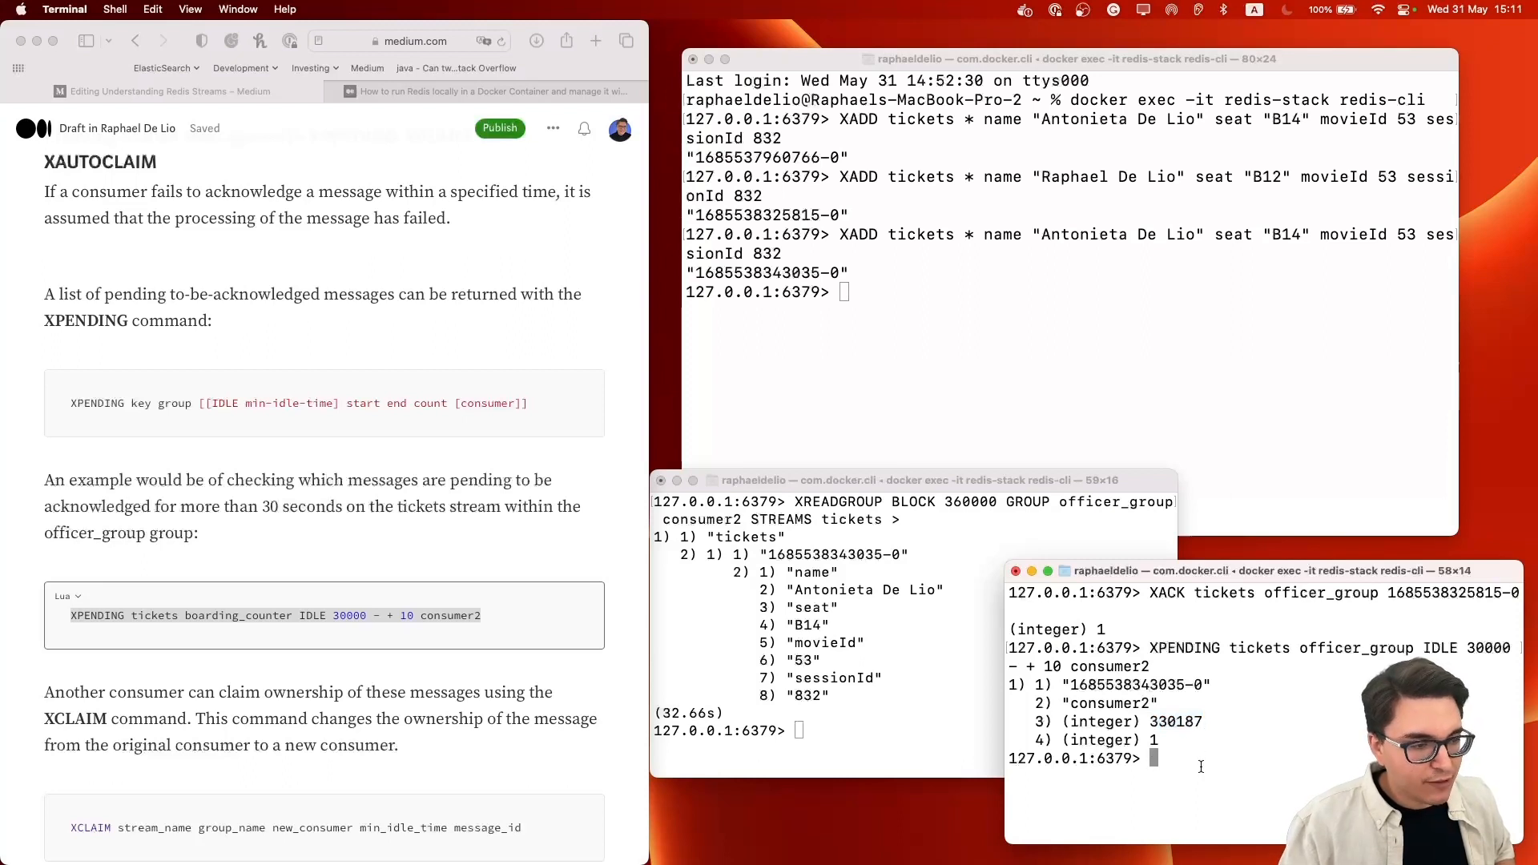
scroll(down, 3)
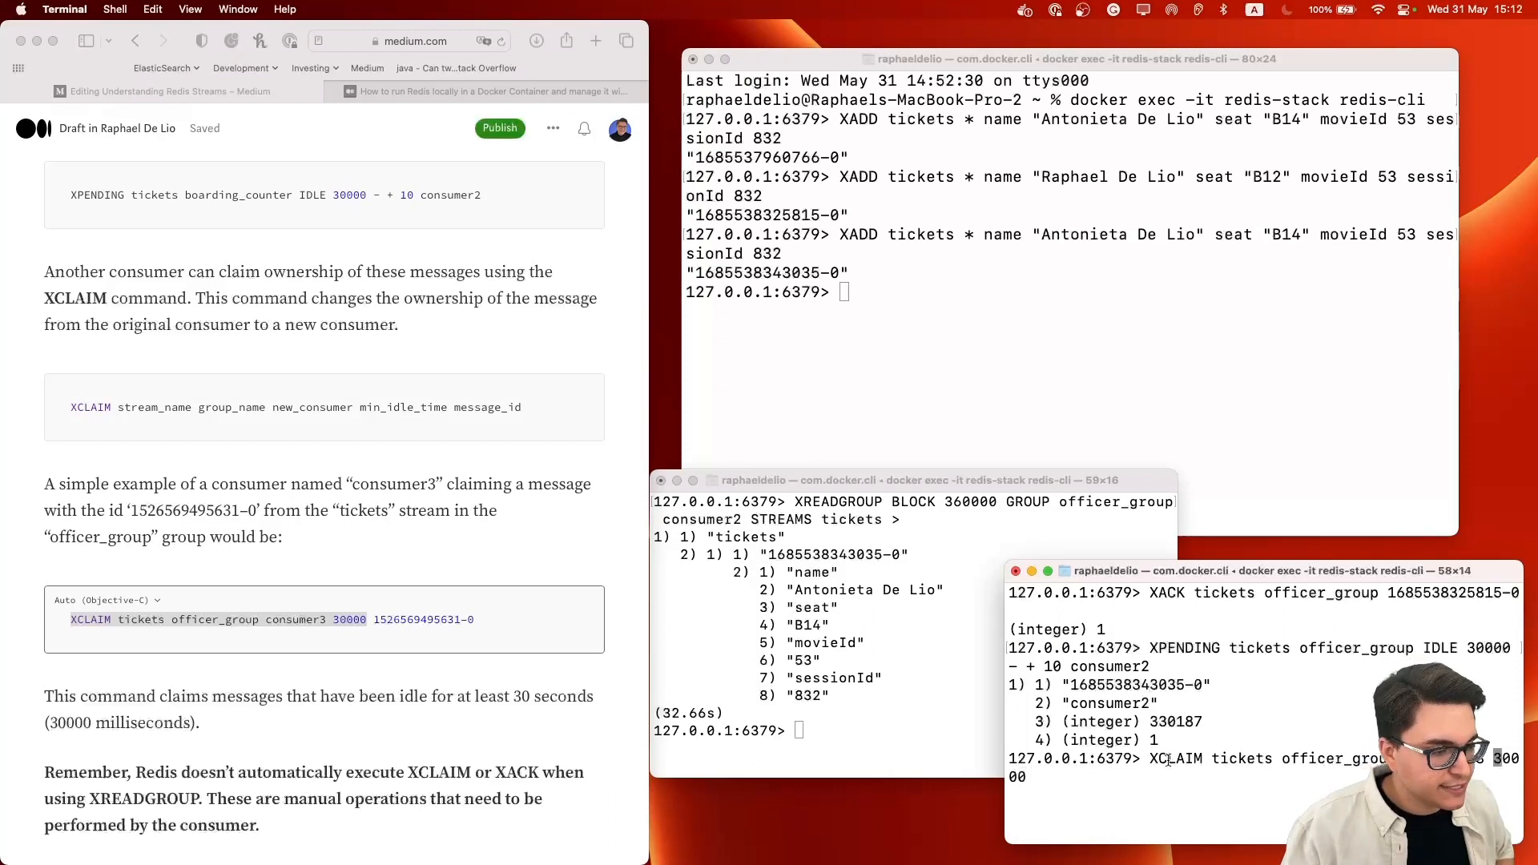
double_click(1175, 758)
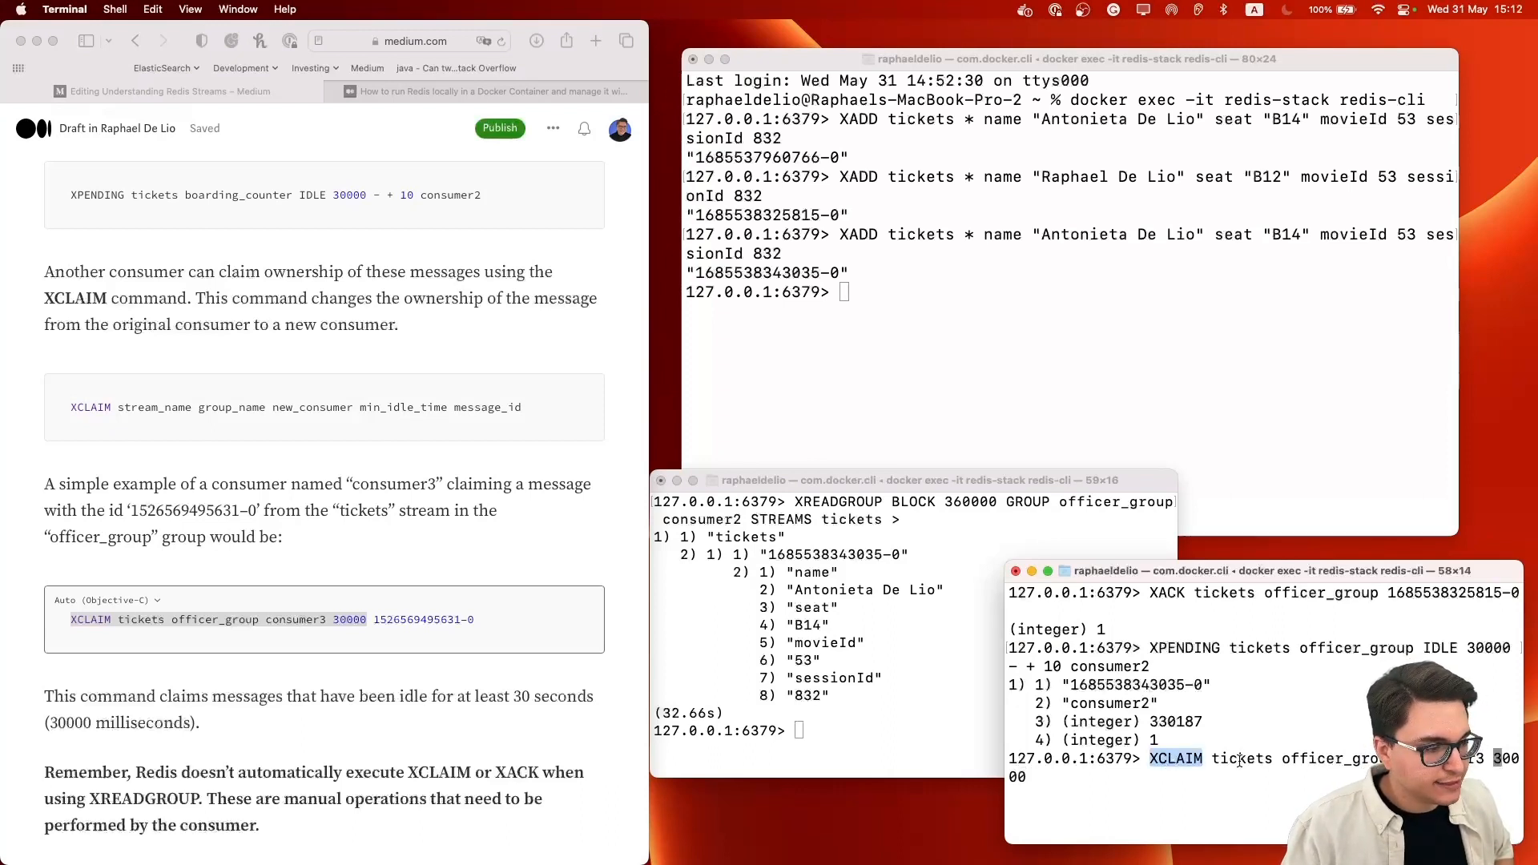
double_click(1241, 757)
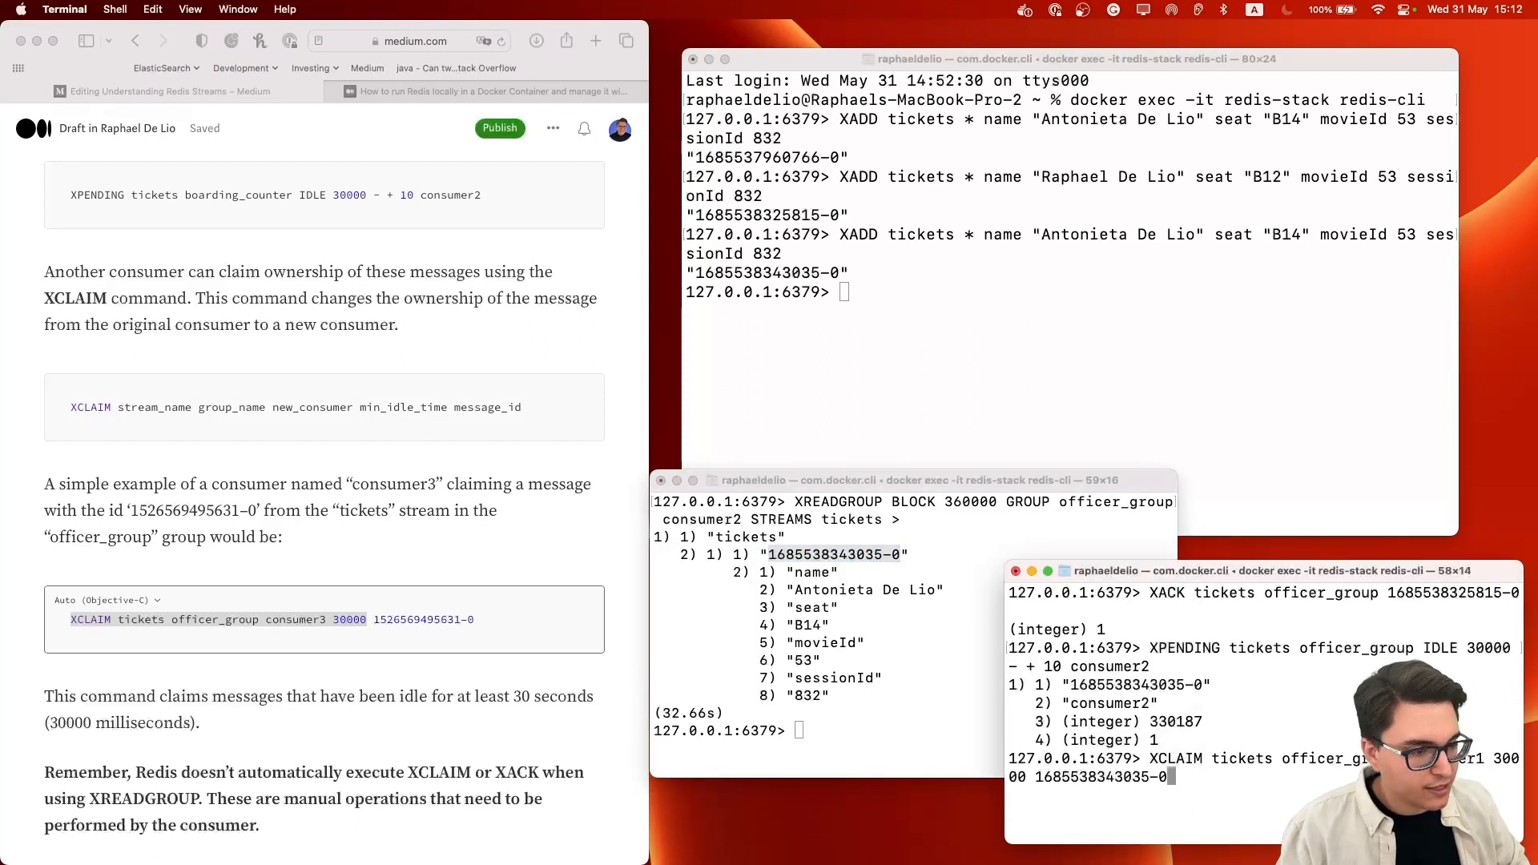
key(Return)
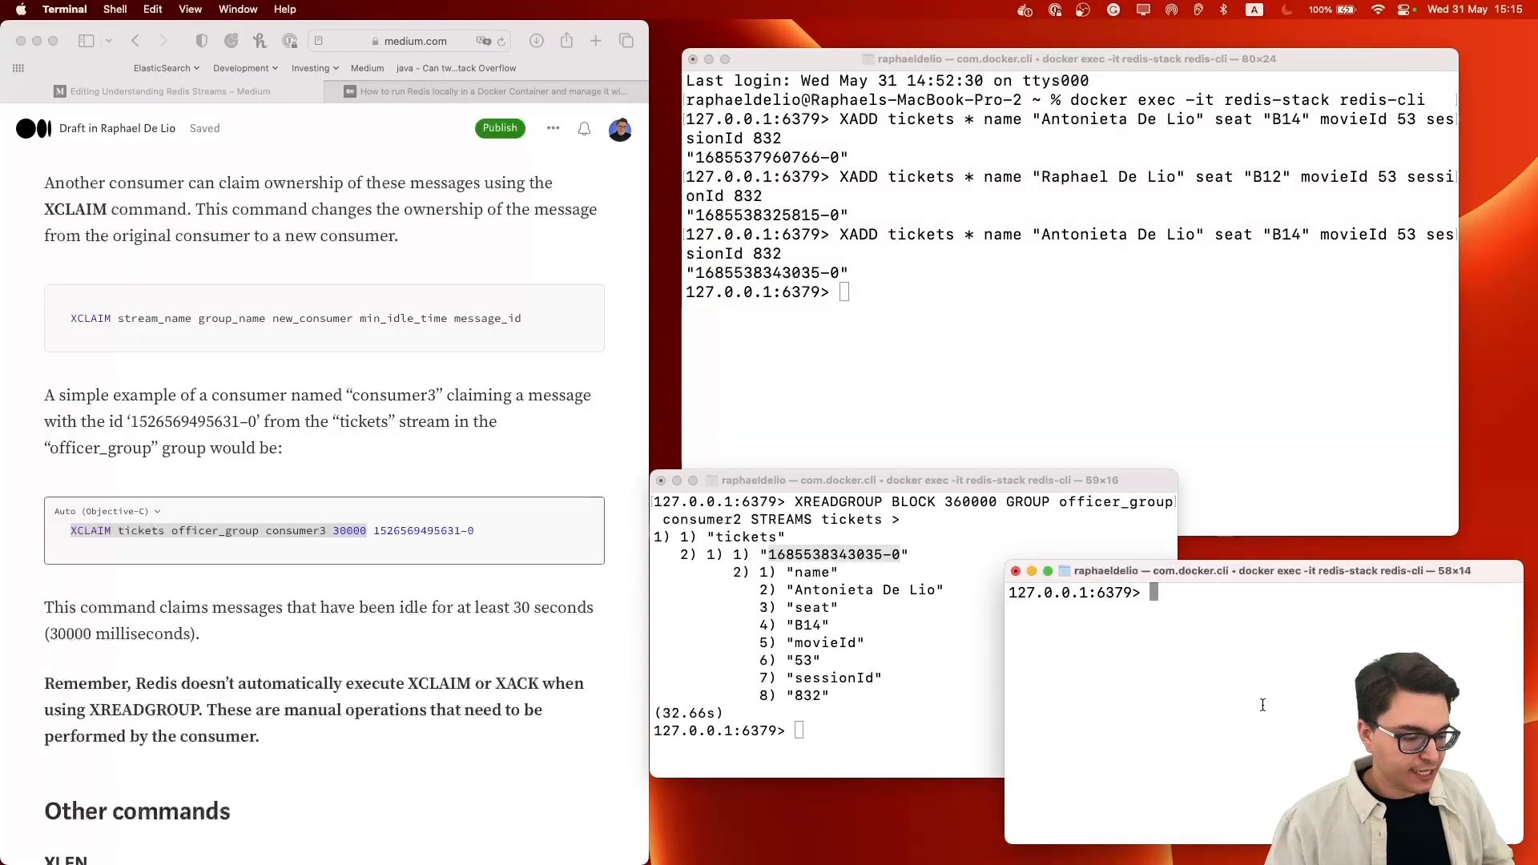
Step: Run XREADGROUP BLOCK 360000 GROUP officer_group consumer1 STREAMS tickets 0-0 to reread pending history
text(XREADGROUP BLOCK 360000 GROUP officer_group consumer1 STREAMS tickets 0-0)
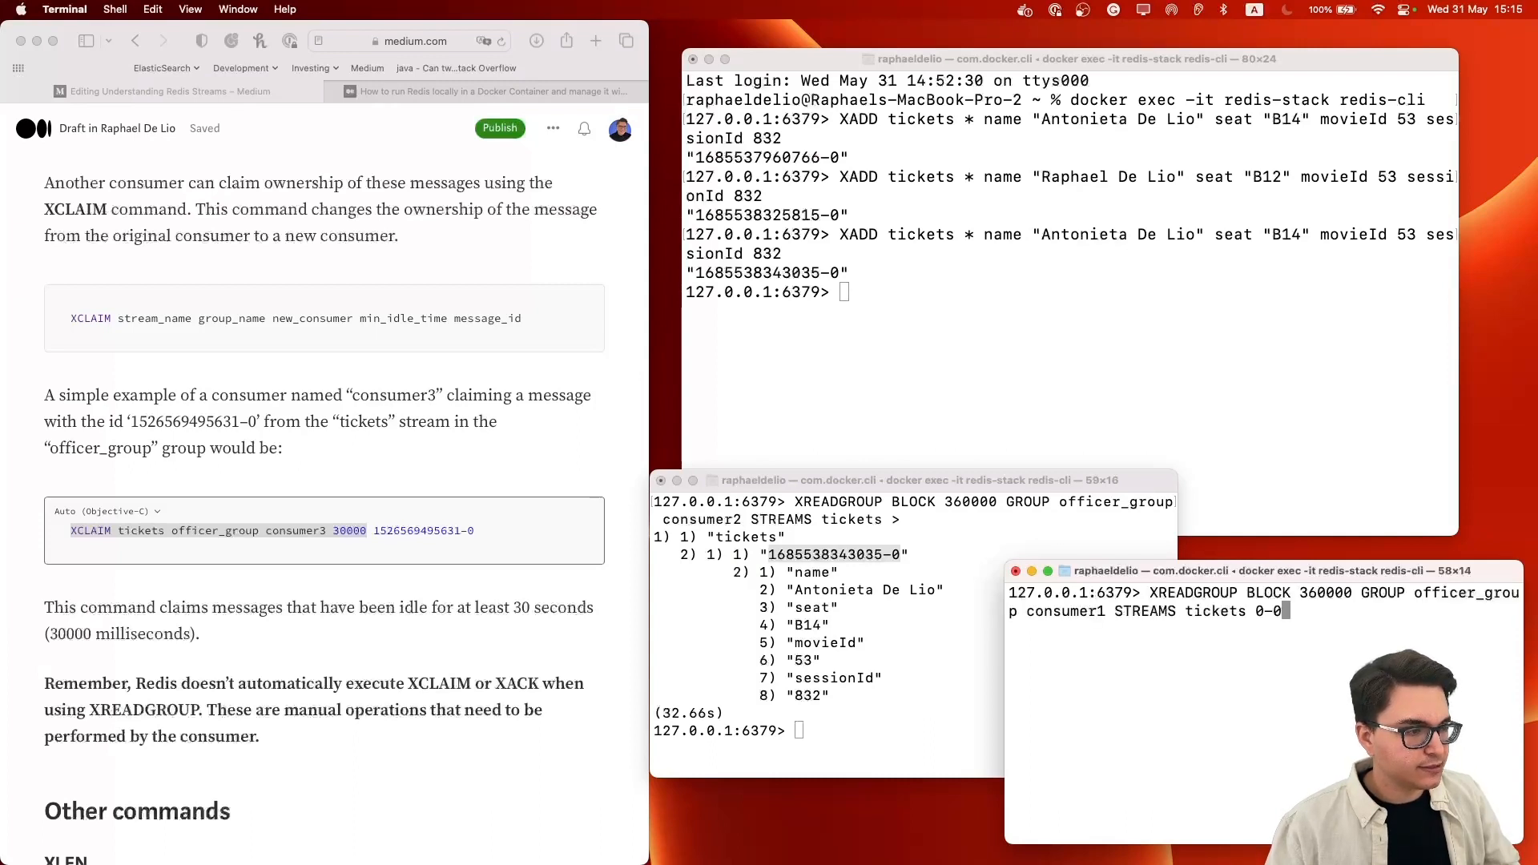
text(XPENDING tickets officer_group IDLE 30000 - + 10 consumer1)
key(Return)
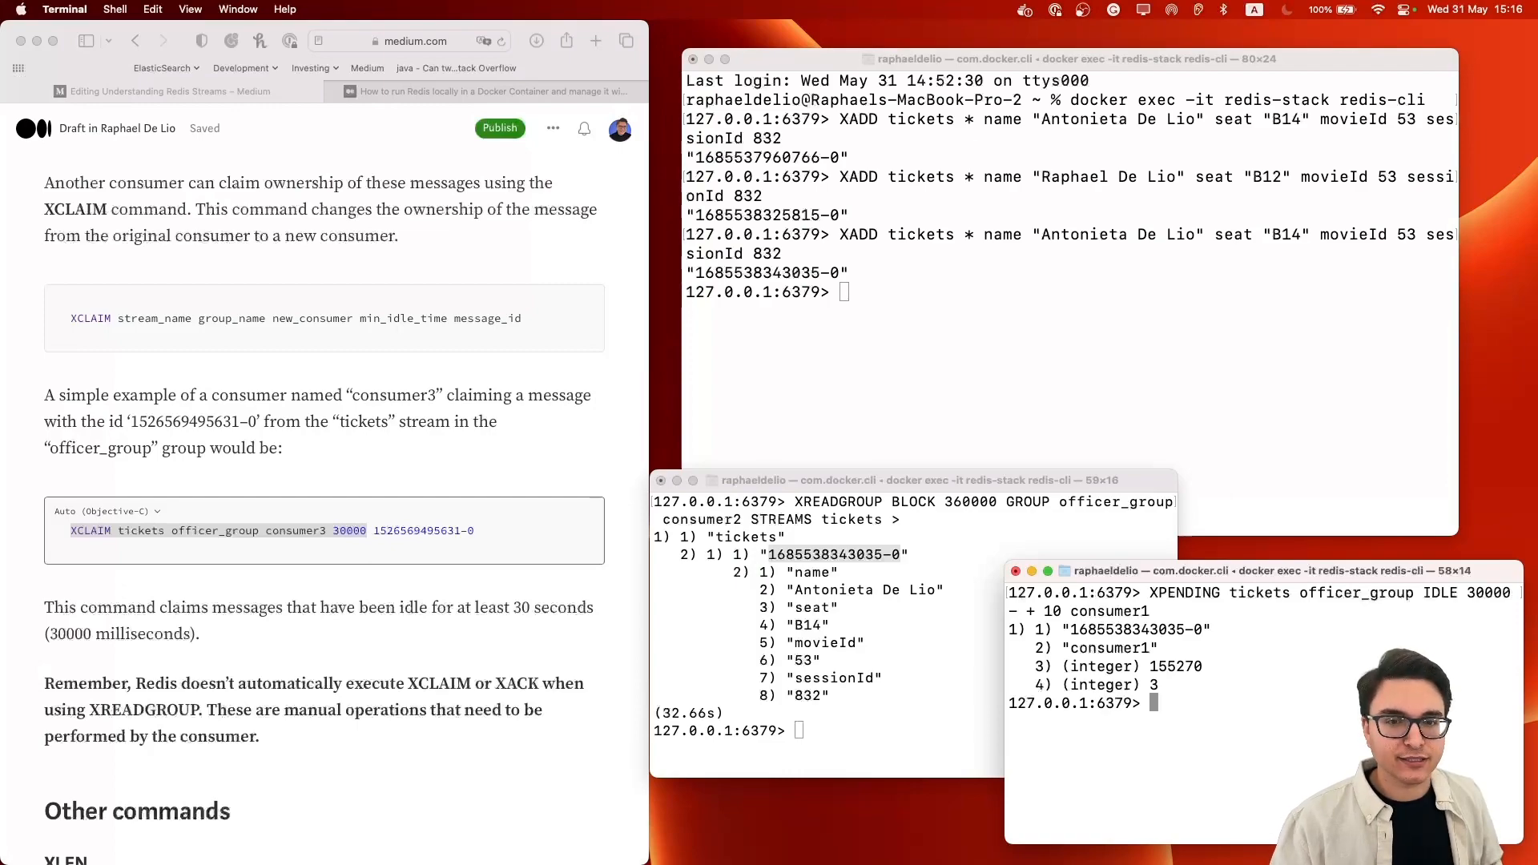
scroll(down, 3)
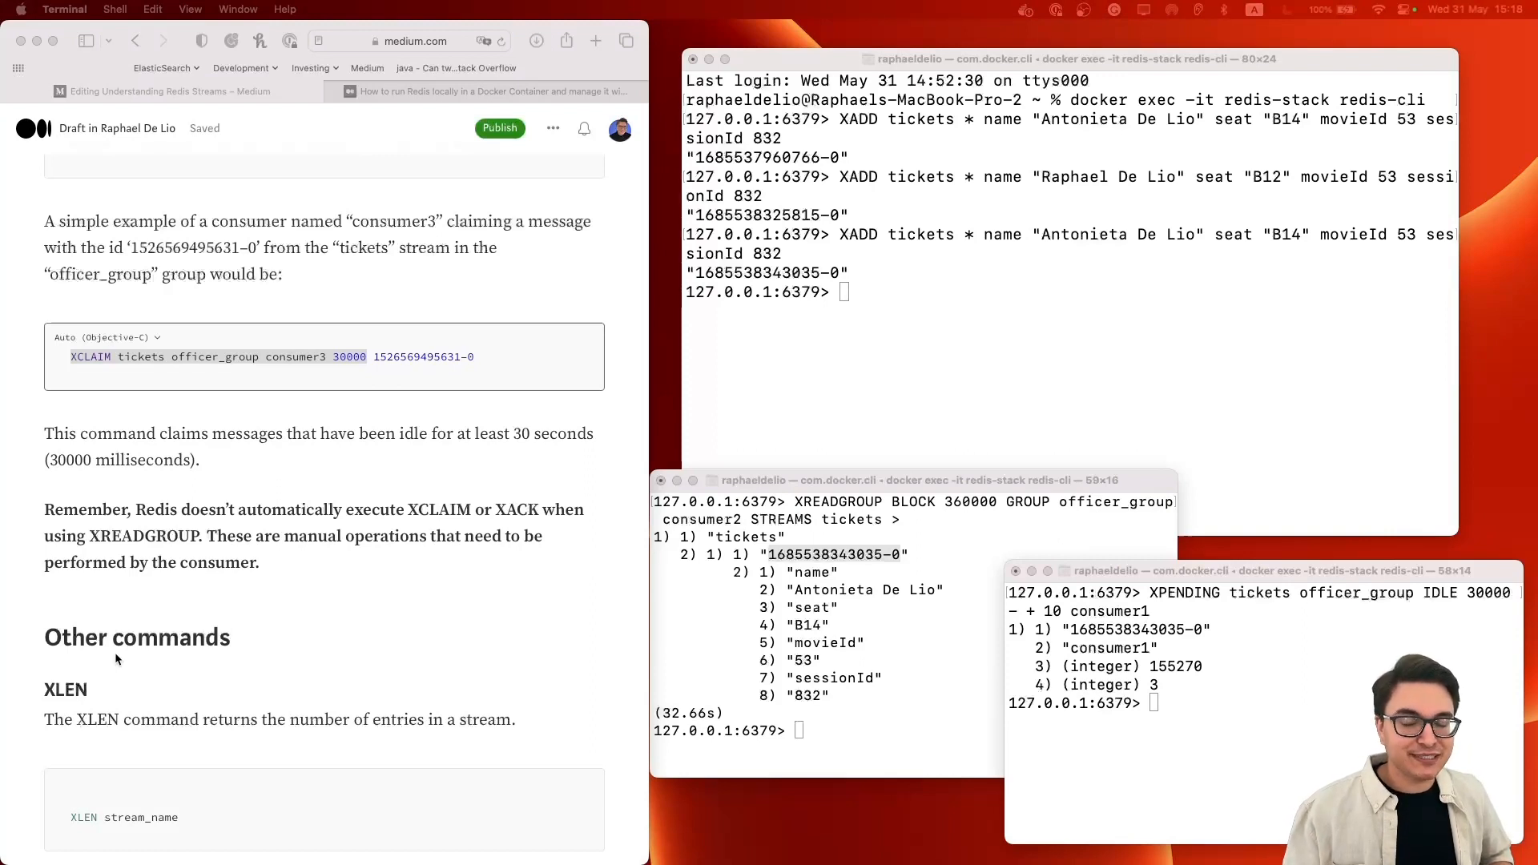
scroll(down, 3)
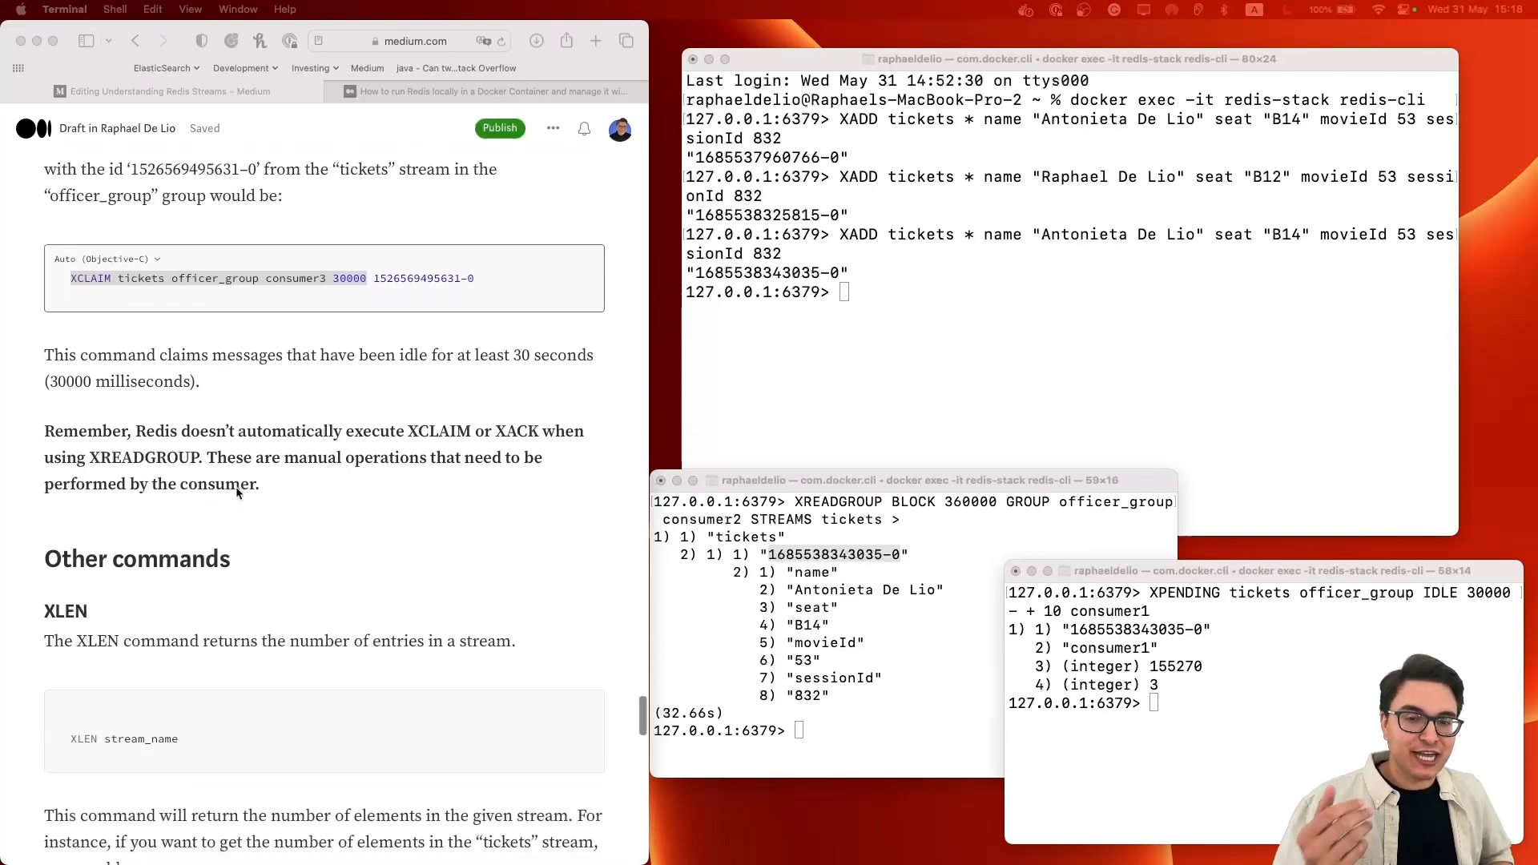
scroll(down, 3)
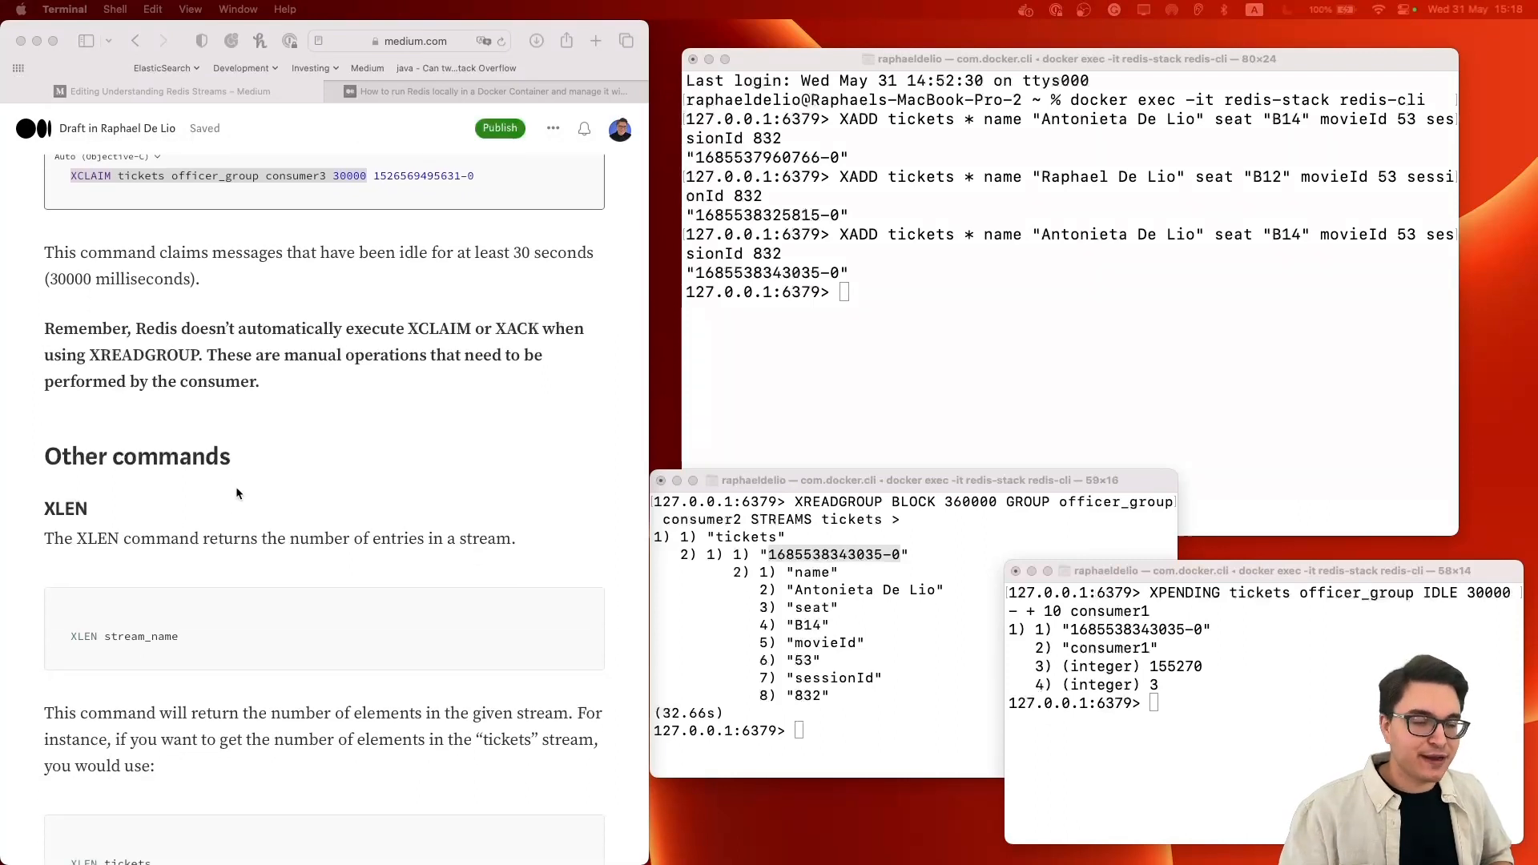